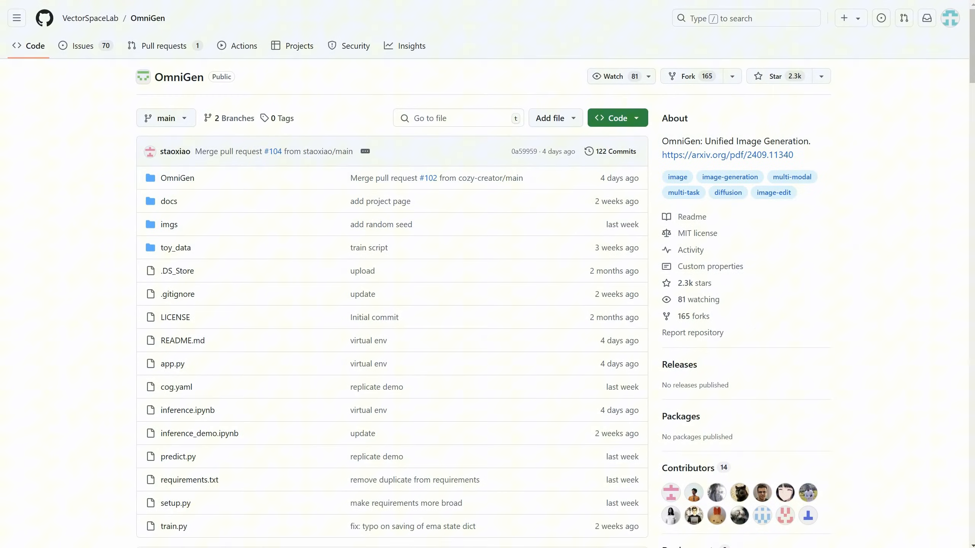
Step: Scroll through the OmniGen README and the ComfyUI-OmniGen page down to Installation
scroll("down", 3)
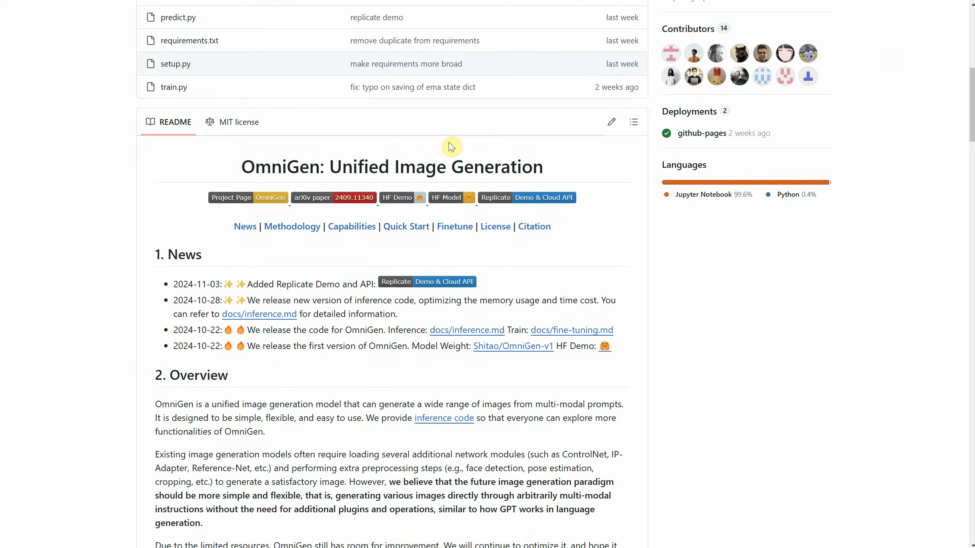
scroll("down", 3)
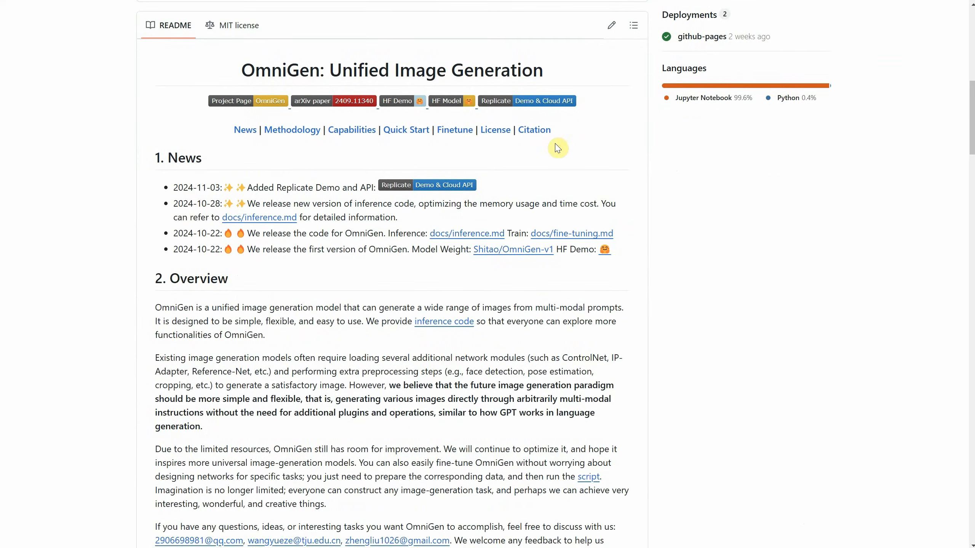
scroll("down", 3)
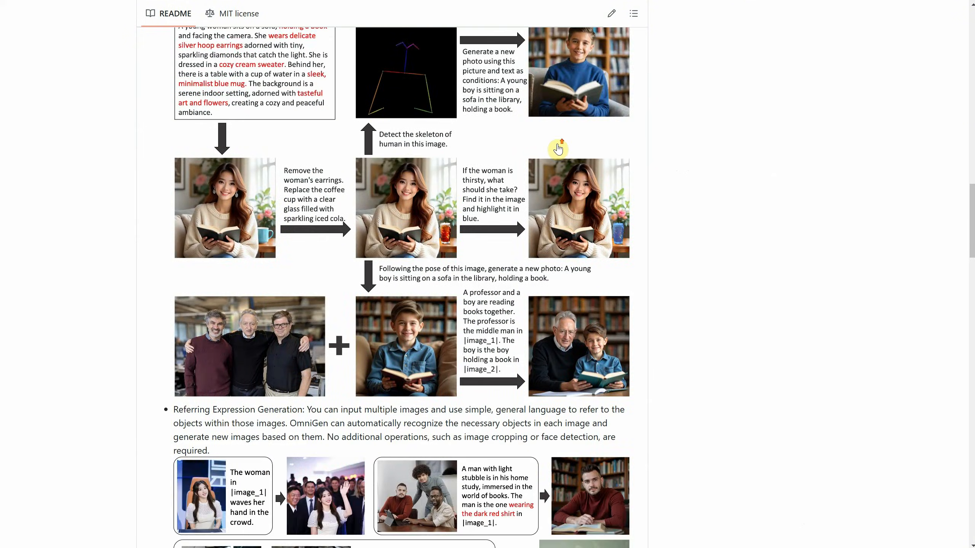
scroll("up", 3)
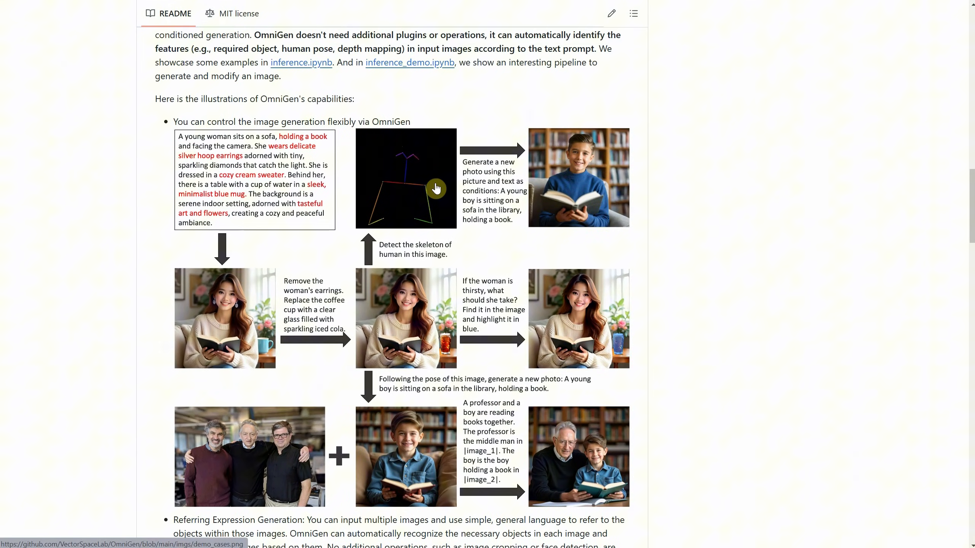
scroll("down", 3)
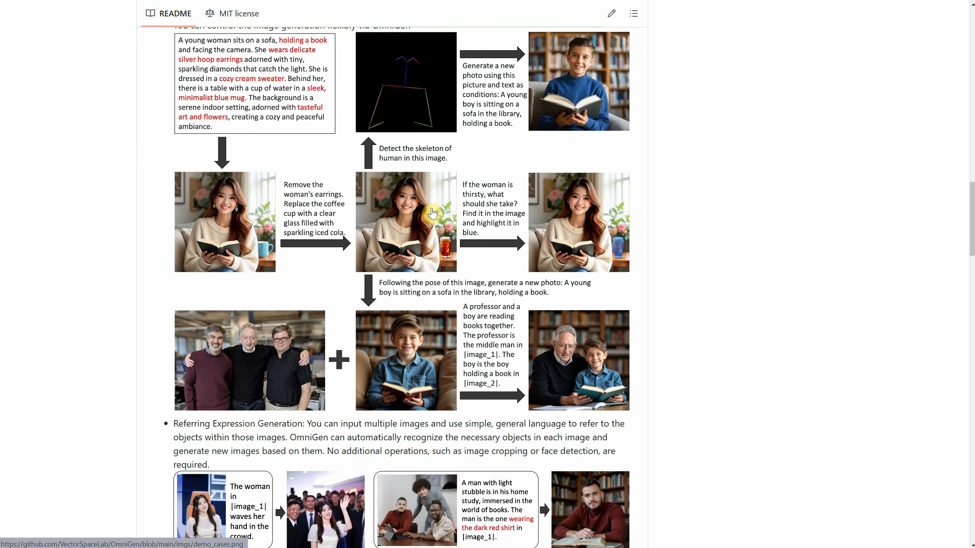
scroll("down", 3)
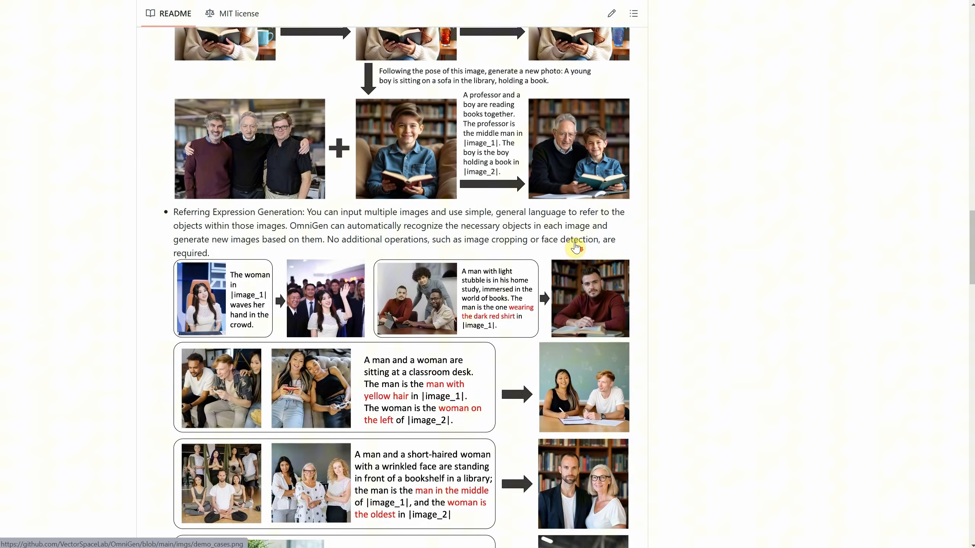
scroll("down", 3)
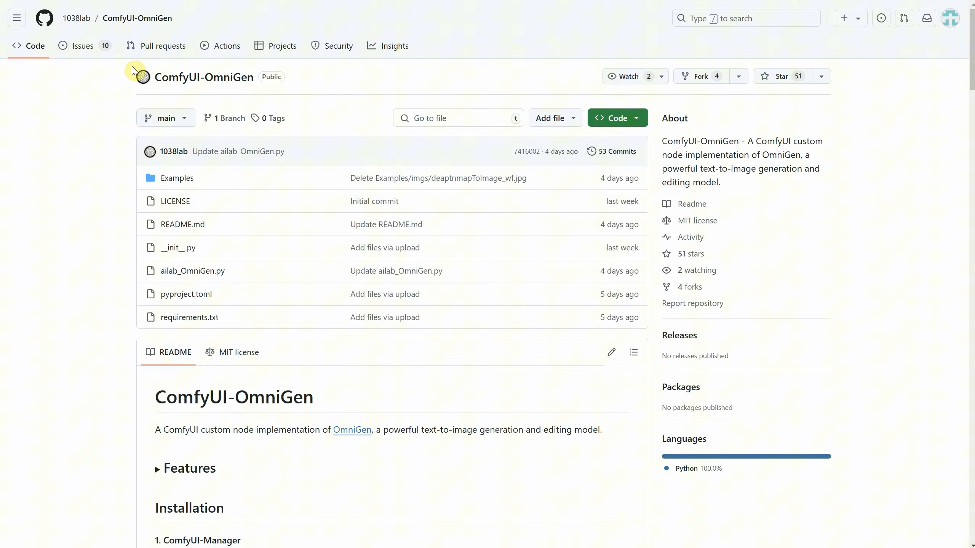
scroll("down", 3)
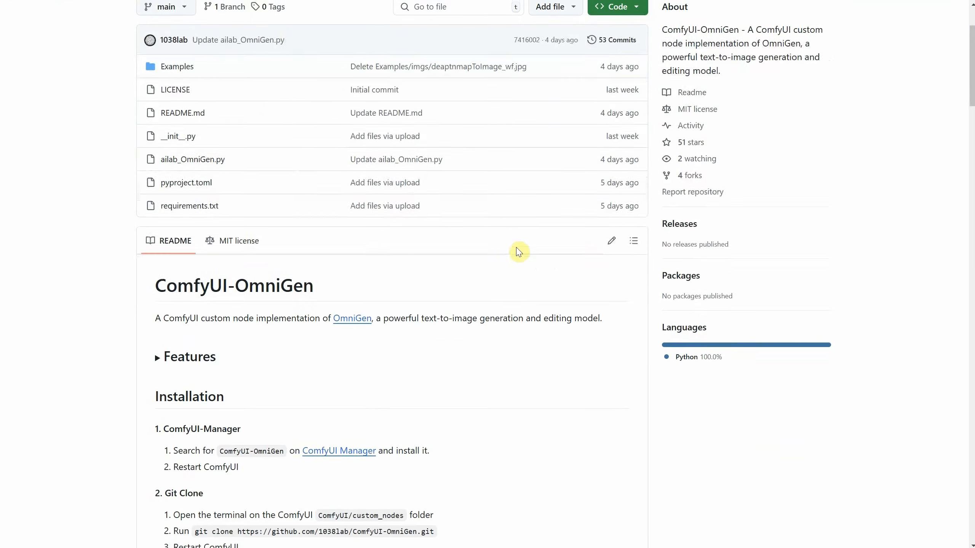
scroll("down", 3)
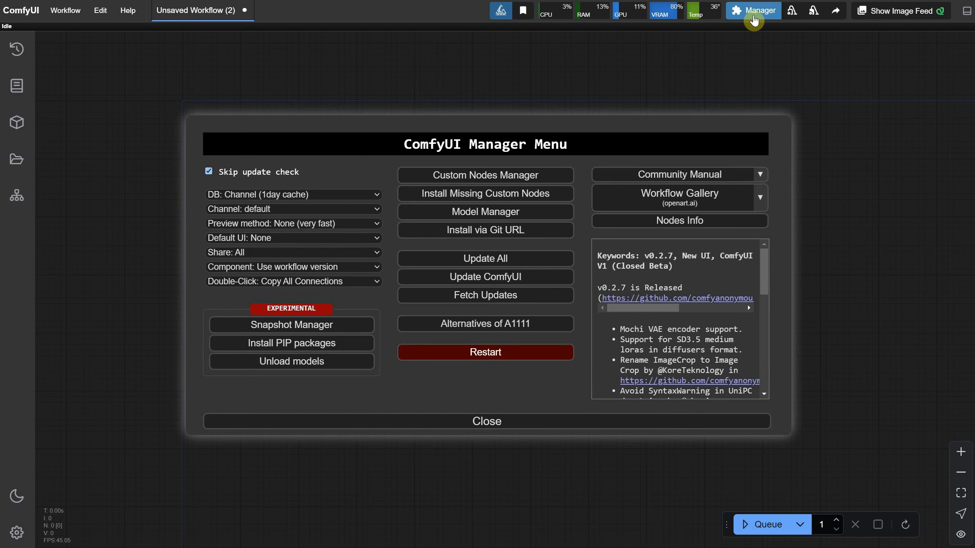
Step: Search the Custom Nodes Manager for 'omnigen' to confirm ComfyUI-OmniGen is listed
left_click(485, 175)
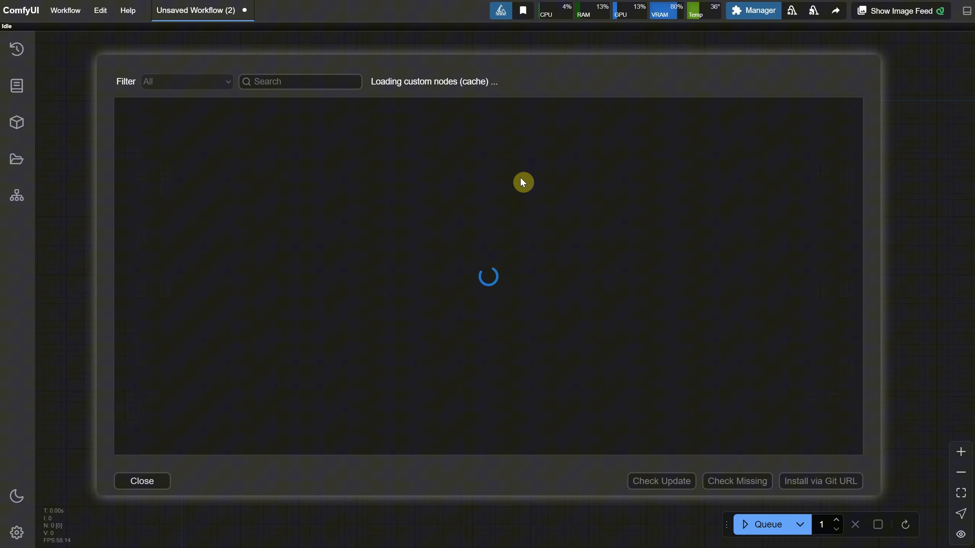
type("omnigen")
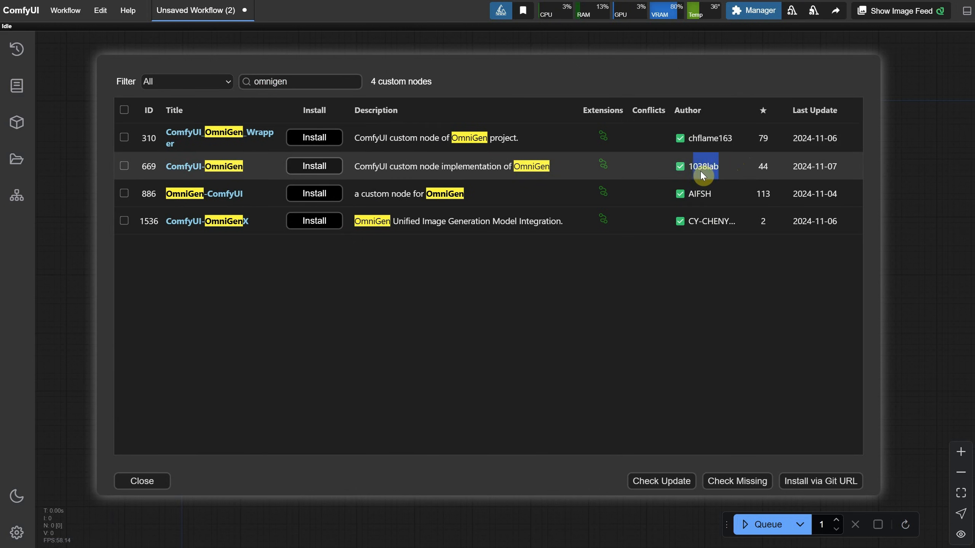
mouse_move(592, 166)
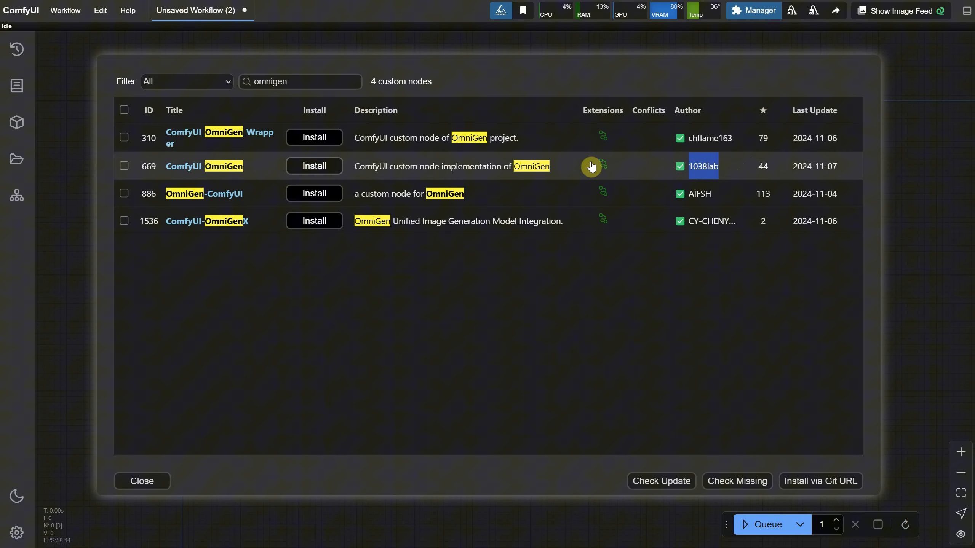
left_click(314, 166)
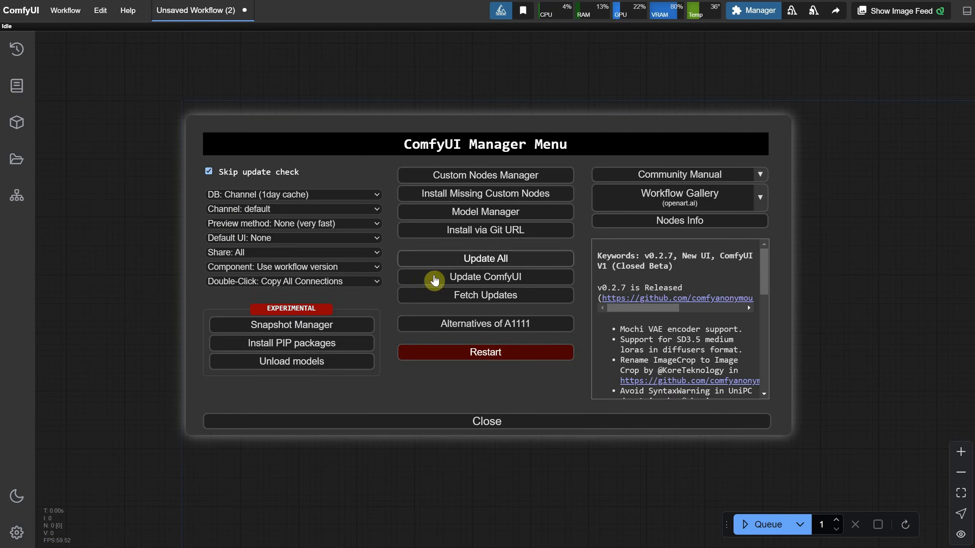
Step: Update all extensions, restart ComfyUI, and close the server console window
left_click(485, 259)
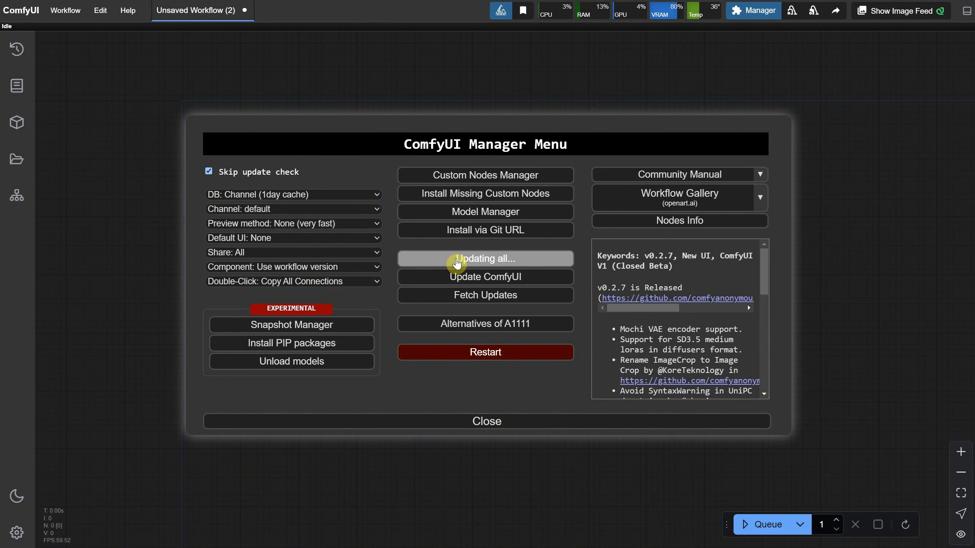
mouse_move(706, 270)
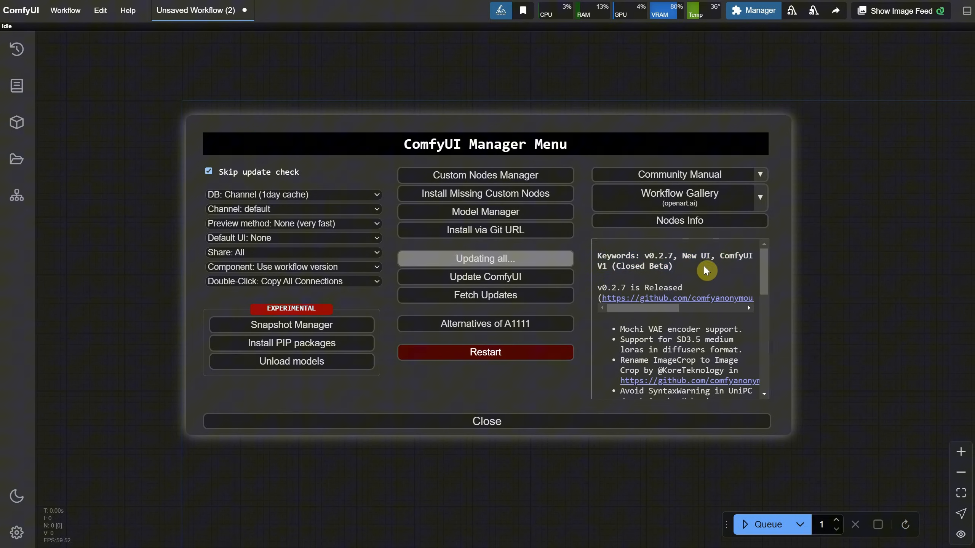
scroll("down", 3)
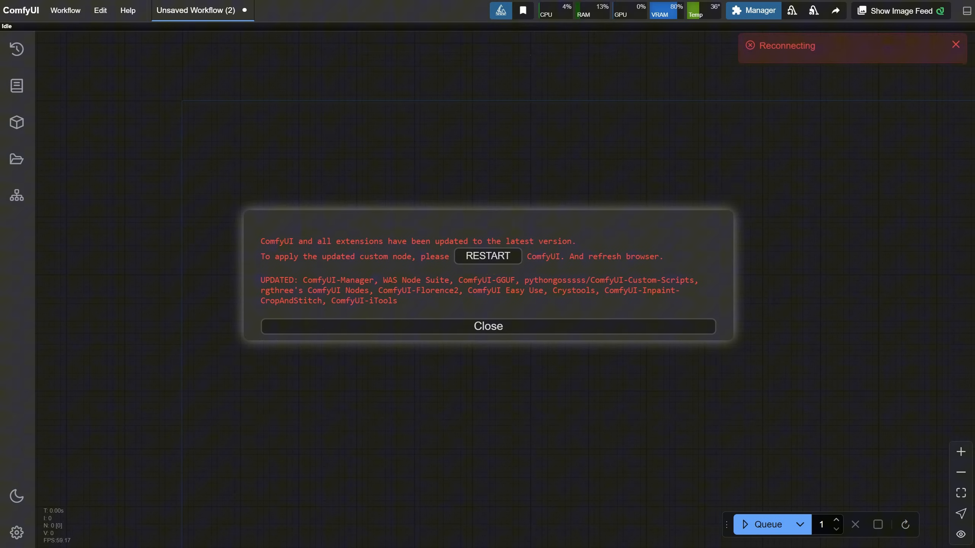
left_click(487, 255)
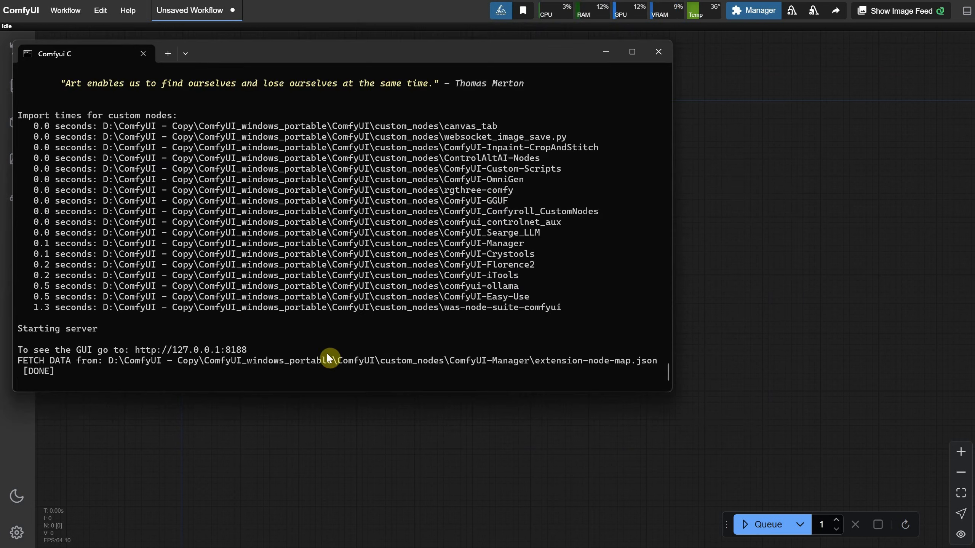
mouse_move(658, 52)
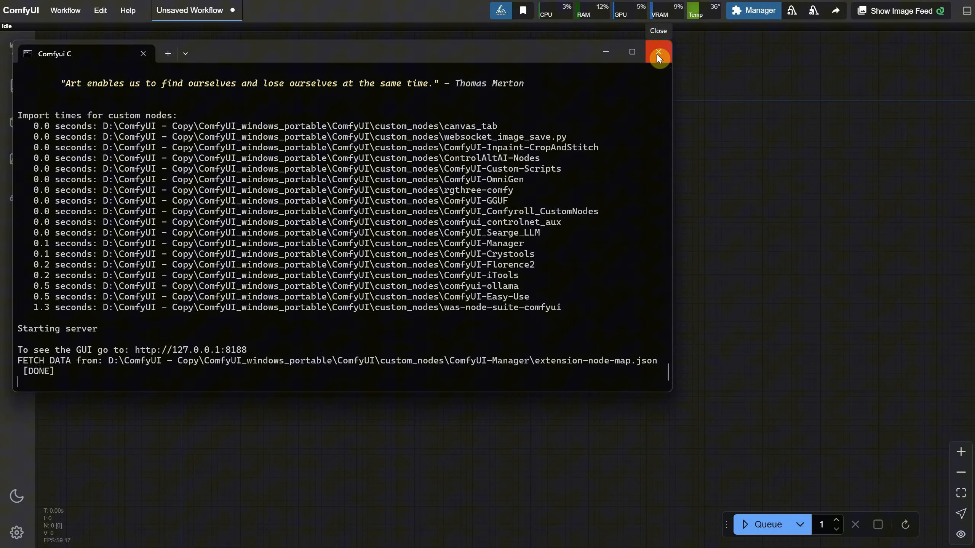
left_click(658, 52)
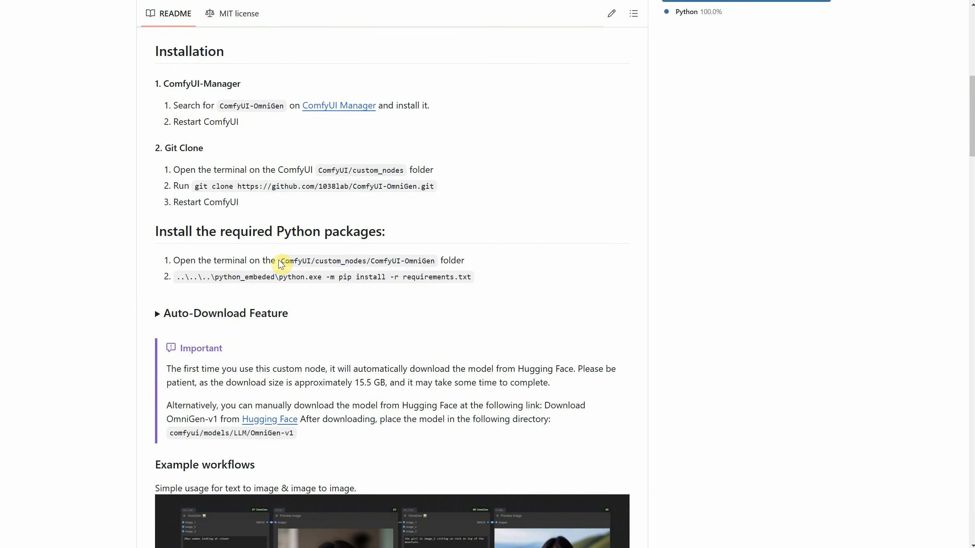
mouse_move(410, 255)
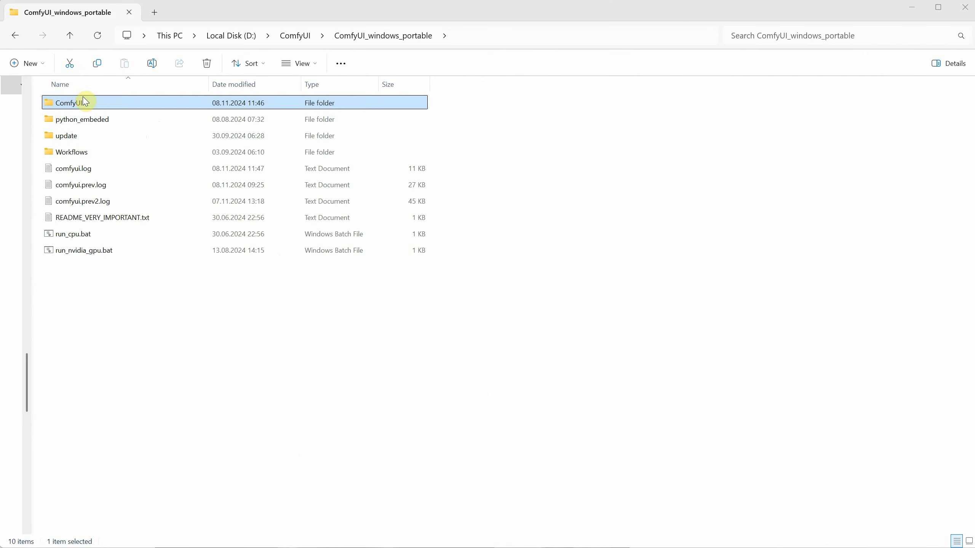
Step: From custom_nodes/ComfyUI-OmniGen, run embedded Python's 'pip install -r requirements.txt' in cmd
double_click(72, 102)
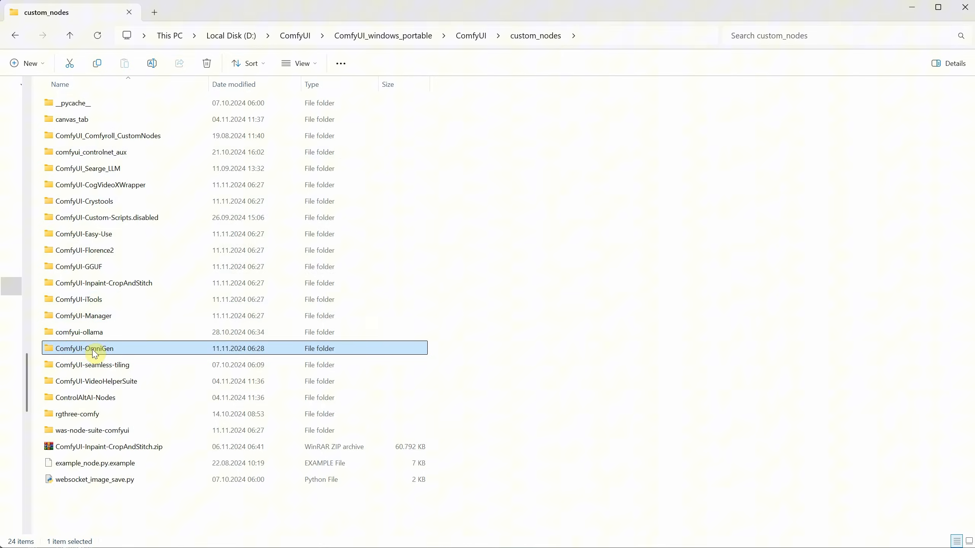
double_click(93, 348)
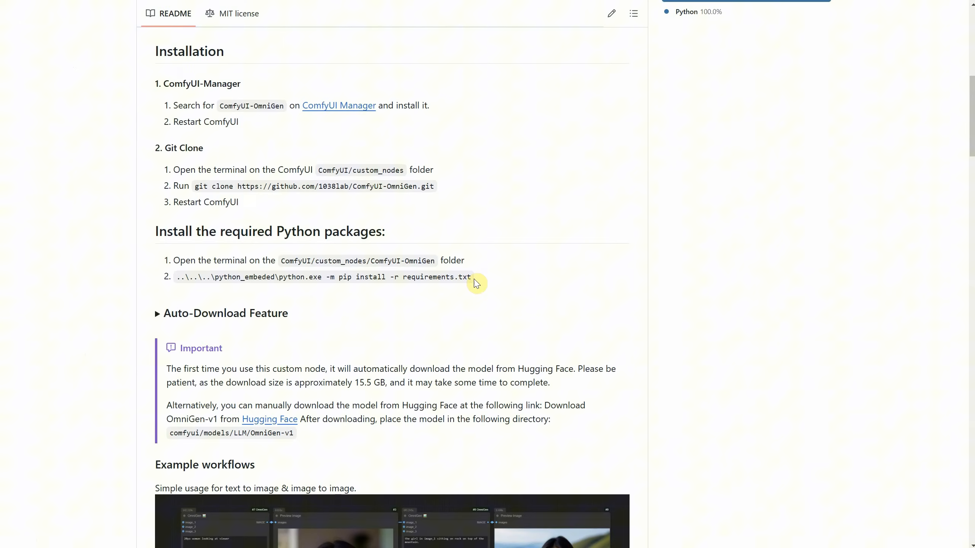
left_click_drag(471, 277, 176, 277)
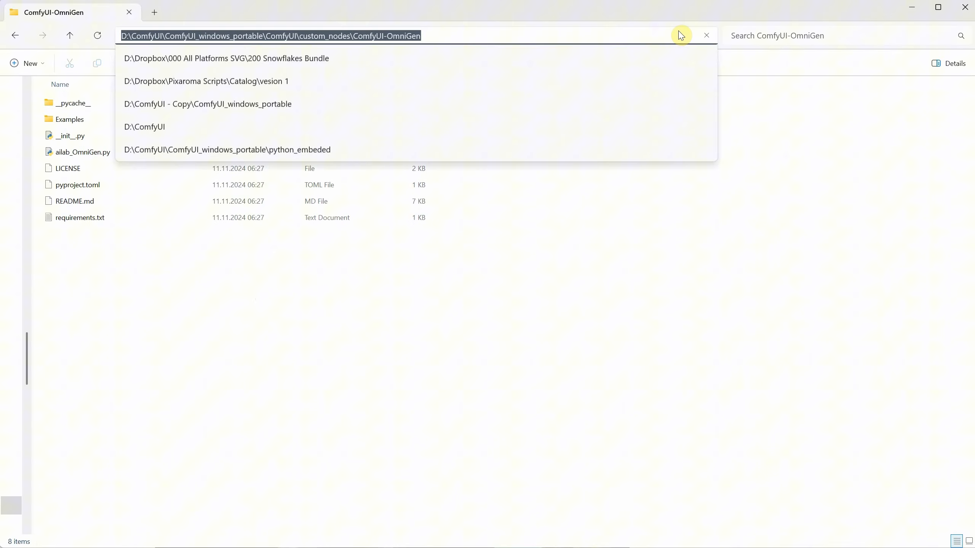
type("cmd")
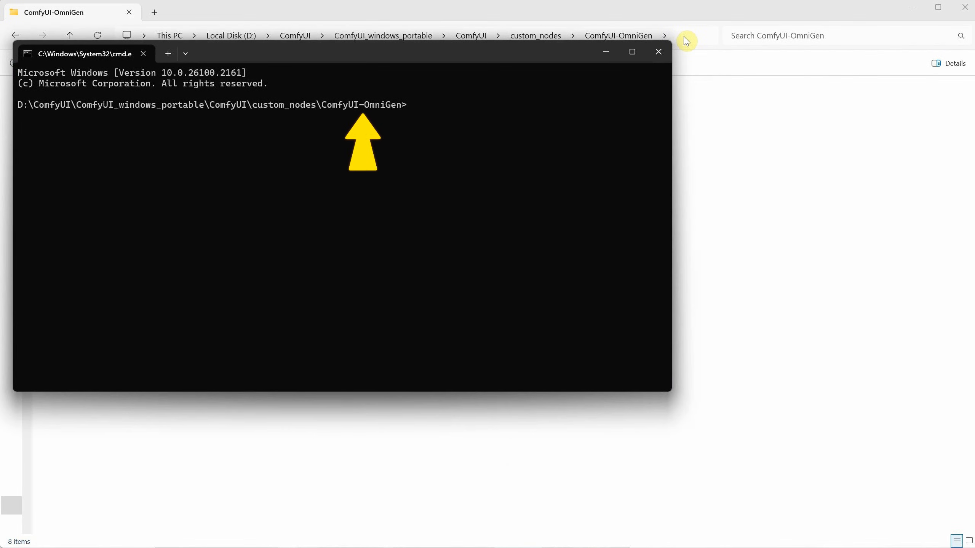
type("..\\..\\..\\python_embeded\\python.exe -m pip install -r requirements.txt")
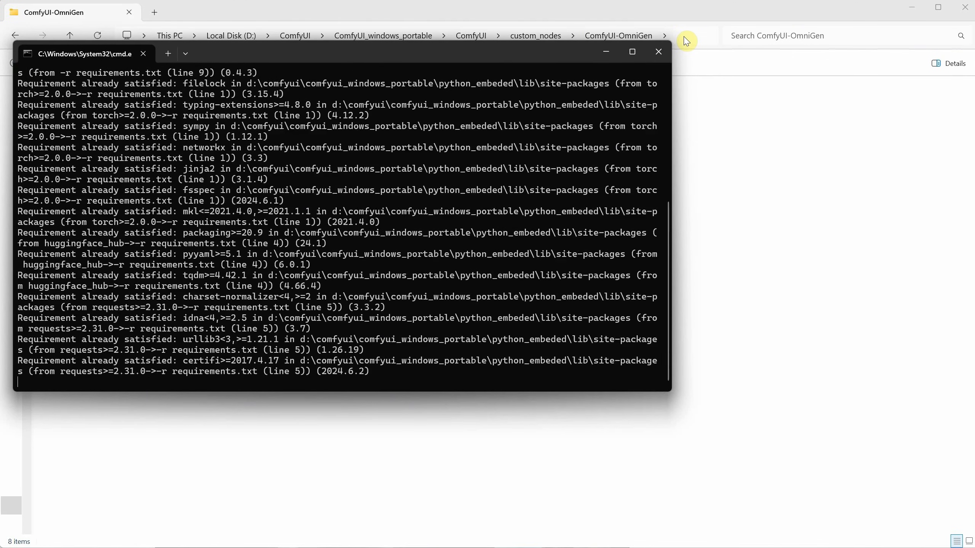
left_click(657, 52)
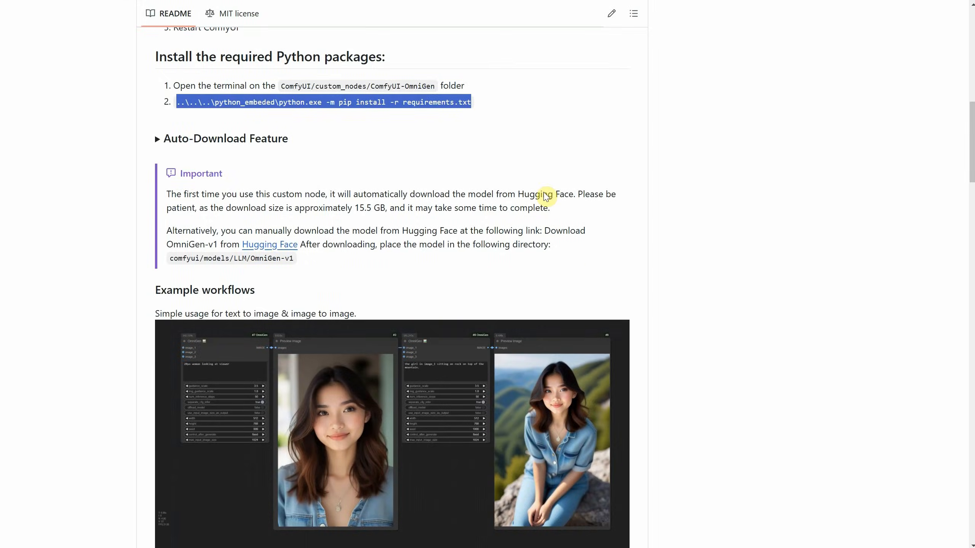
Step: Scroll to Example workflows and open the first workflow image in a new tab
scroll("down", 3)
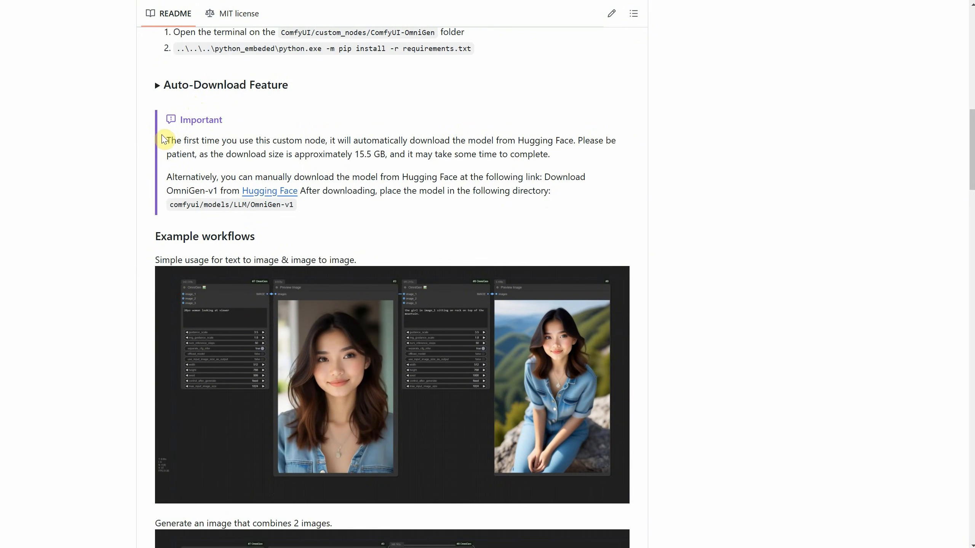
left_click_drag(166, 140, 429, 154)
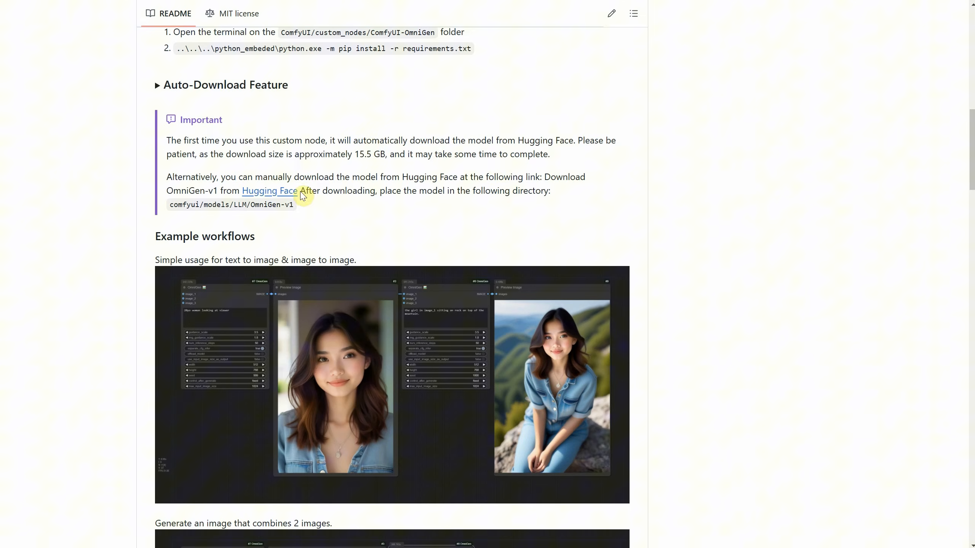
scroll("down", 3)
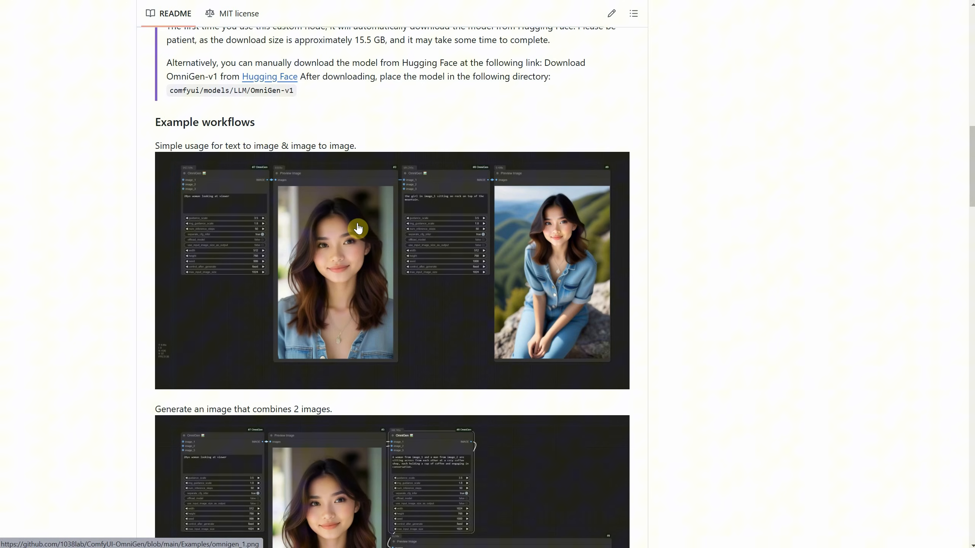
mouse_move(345, 250)
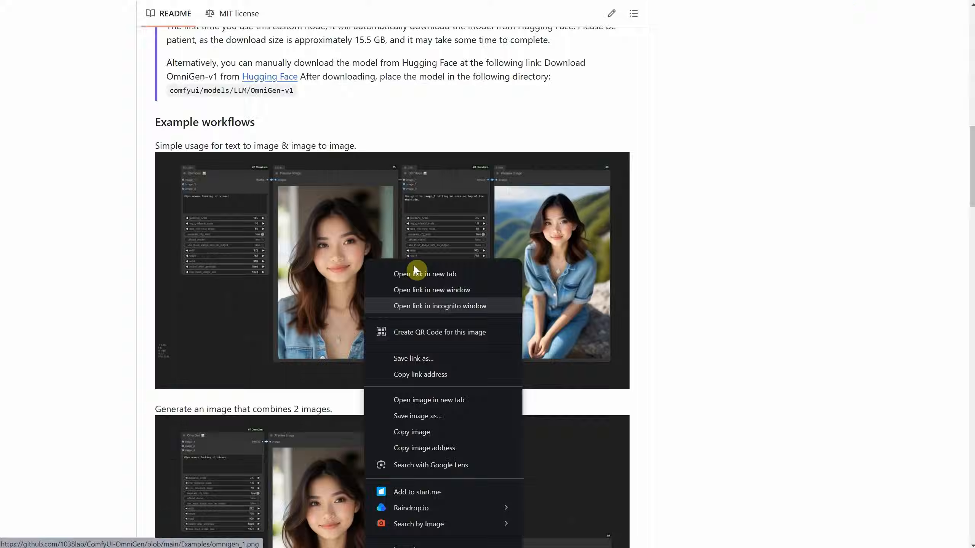
left_click(516, 335)
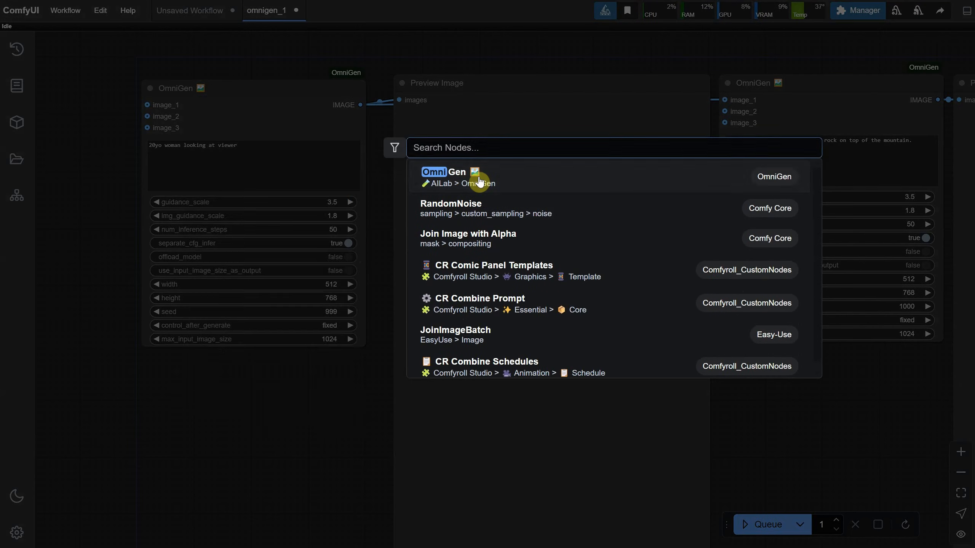
Step: Load the example OmniGen workflow, pan to view it, and queue it to start the model download
left_click(442, 172)
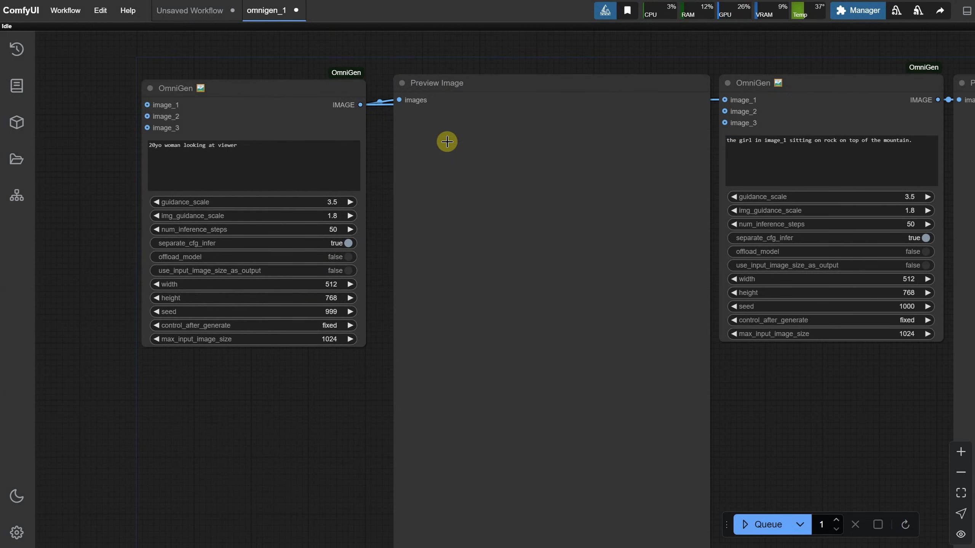
left_click_drag(446, 142, 615, 126)
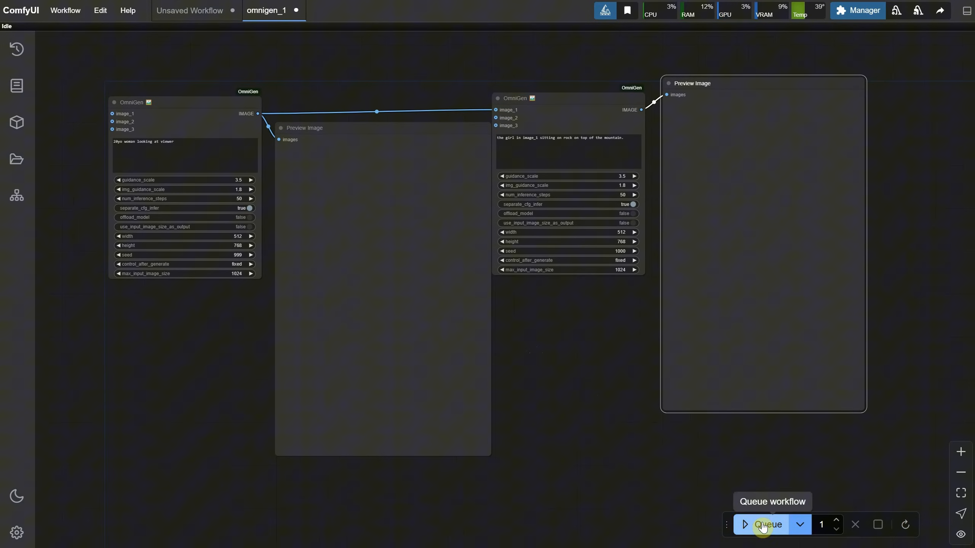
left_click(768, 524)
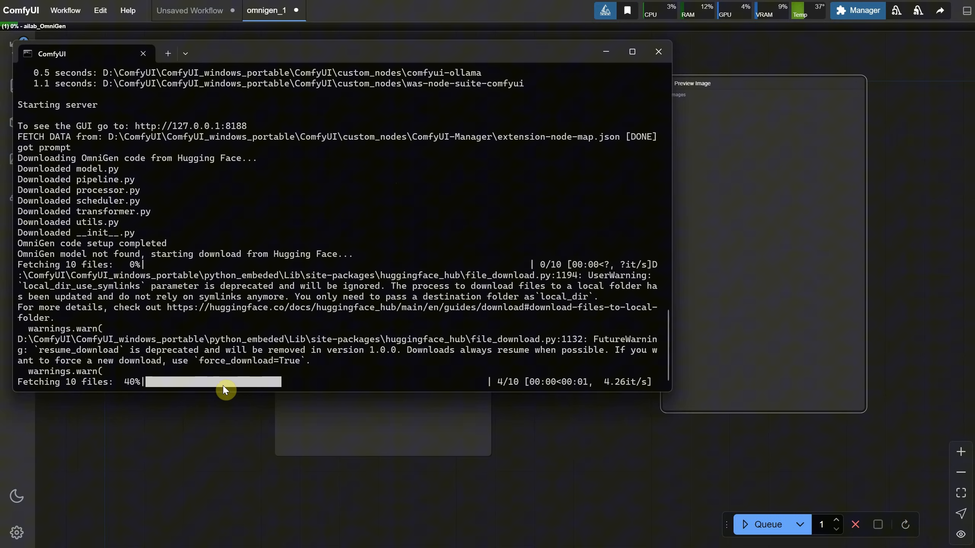
mouse_move(373, 133)
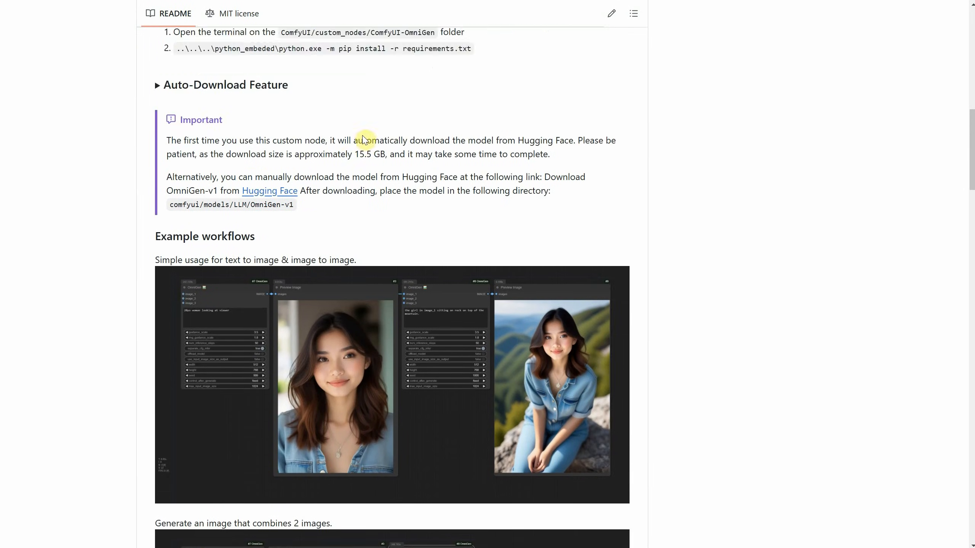
mouse_move(212, 206)
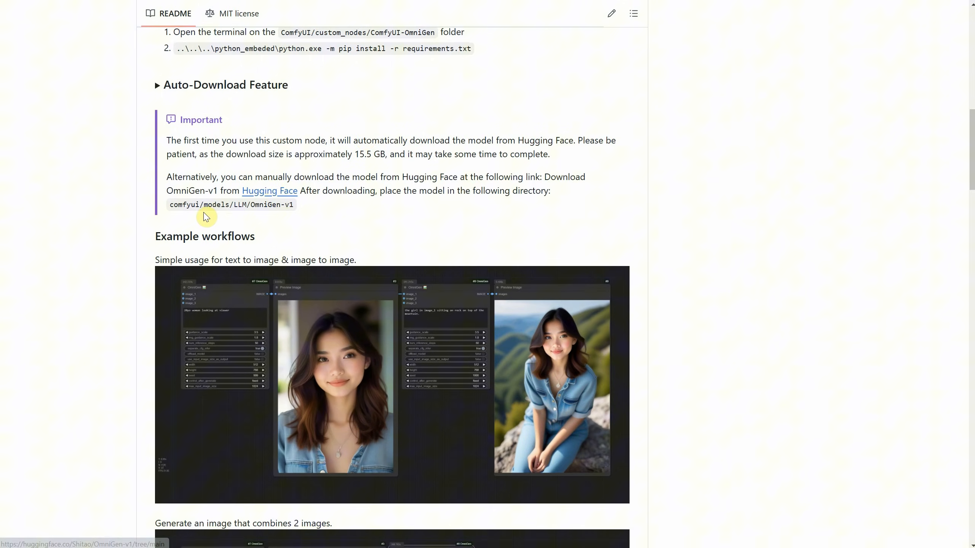
Step: Follow the README's Hugging Face link to the OmniGen-v1 Files and versions page
left_click(269, 191)
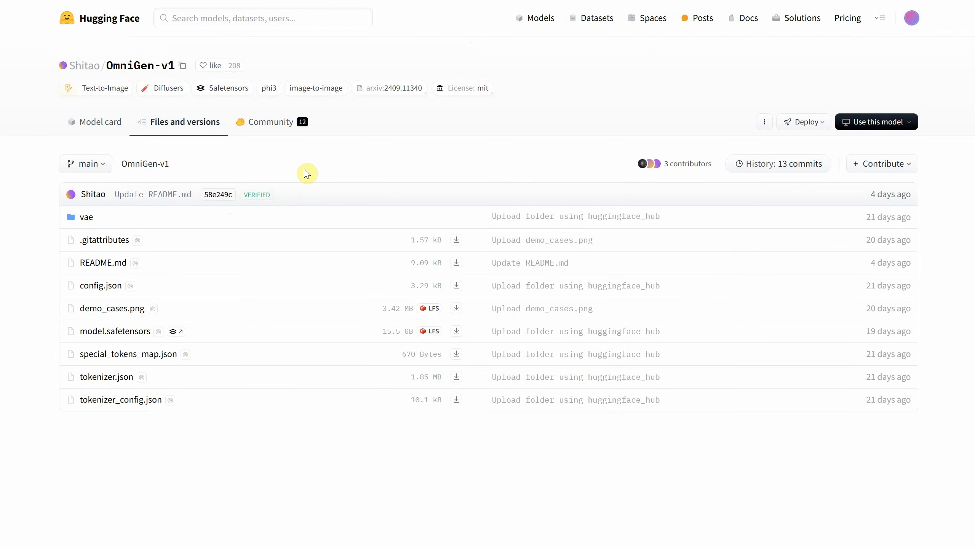
mouse_move(102, 264)
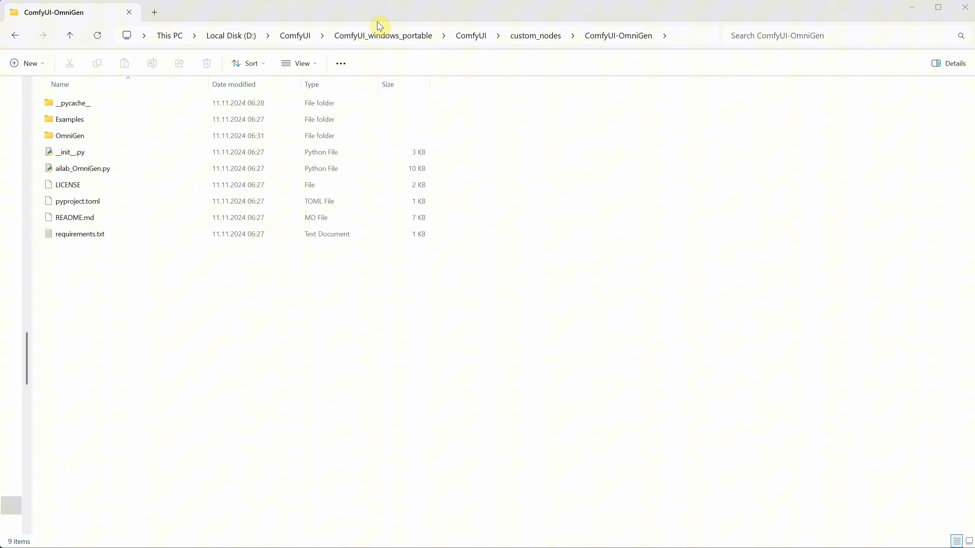
Step: Open models/LLM/OmniGen-v1 and see that model.safetensors is missing
left_click(471, 35)
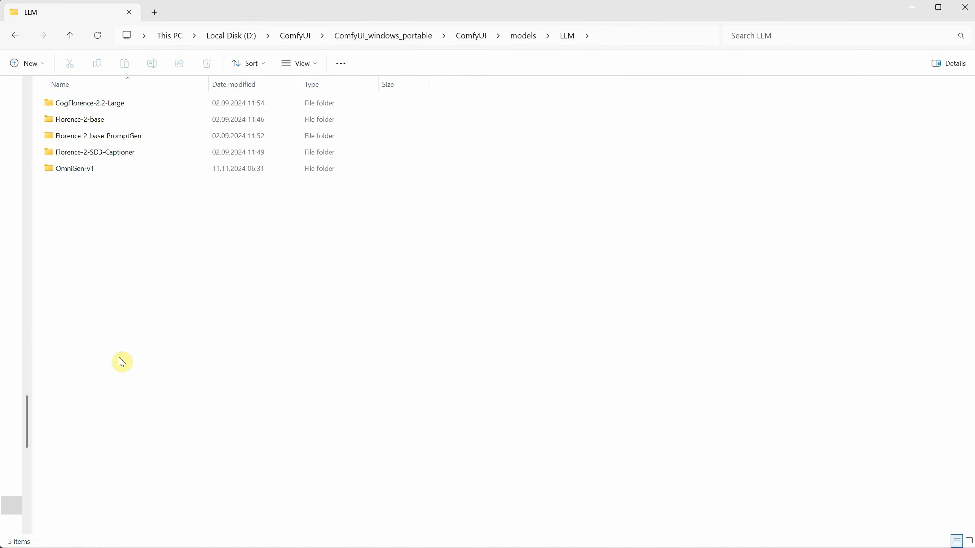
left_click(75, 168)
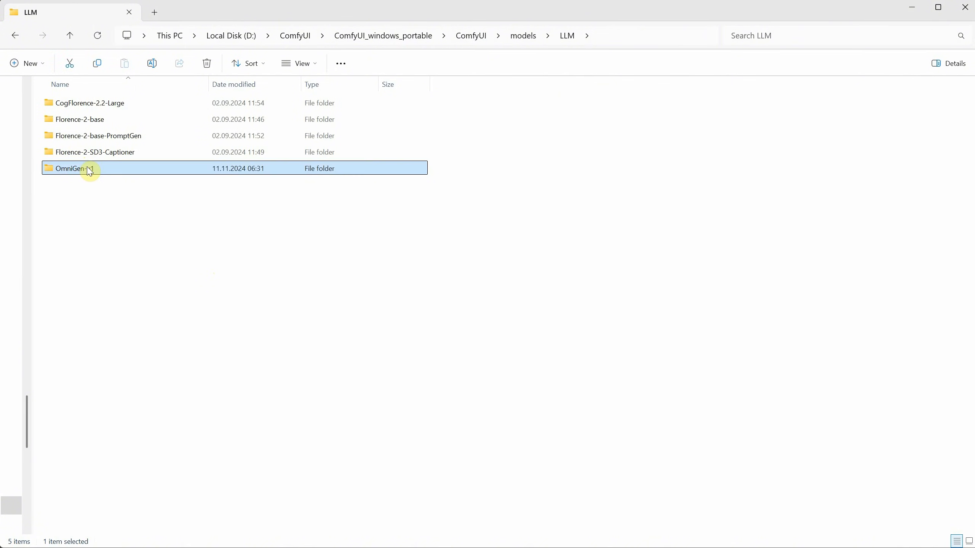
double_click(72, 168)
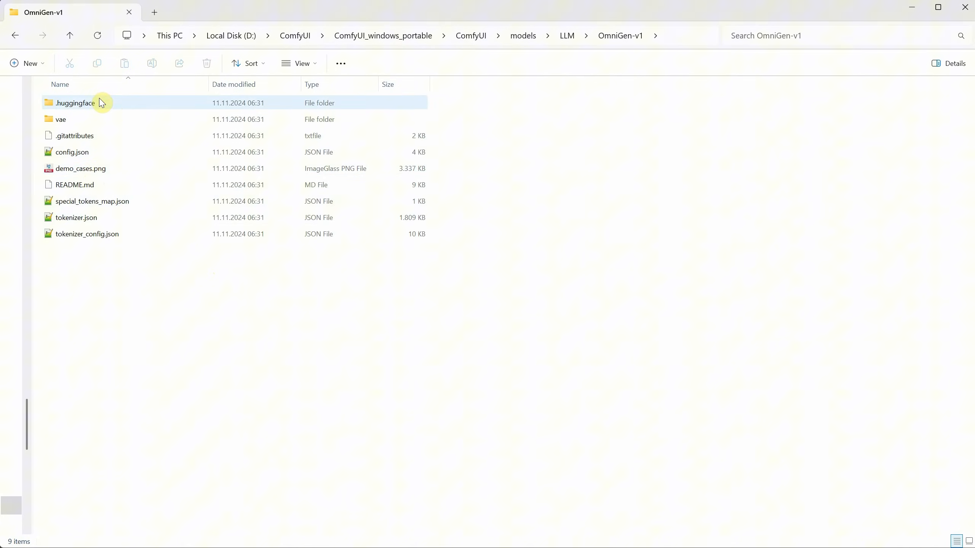
left_click(74, 136)
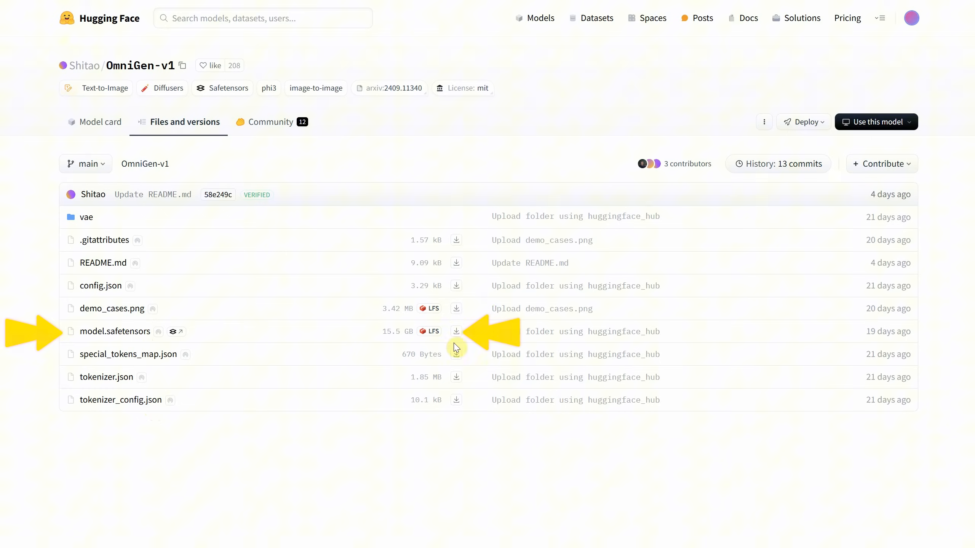
mouse_move(458, 334)
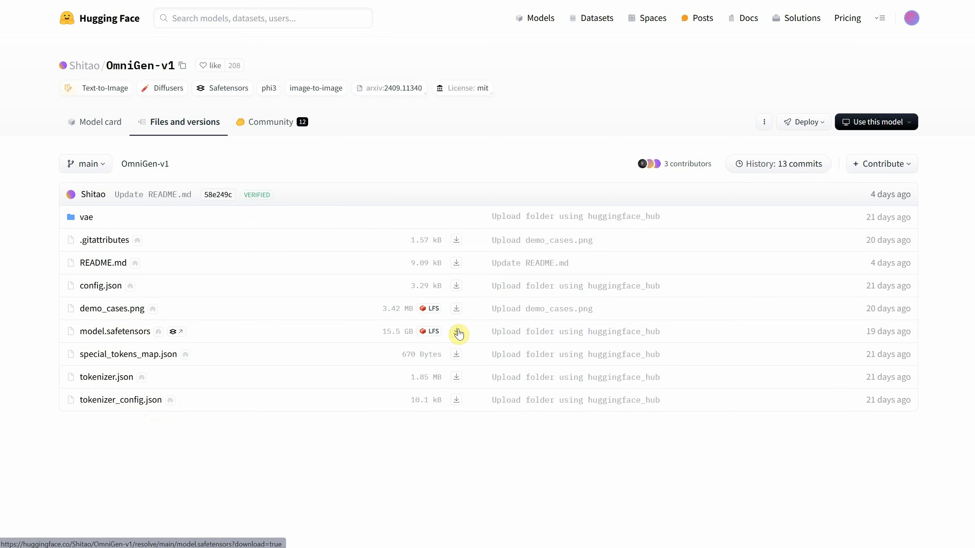
mouse_move(457, 331)
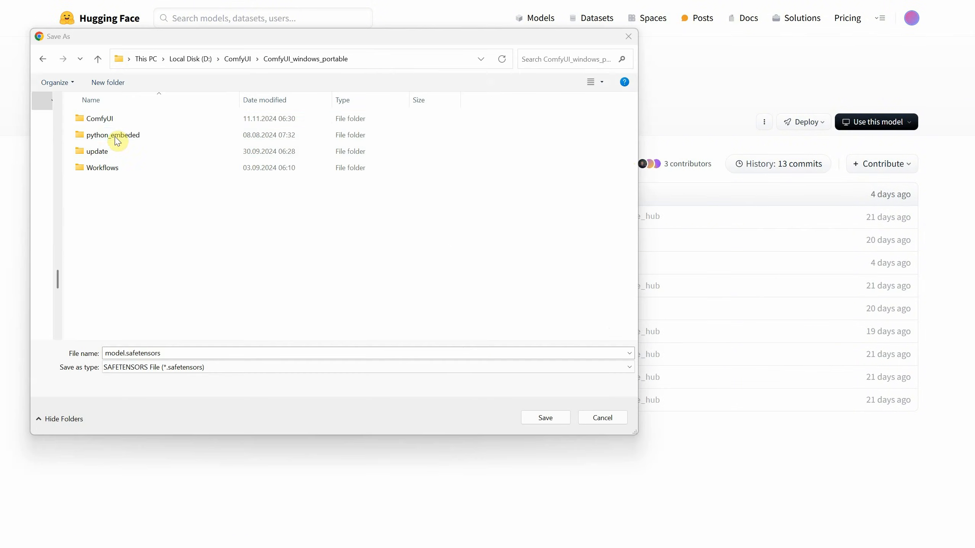
Step: Save model.safetensors into ComfyUI/models/LLM/OmniGen-v1 through the Save As dialog
double_click(99, 118)
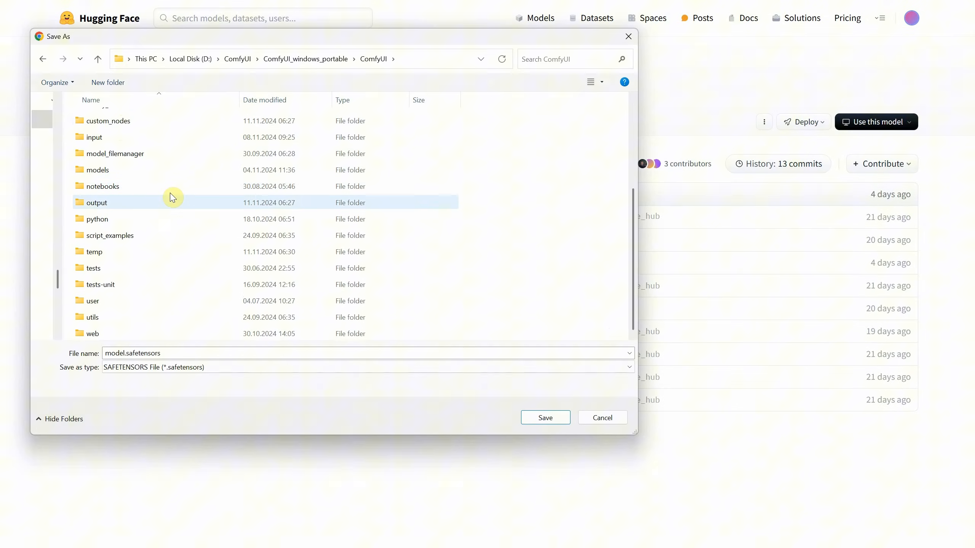
double_click(97, 170)
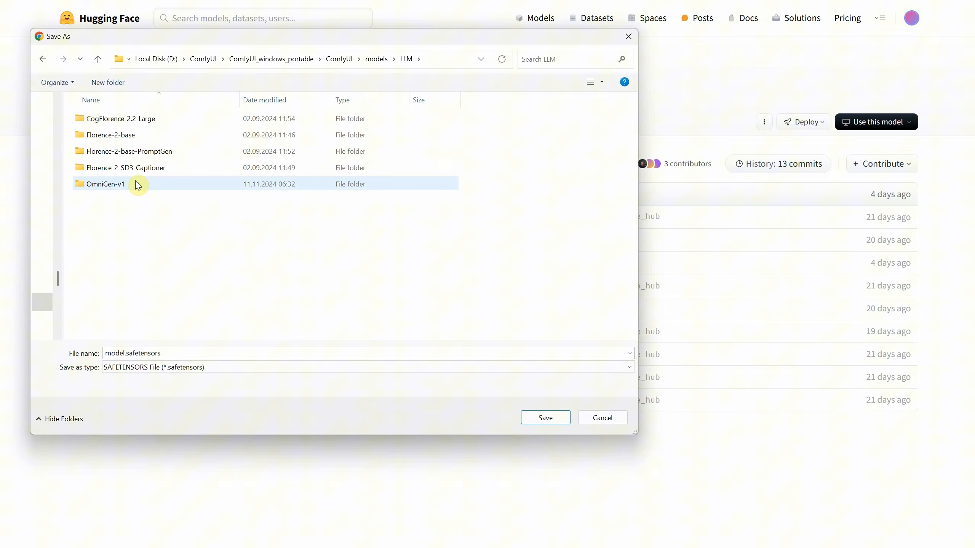
double_click(107, 184)
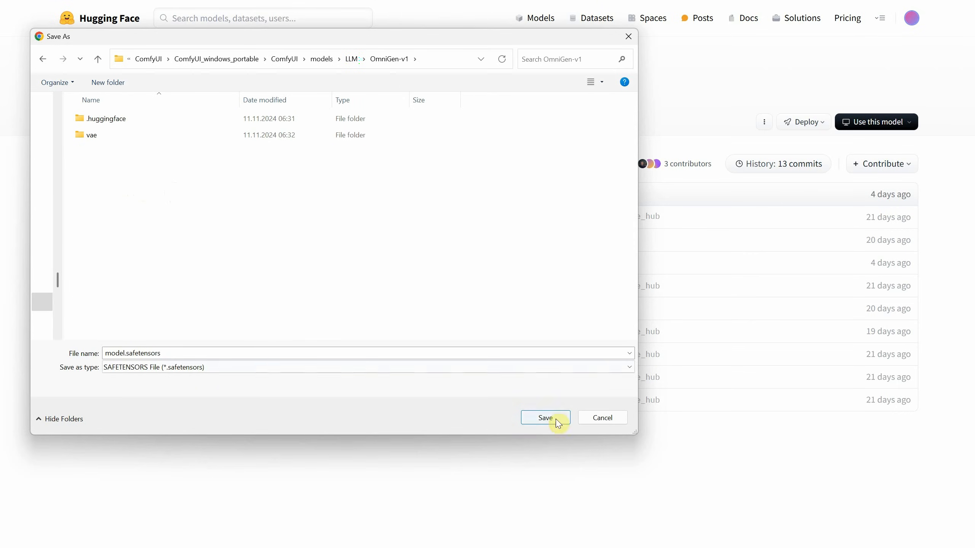
left_click(544, 417)
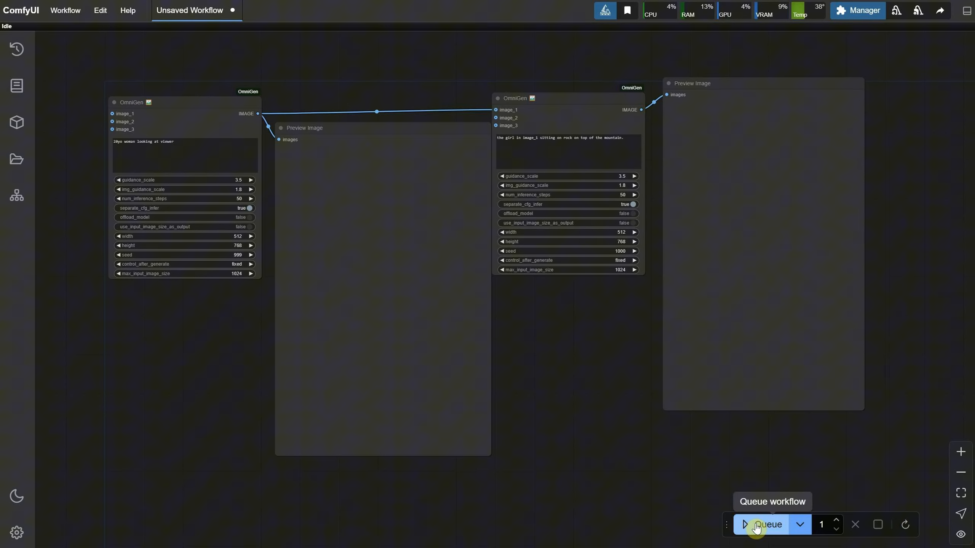
Step: Queue the two-node OmniGen workflow and confirm the 15 GB model.safetensors is in OmniGen-v1
left_click(766, 524)
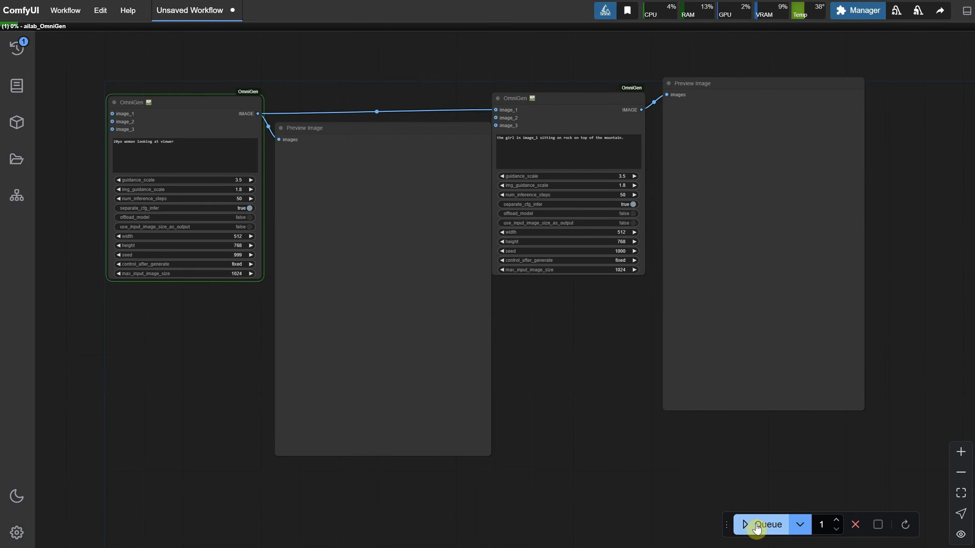
left_click(767, 524)
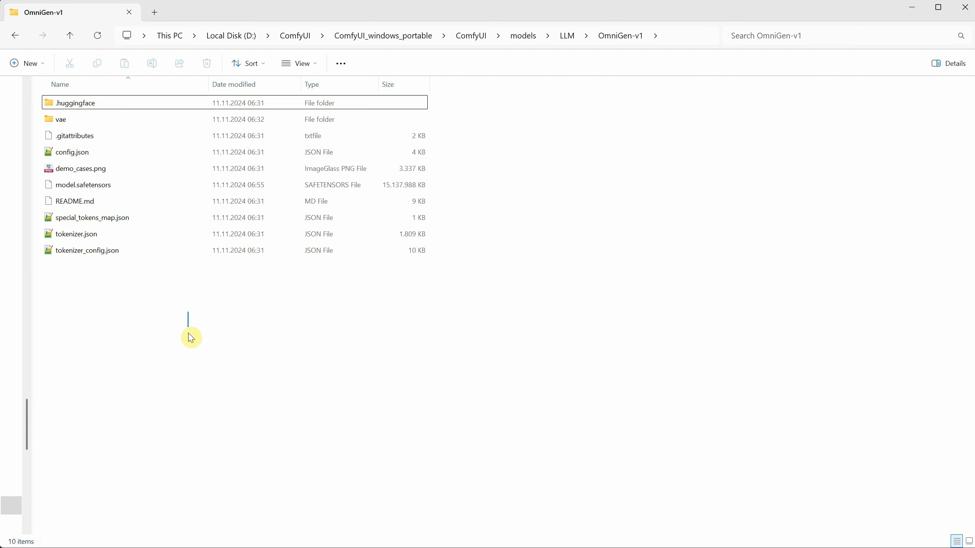
left_click(83, 185)
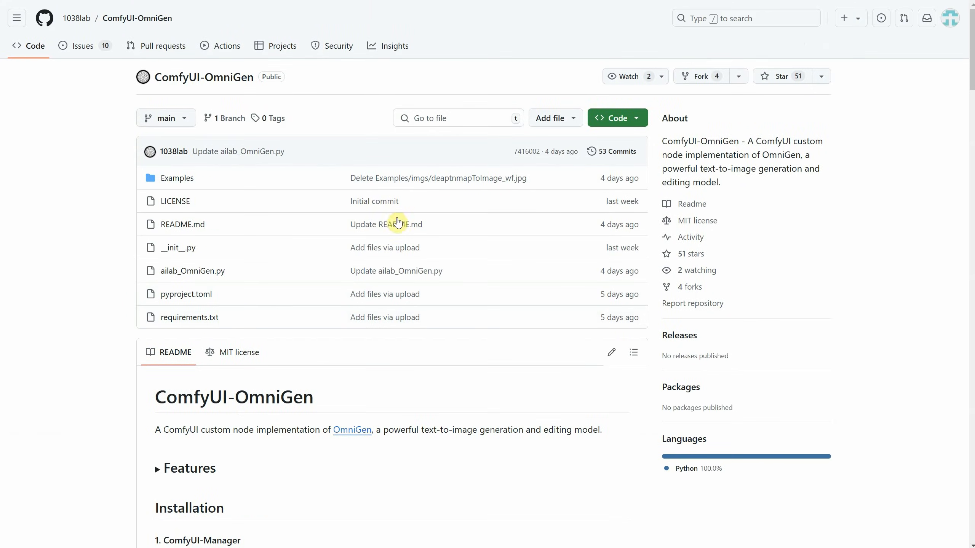
Step: Read the 'Failed to import OmniGen' issue down to the update-folder advice
left_click(82, 45)
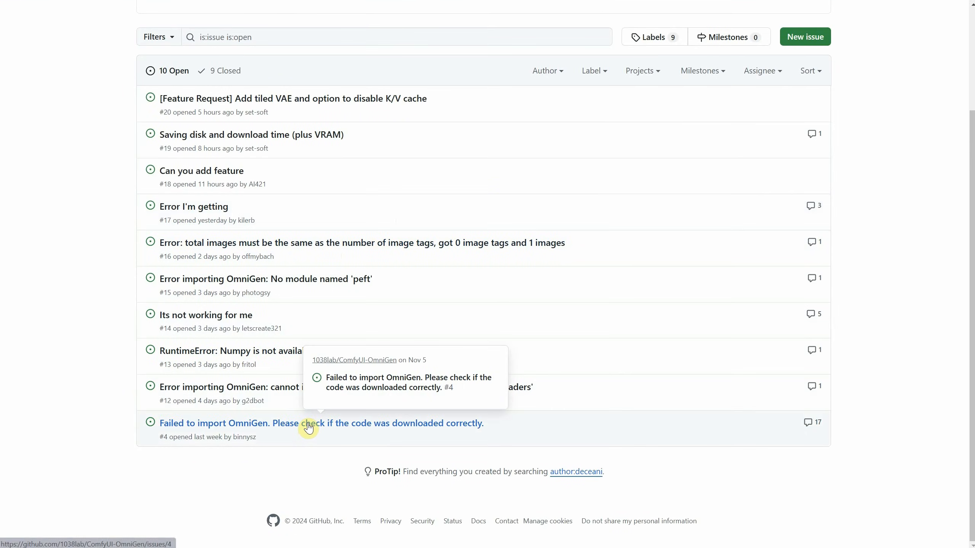
left_click(321, 423)
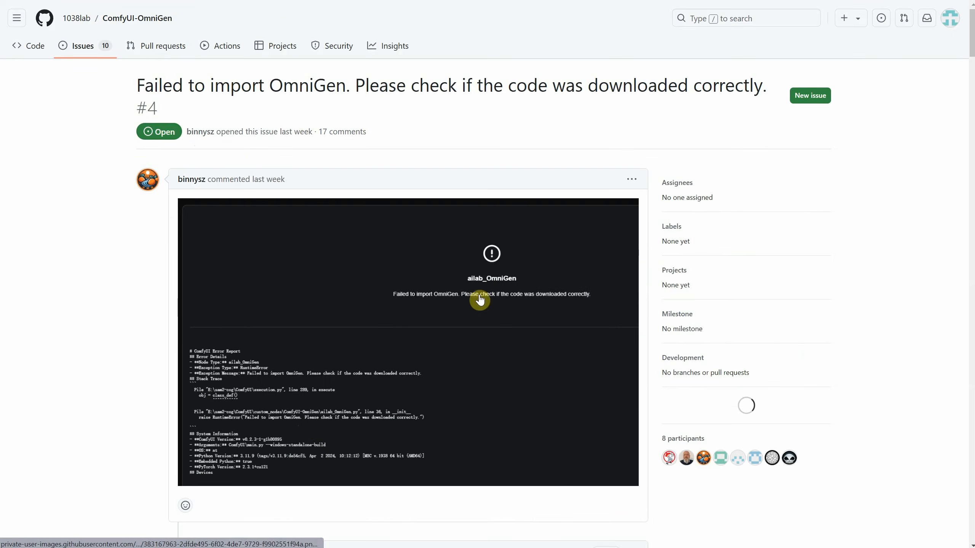
scroll("down", 3)
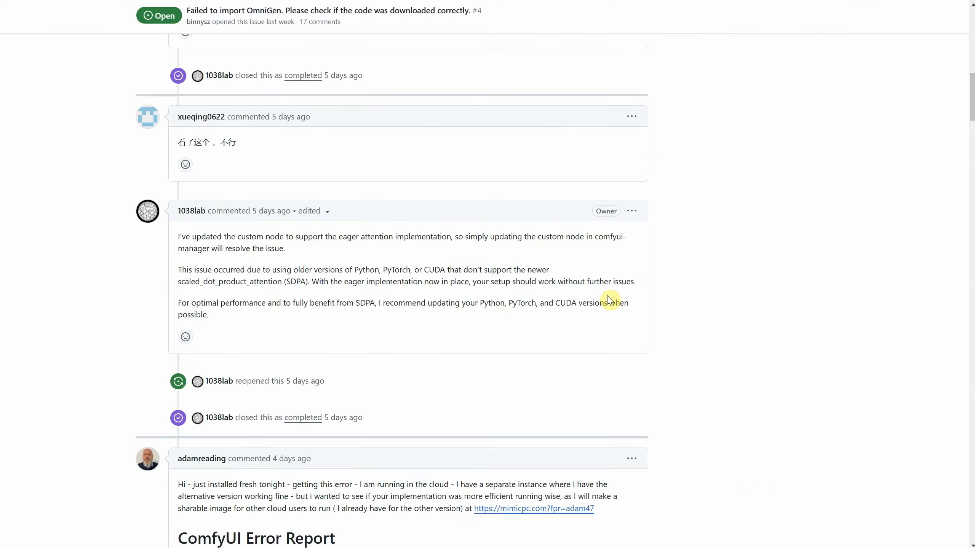
scroll("down", 3)
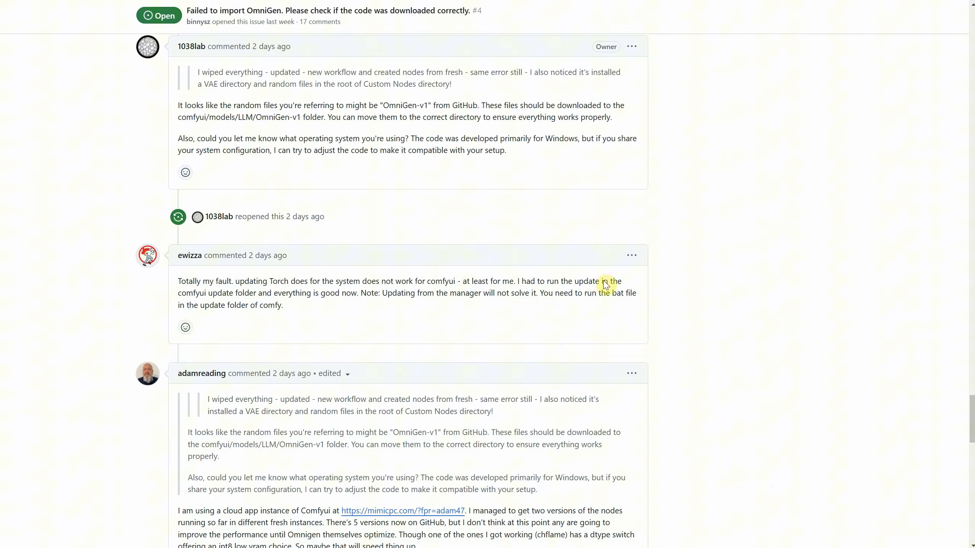
left_click_drag(523, 281, 233, 293)
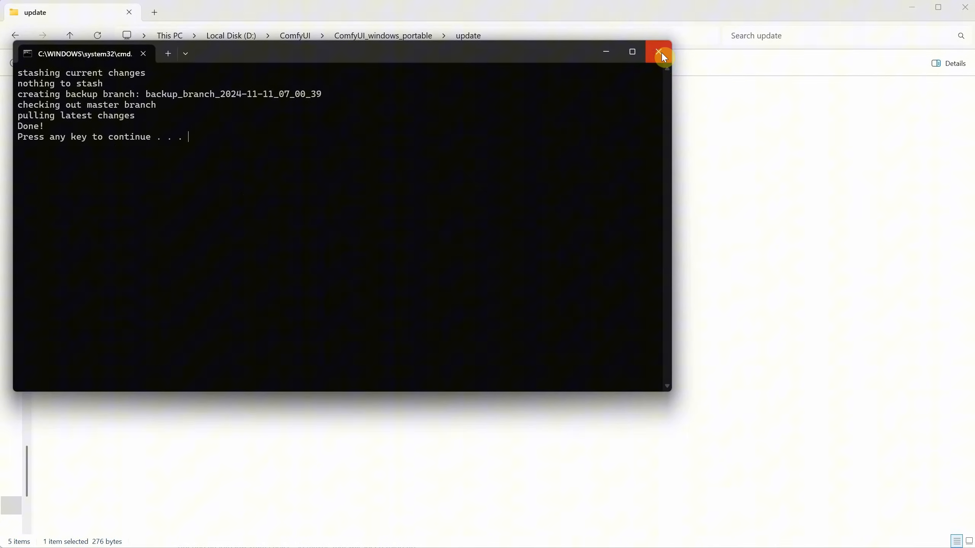
Step: Close the finished update window, relaunch ComfyUI with the run .bat, and dismiss the OmniGen import error
left_click(658, 52)
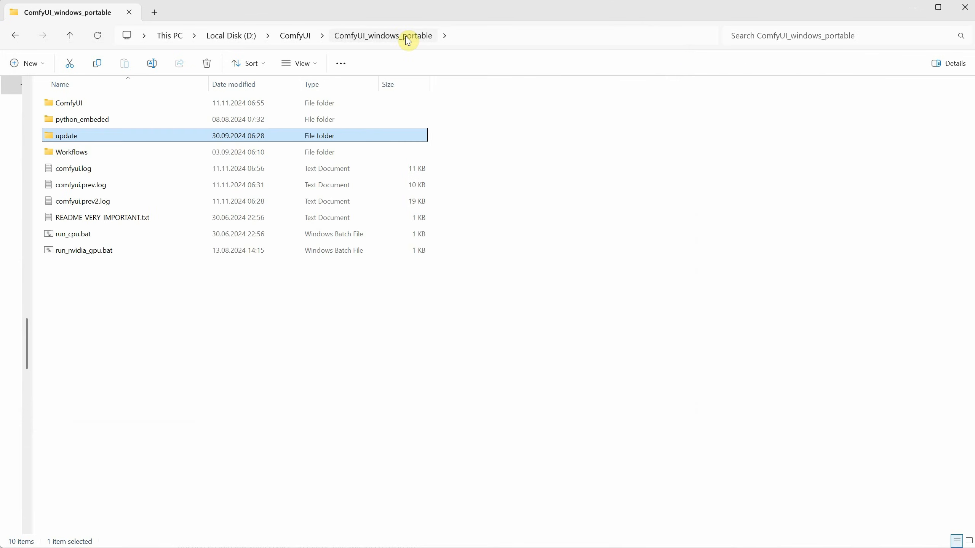
double_click(82, 250)
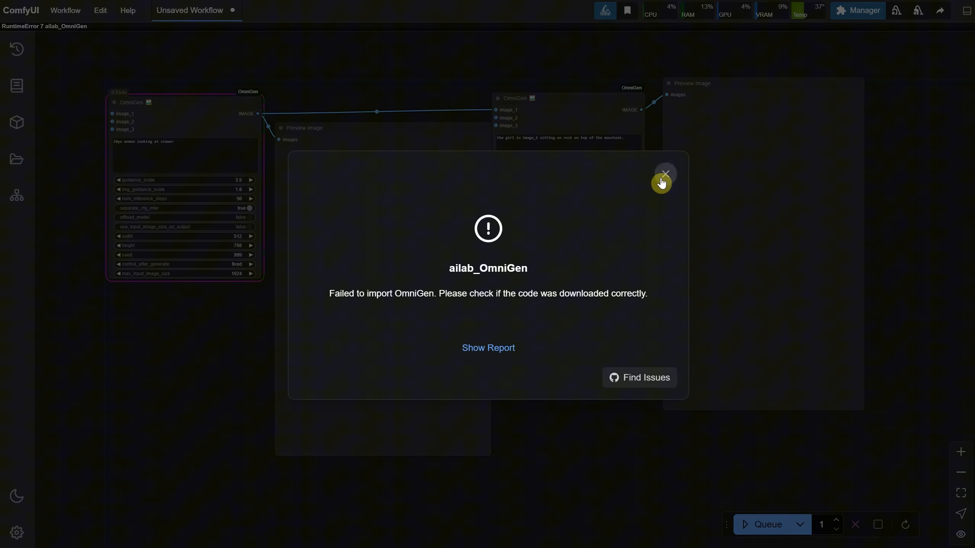
left_click(665, 173)
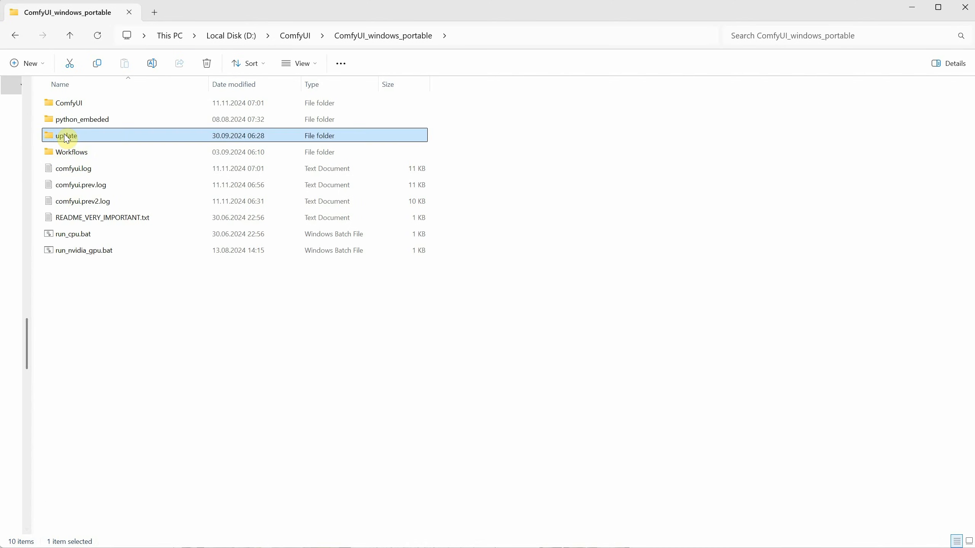
Step: Run update_comfyui_and_python_dependencies.bat from the update folder so torch 2.5.1 installs
double_click(65, 136)
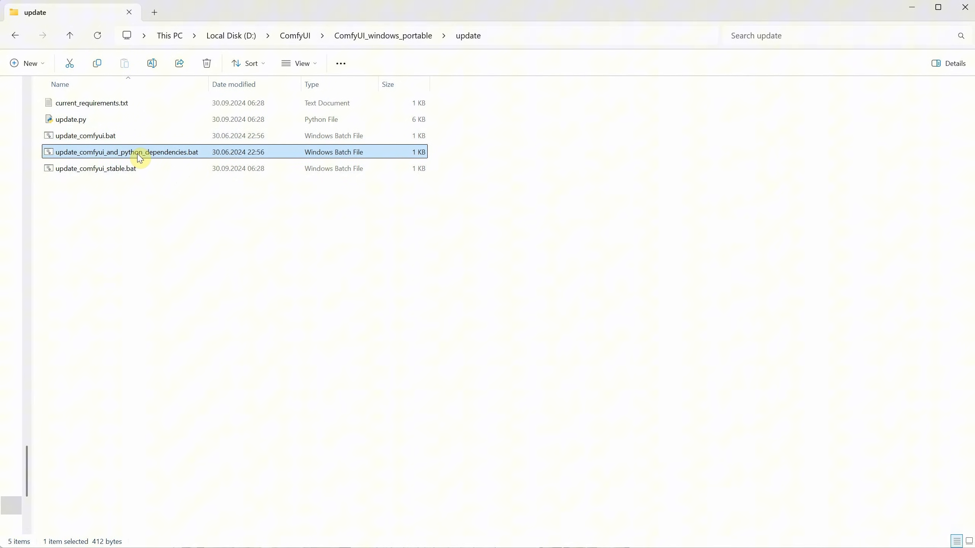
double_click(125, 151)
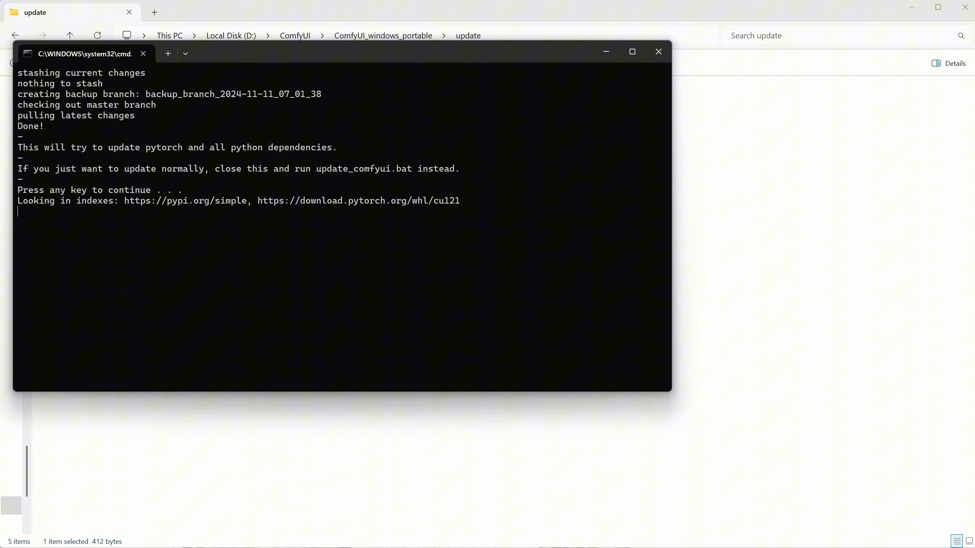
key("enter")
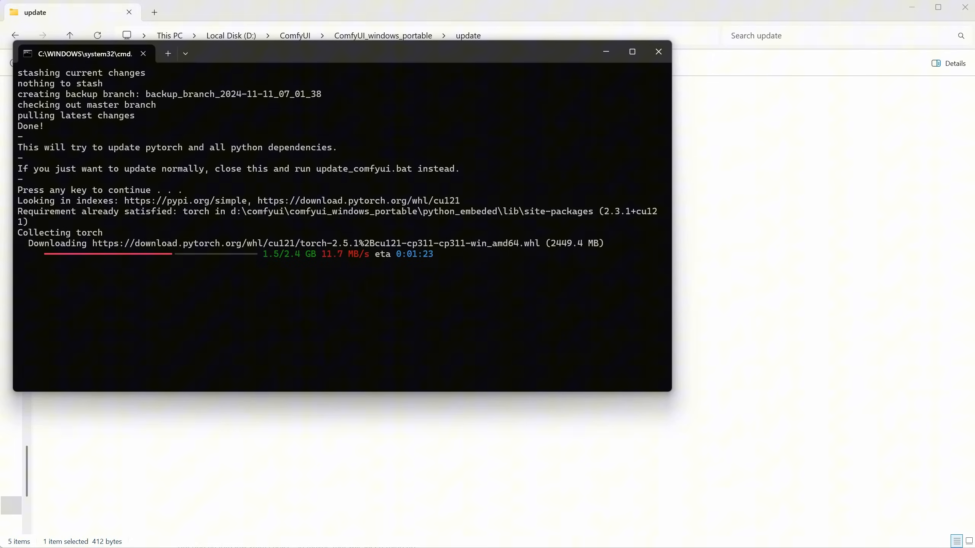
mouse_move(444, 271)
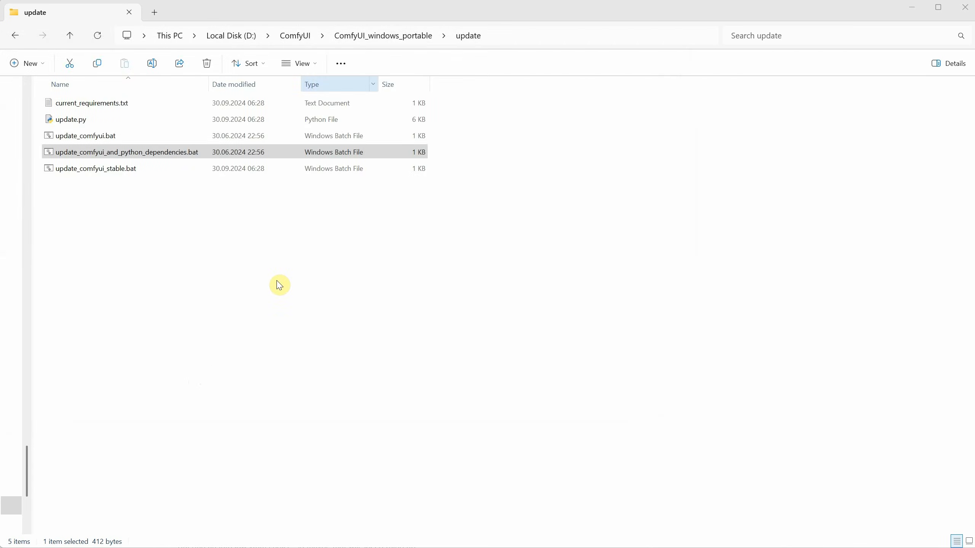
double_click(126, 151)
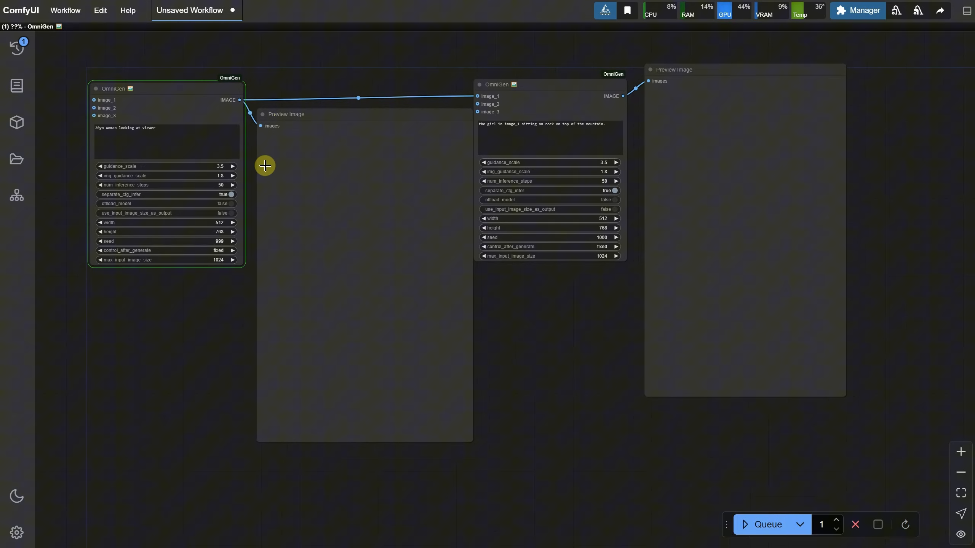
mouse_move(279, 189)
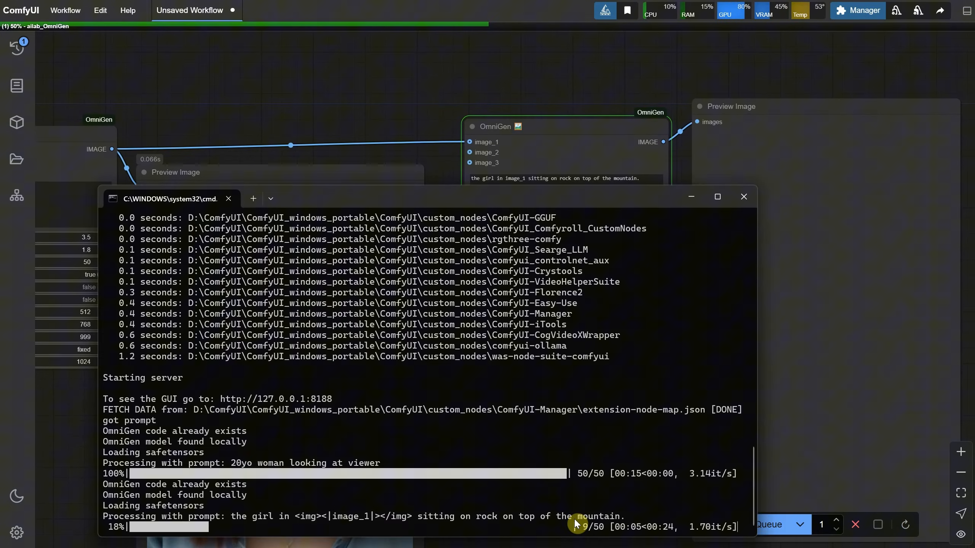
mouse_move(686, 479)
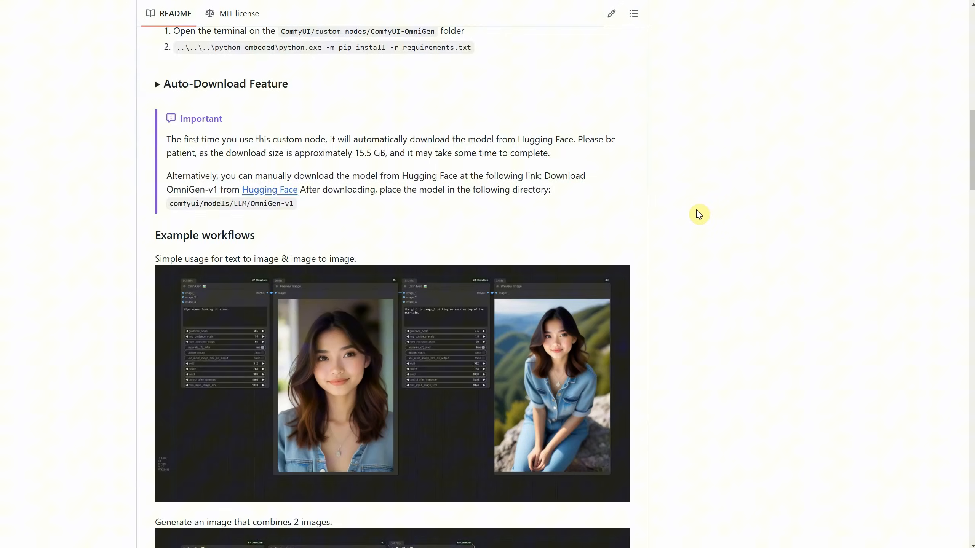
Step: Scroll the ComfyUI-OmniGen README past the examples and expand 'Using Images in Prompts and Settings'
scroll("down", 3)
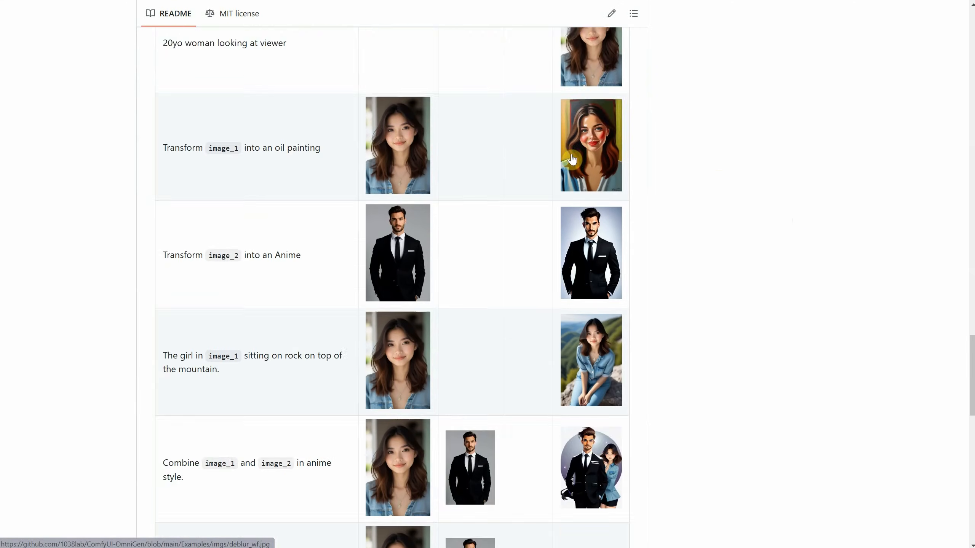
scroll("down", 3)
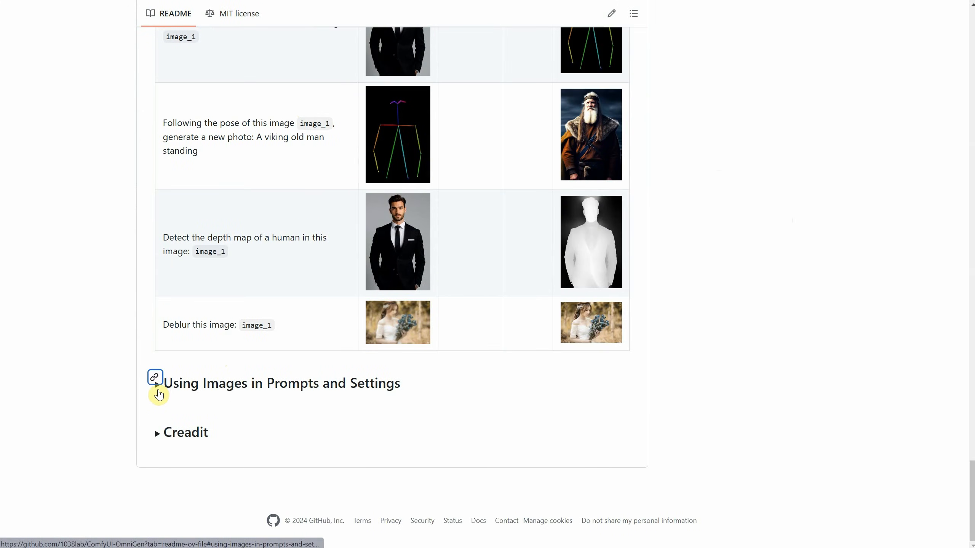
left_click(159, 383)
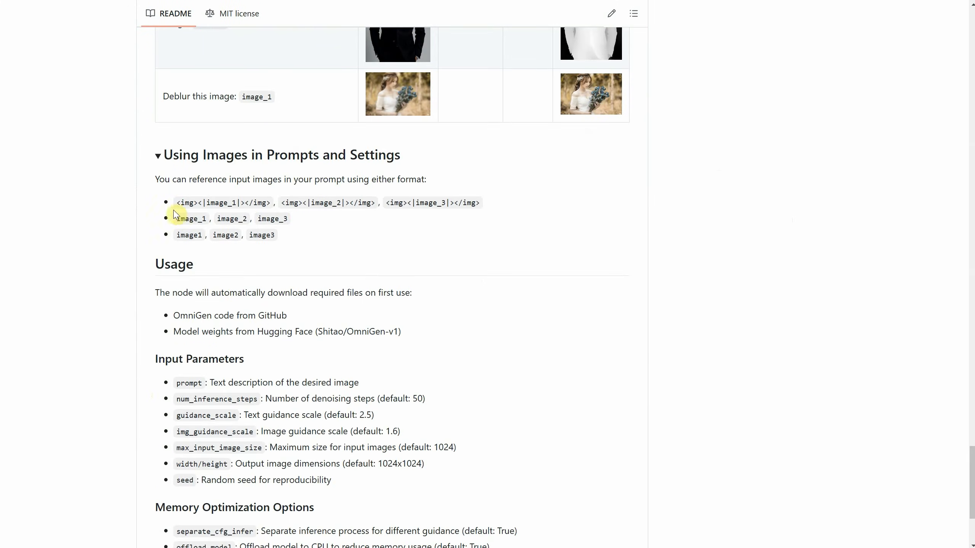
left_click_drag(192, 218, 246, 235)
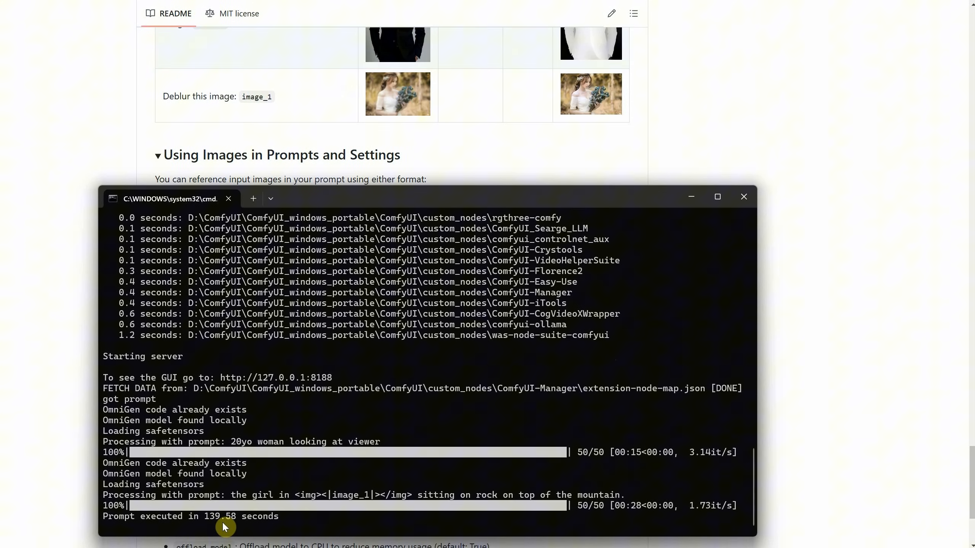
double_click(219, 516)
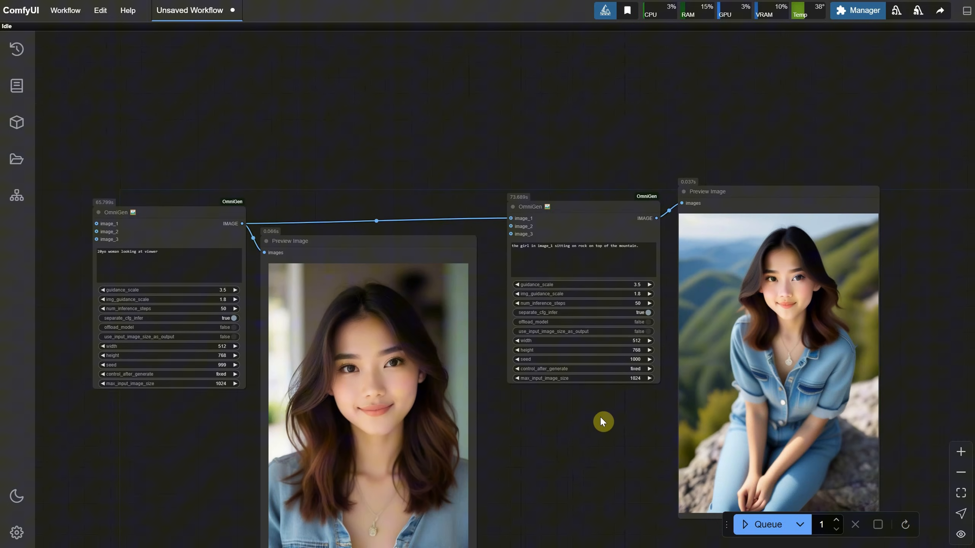
mouse_move(625, 463)
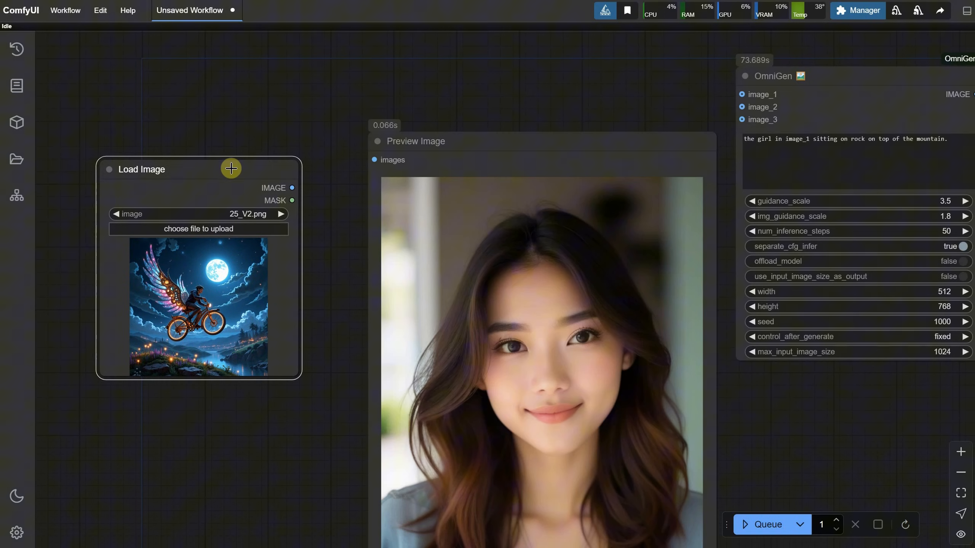
Step: Load PortraitWoman.png as the OmniGen image input and generate her on a mountain rock
left_click(199, 229)
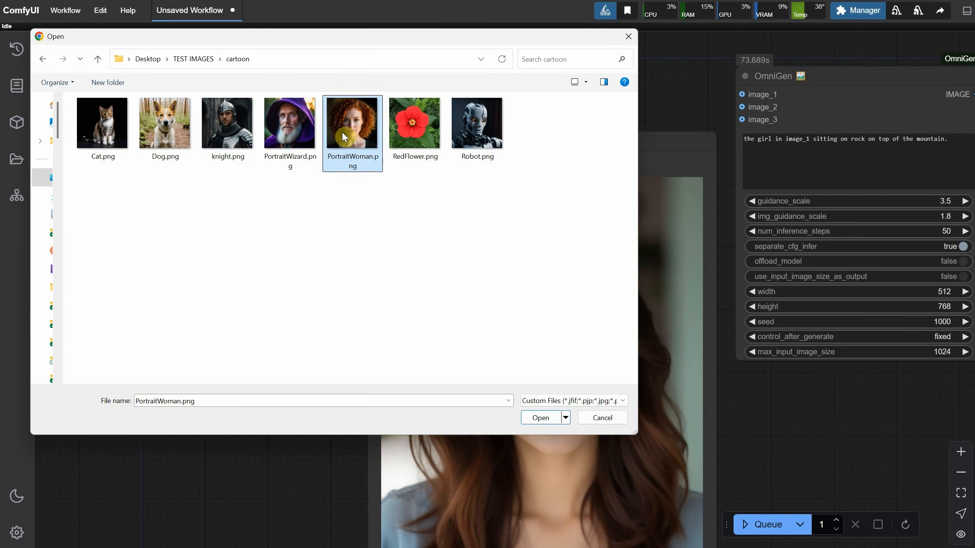
left_click(540, 417)
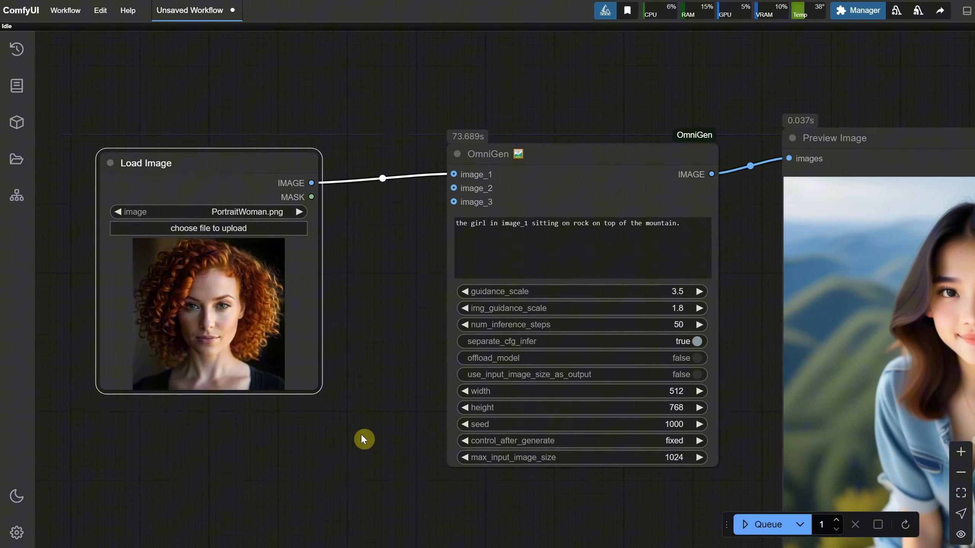
left_click_drag(363, 439, 509, 83)
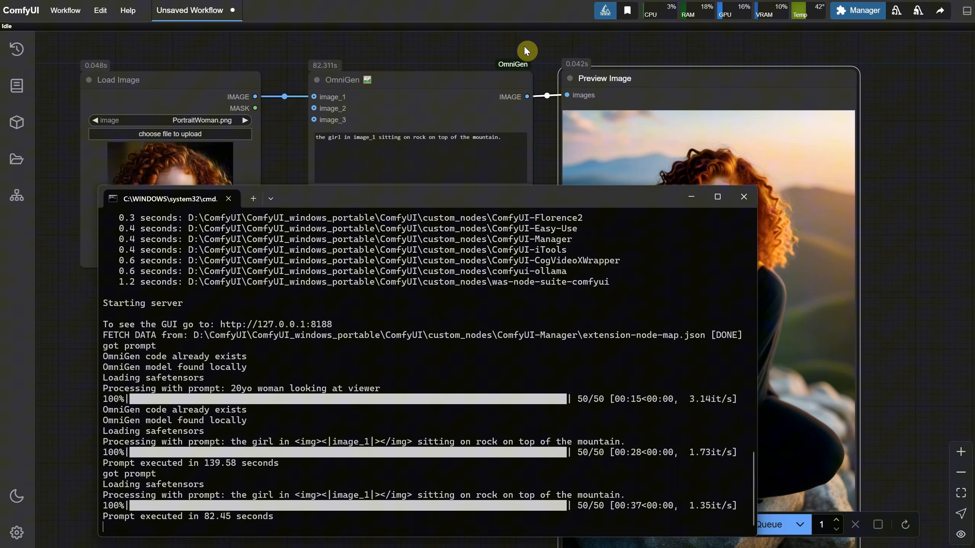
left_click(744, 197)
type("the girl in image_1 wearing sunglasses")
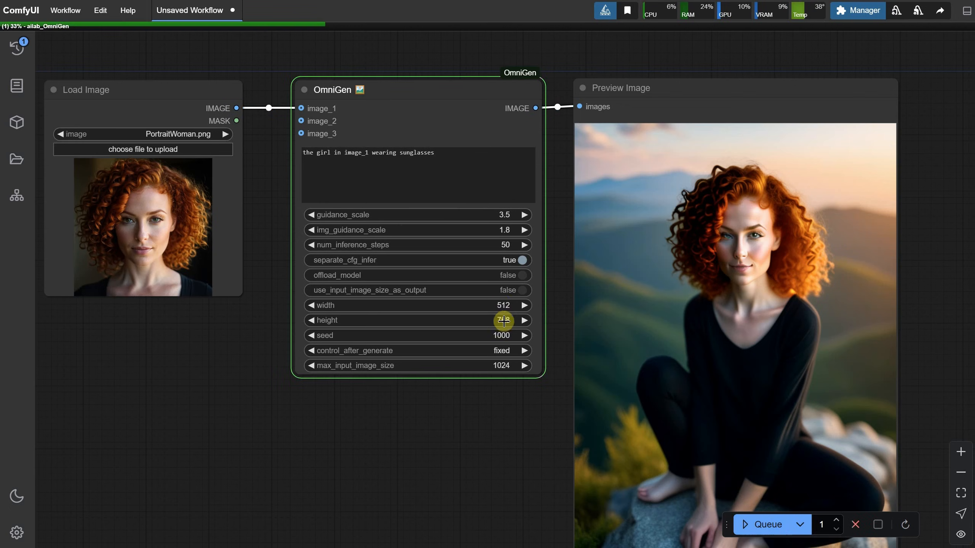
Step: Adjust the OmniGen output height widget for the sunglasses render
left_click_drag(503, 320, 503, 321)
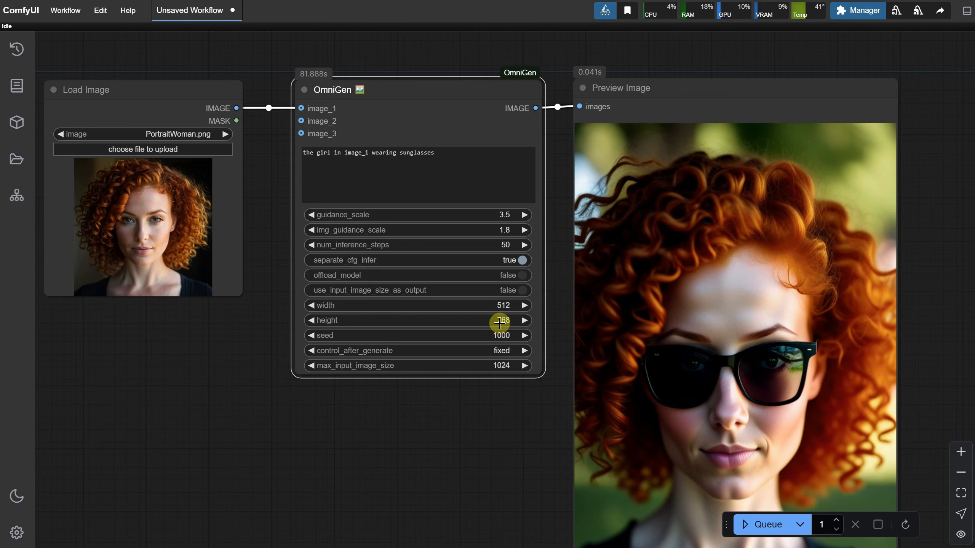
left_click(309, 321)
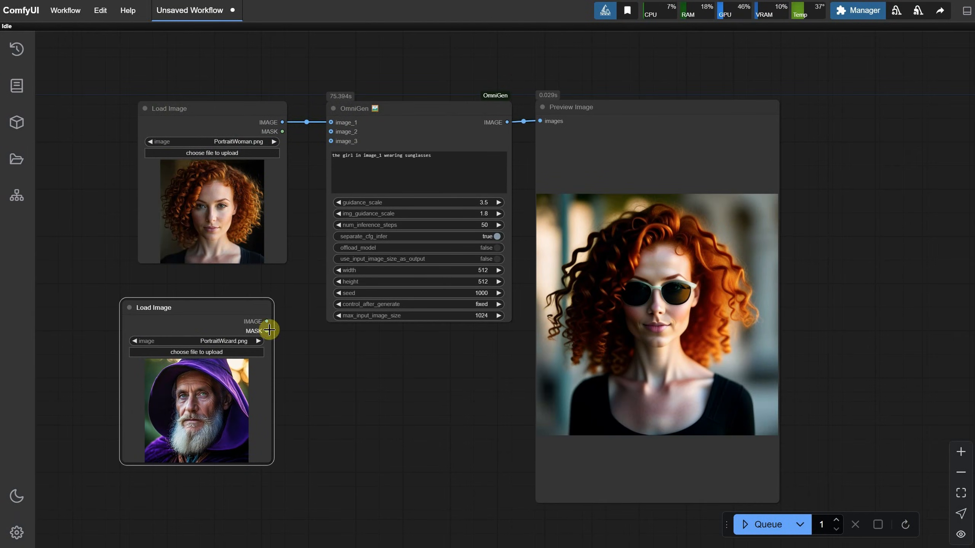
Step: Wire the wizard portrait to image_2 and prompt 'combine image1 and image2, cartoon style, witch and wizard'
left_click_drag(266, 321, 331, 131)
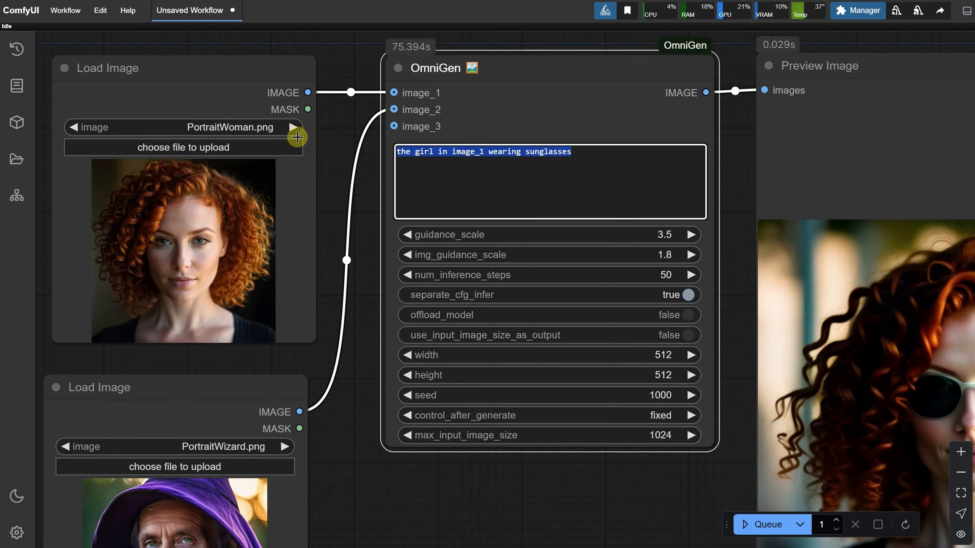
type("combine image1 and image2")
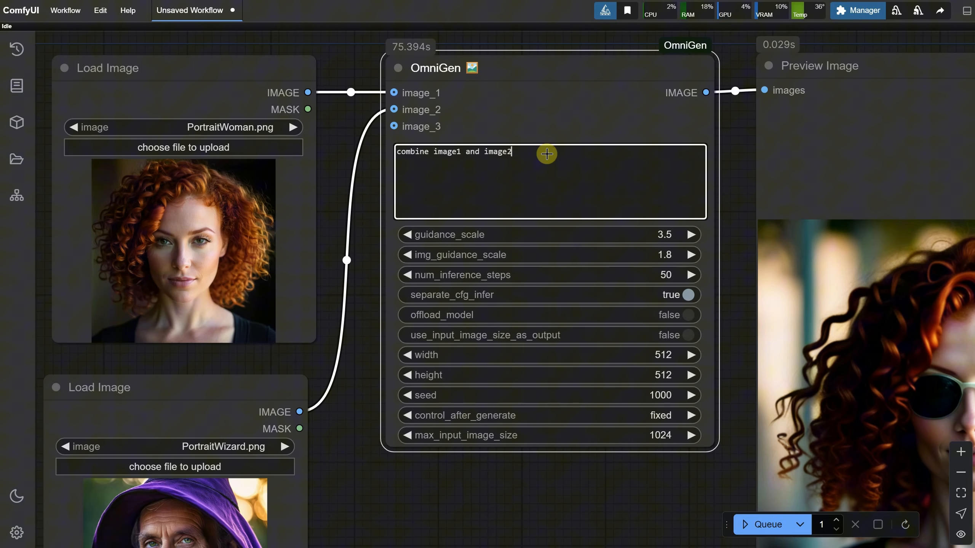
type(", cartoon style, witch and wizard")
type("1024")
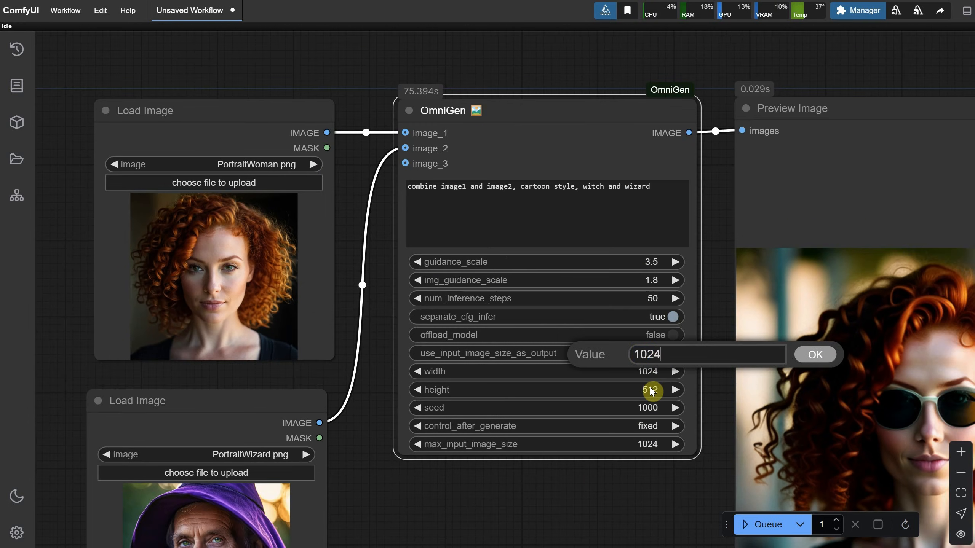
Step: Confirm the 1024 output height and queue the combined witch-and-wizard generation
left_click(815, 355)
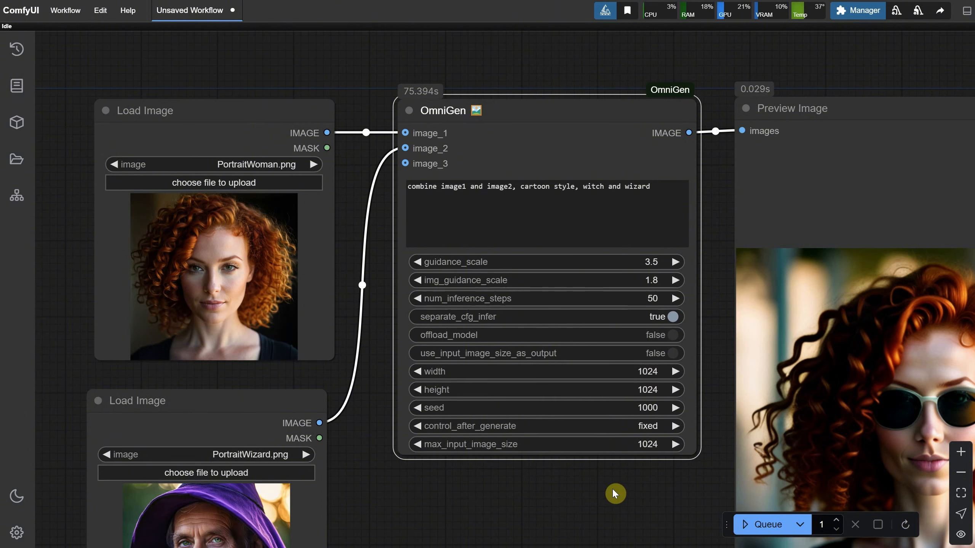
left_click(768, 524)
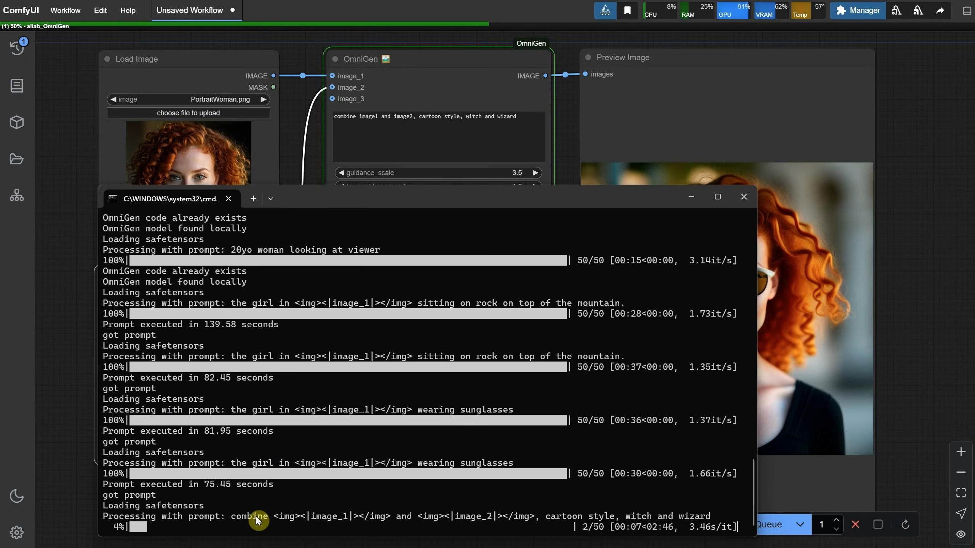
mouse_move(428, 517)
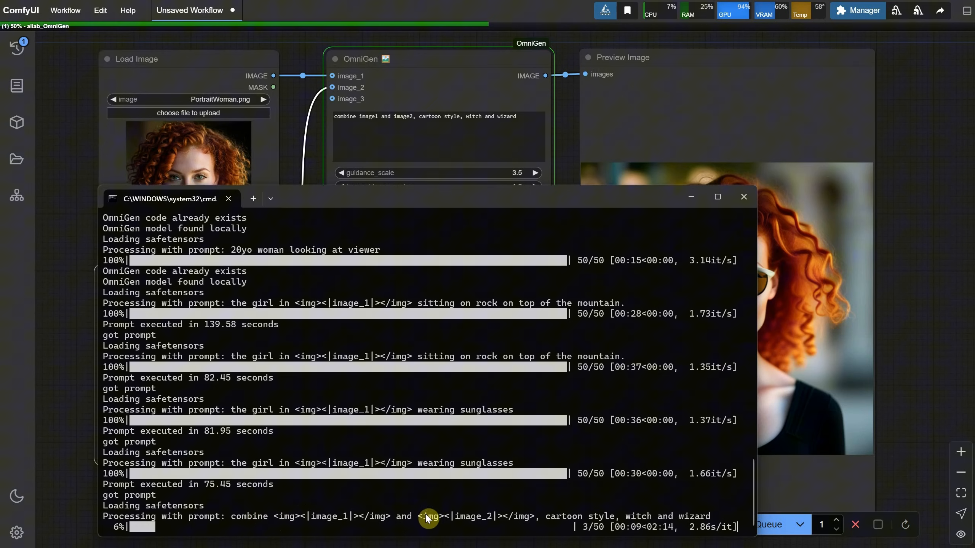
left_click(744, 197)
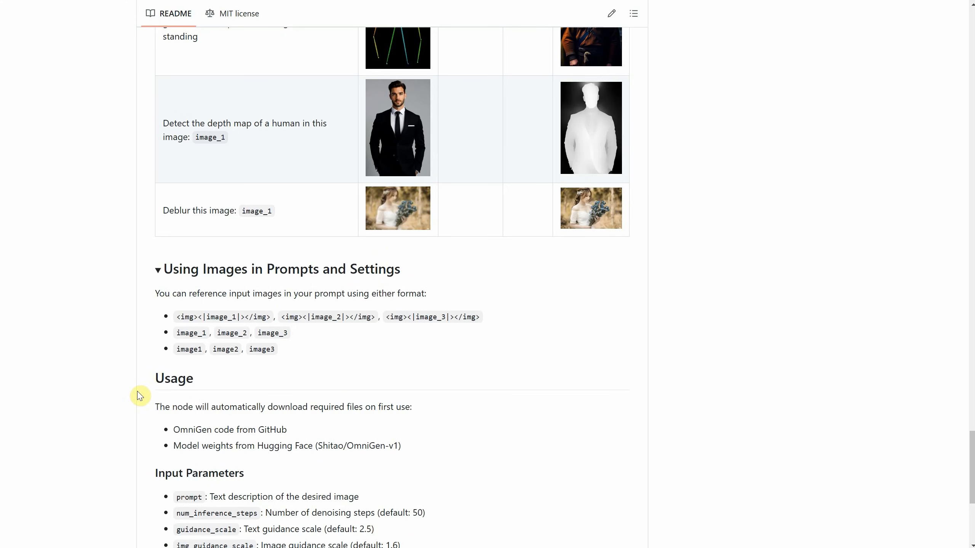
mouse_move(329, 364)
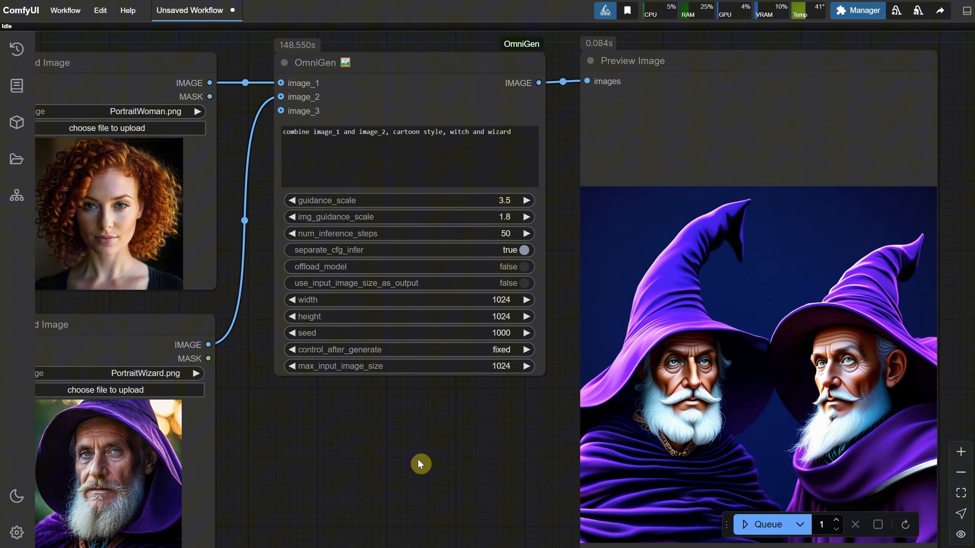
mouse_move(427, 471)
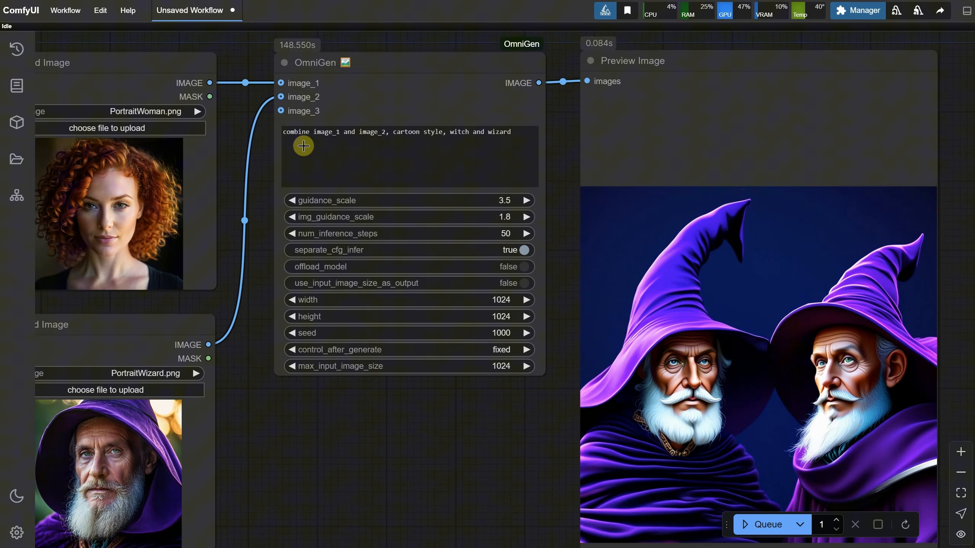
Step: Change the prompt to 'combine a woman from image_1 and image_2, cartoon style, witch and wizard'
type("combine a woman from image_1 and image_2, cartoon style, witch and wizard")
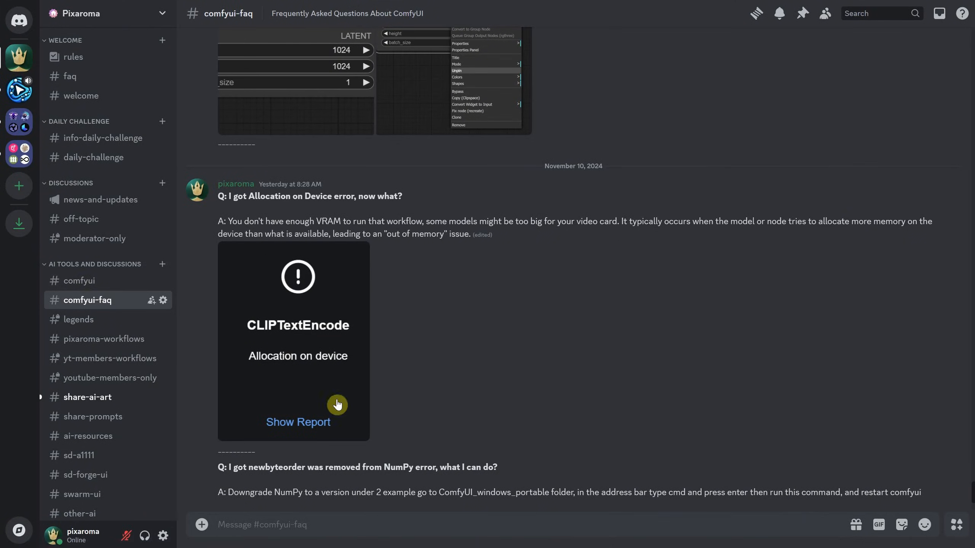
Step: Scroll through the #comfyui-faq questions on allocation errors and unmovable nodes
scroll("down", 3)
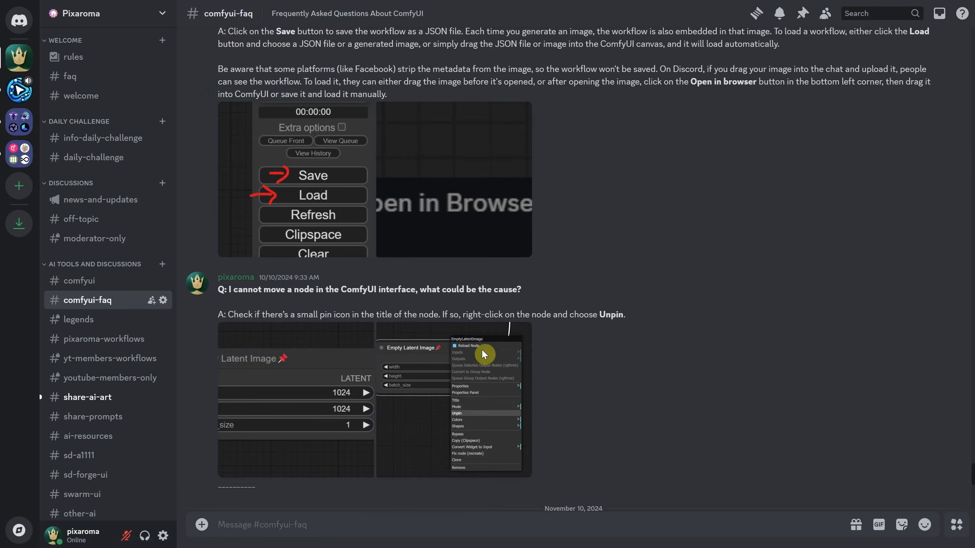
scroll("down", 3)
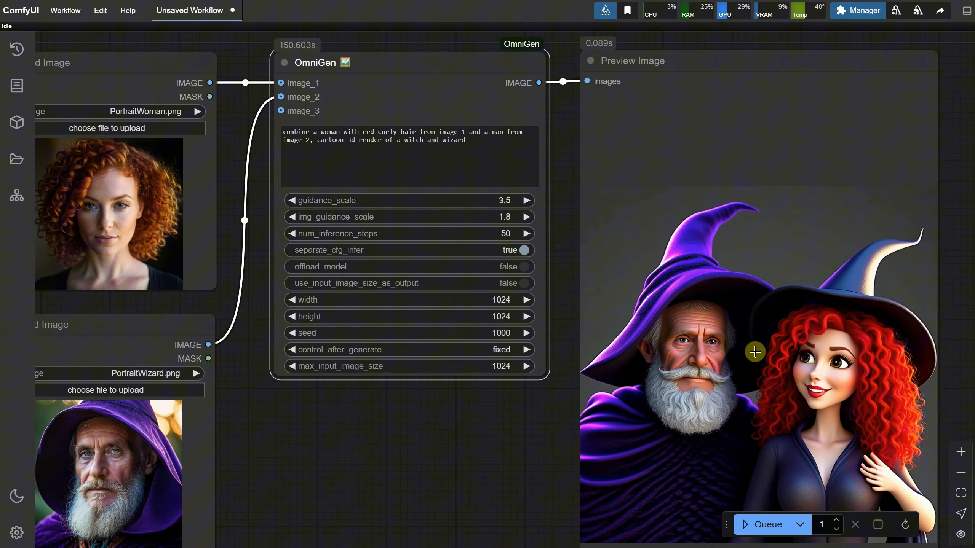
mouse_move(654, 317)
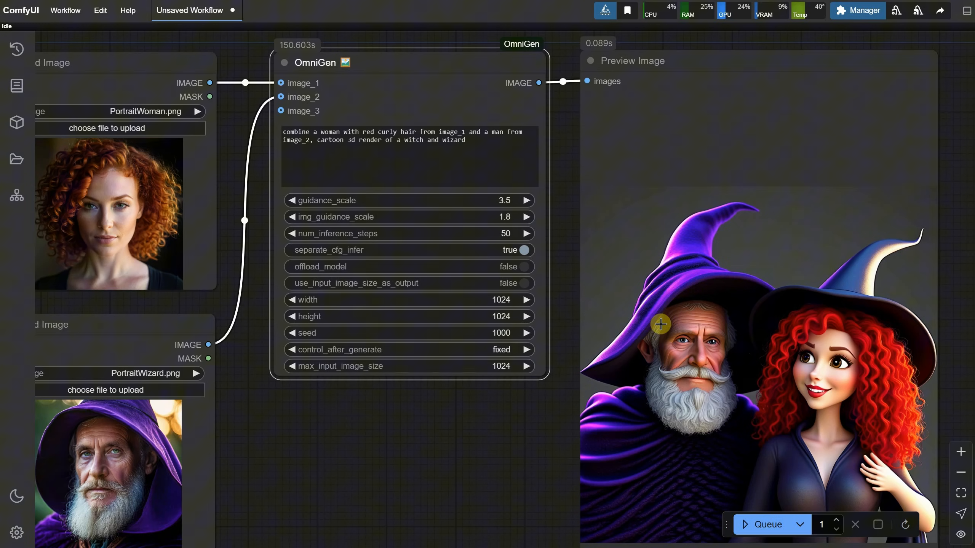
mouse_move(101, 501)
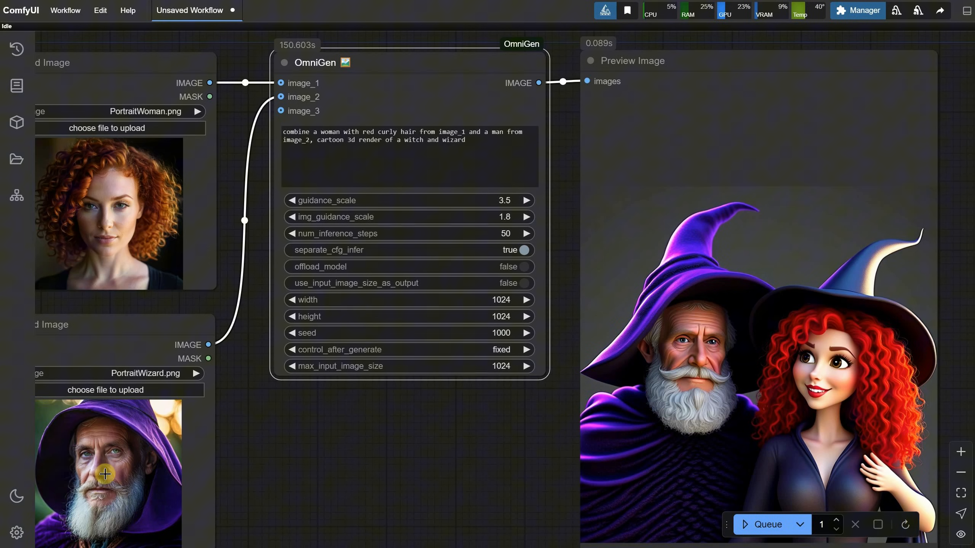
mouse_move(889, 377)
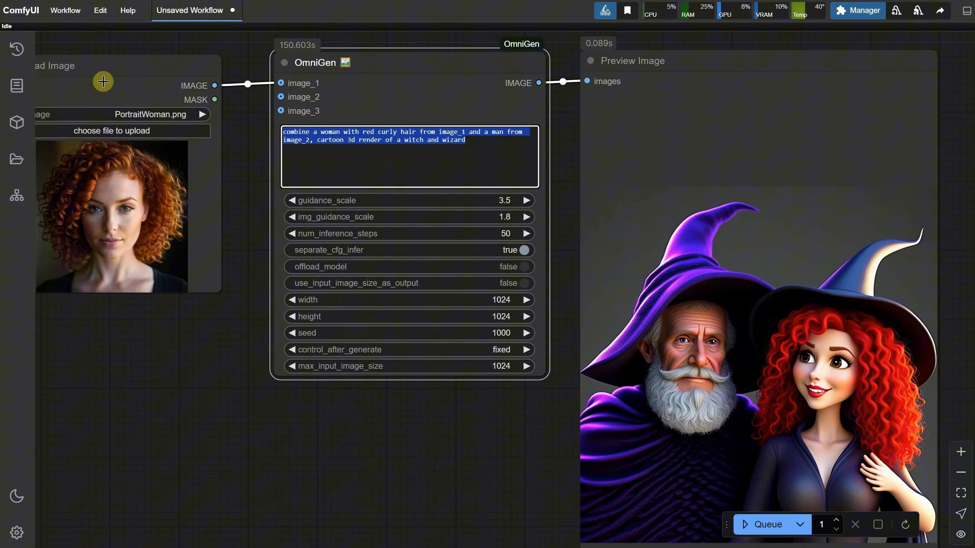
type("transfo")
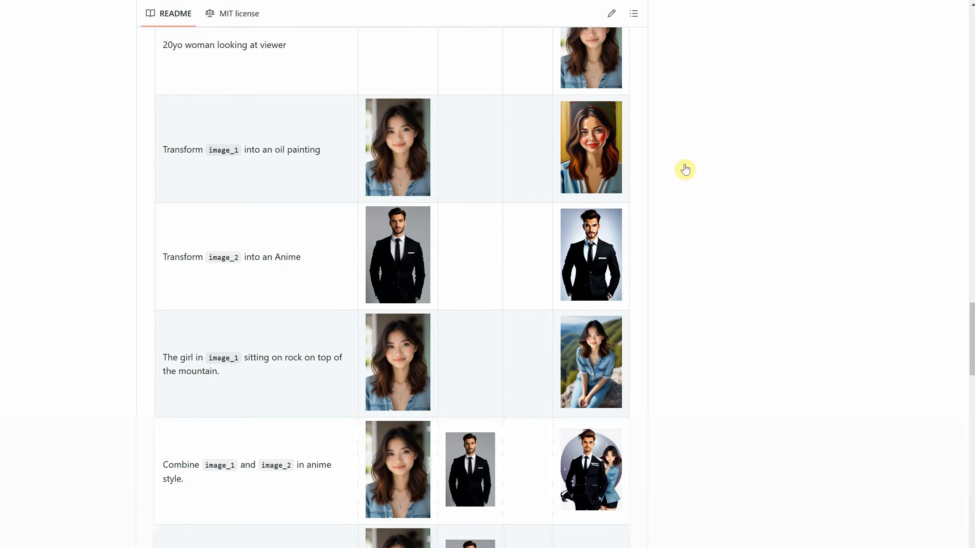
Step: Scroll the README through the remaining examples to Usage, Input Parameters and memory optimization
scroll("down", 3)
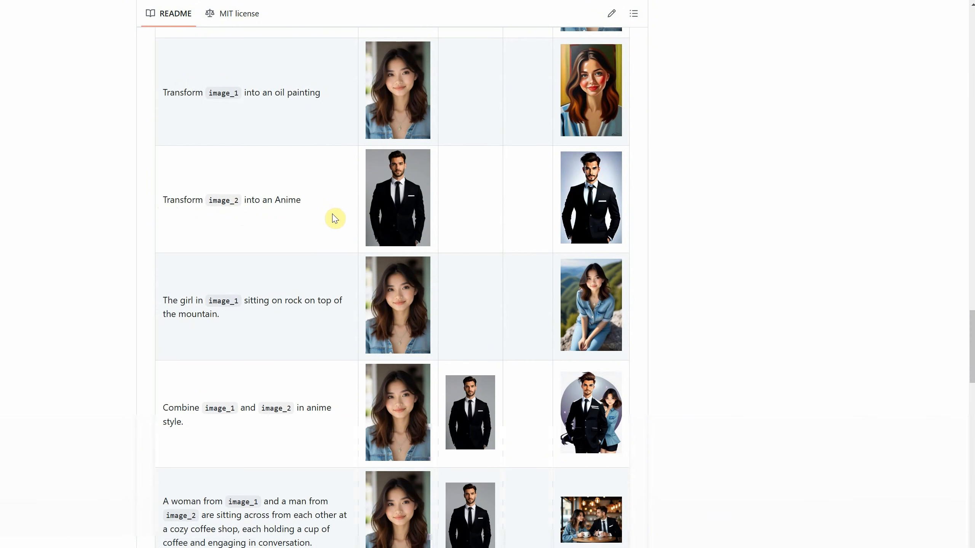
scroll("down", 3)
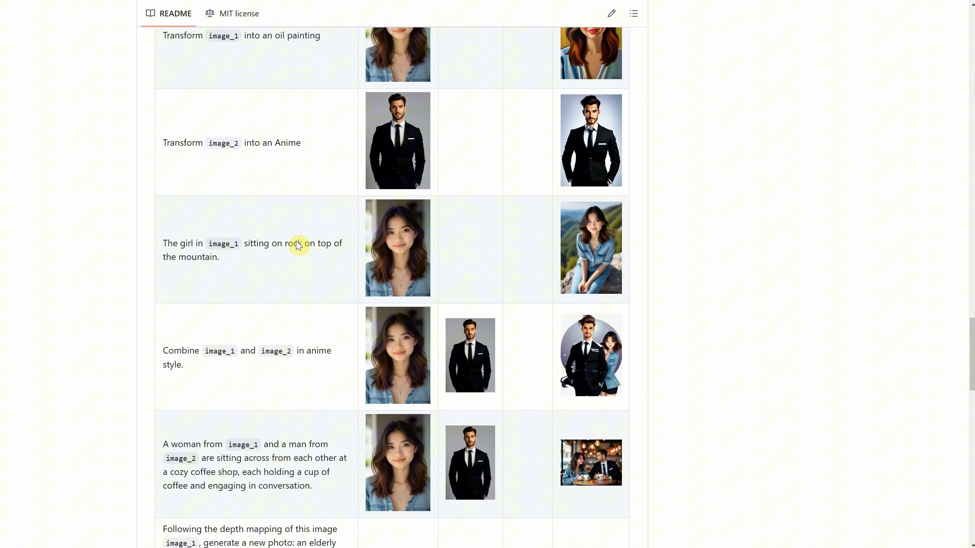
scroll("down", 3)
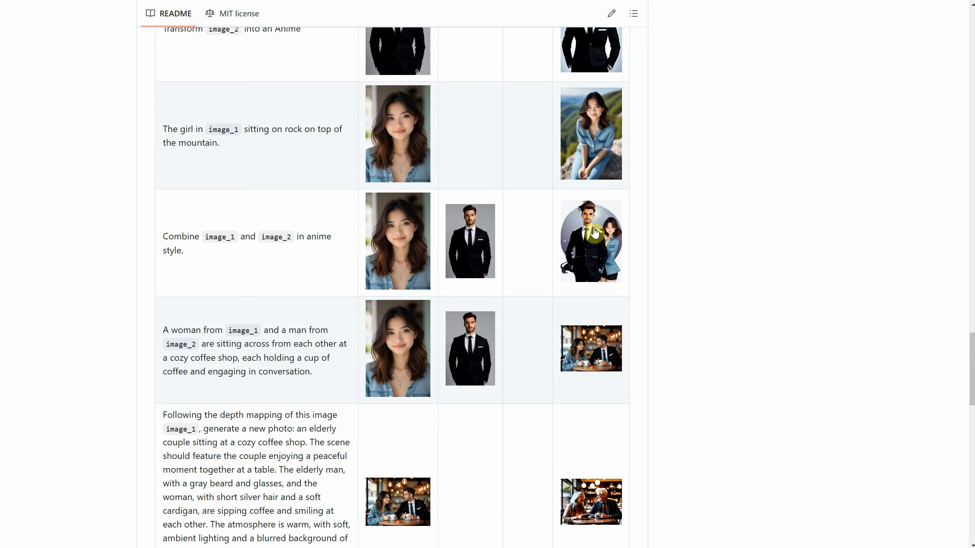
scroll("down", 3)
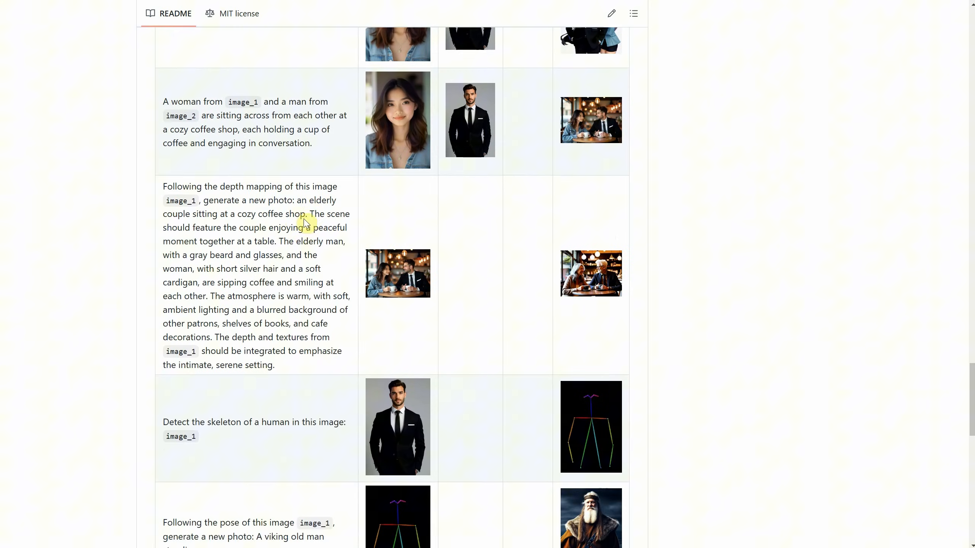
scroll("down", 3)
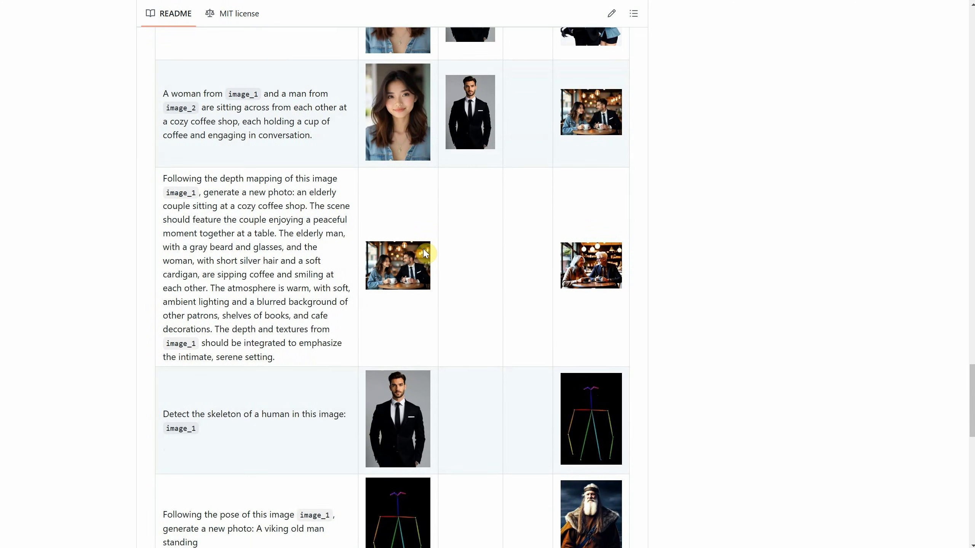
scroll("down", 3)
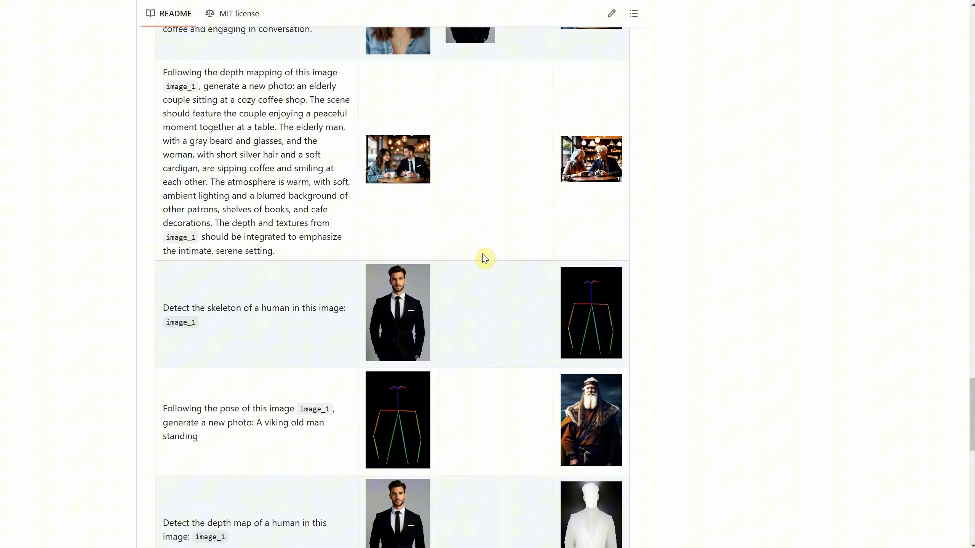
mouse_move(592, 324)
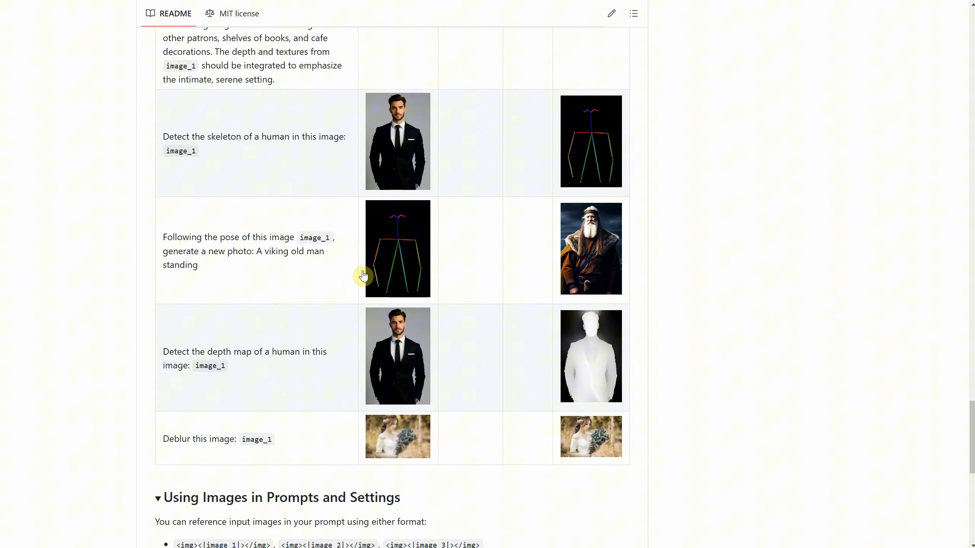
left_click_drag(271, 351, 225, 366)
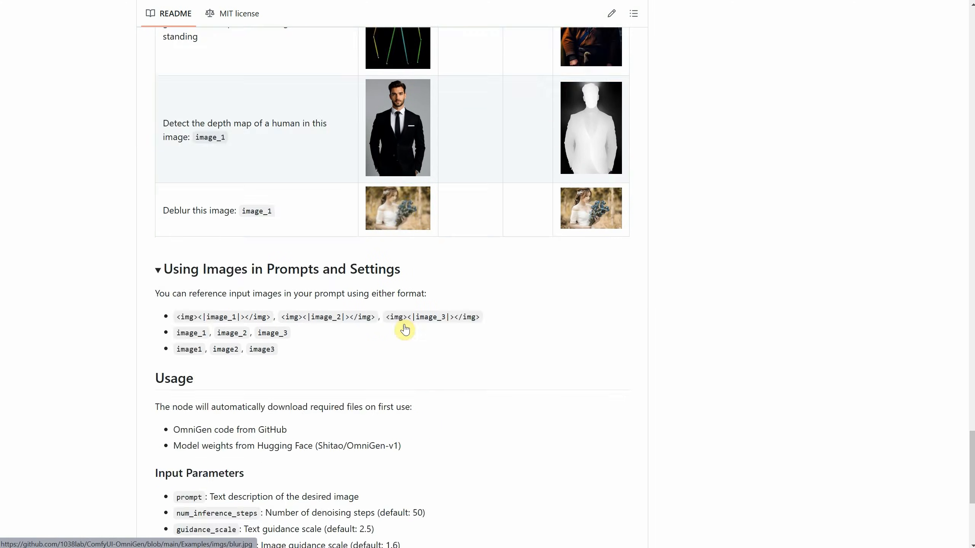
scroll("down", 3)
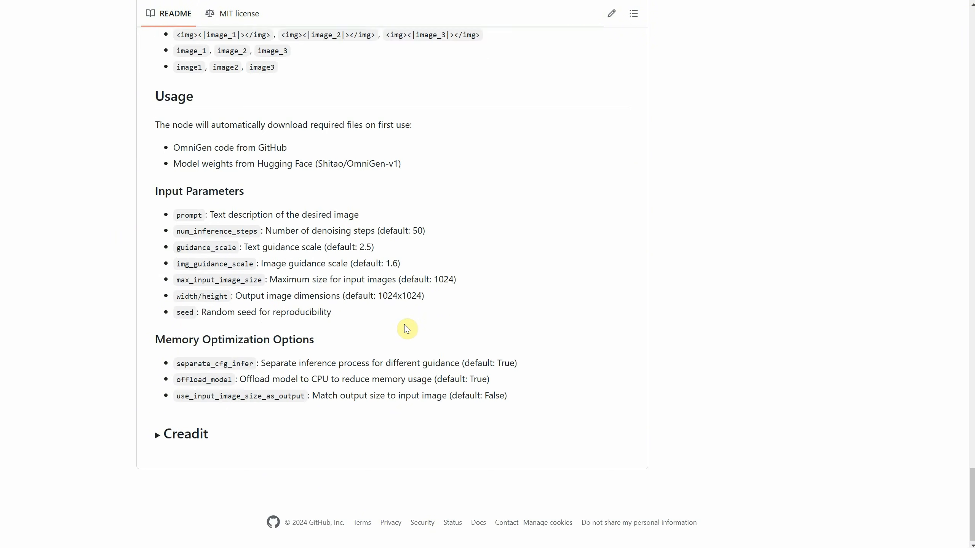
scroll("down", 3)
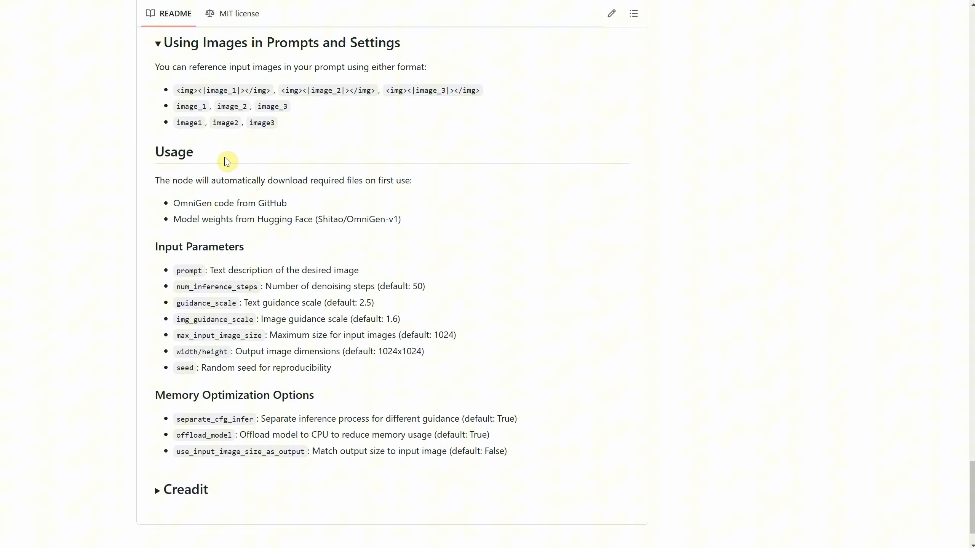
mouse_move(323, 429)
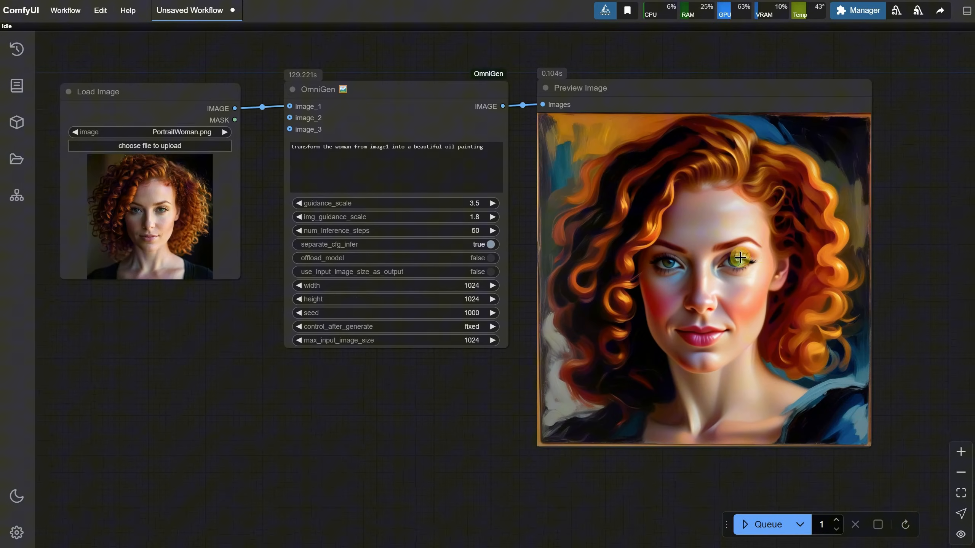
Step: Load 'Ep12 Flux Dev Q8 GGUF IMGT2IMG with Upscaler.png' through the workflow Open dialog
left_click(65, 10)
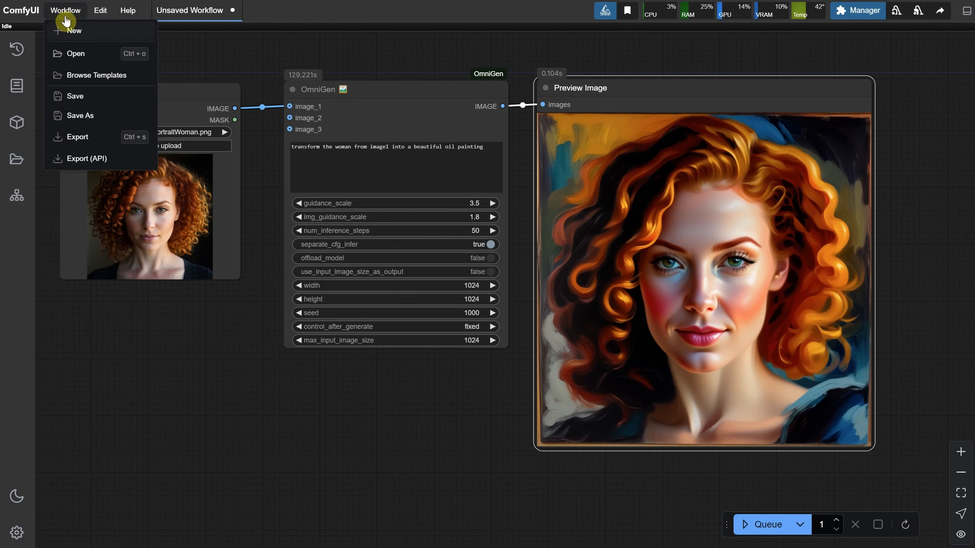
left_click(76, 53)
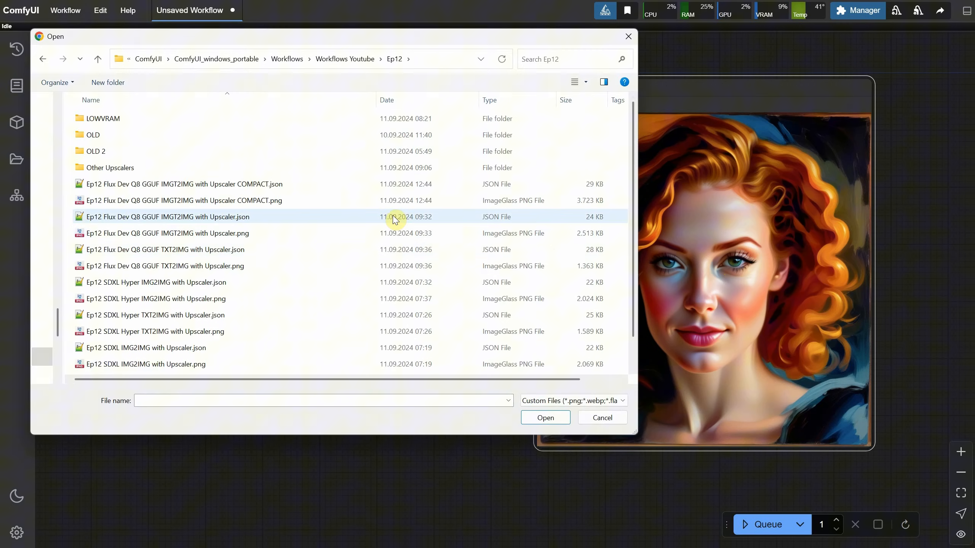
scroll("down", 3)
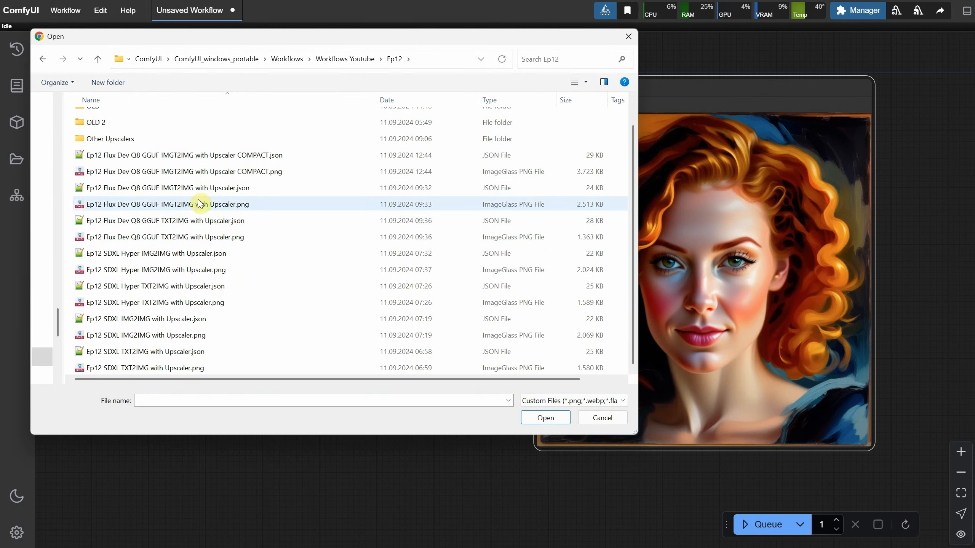
left_click(165, 204)
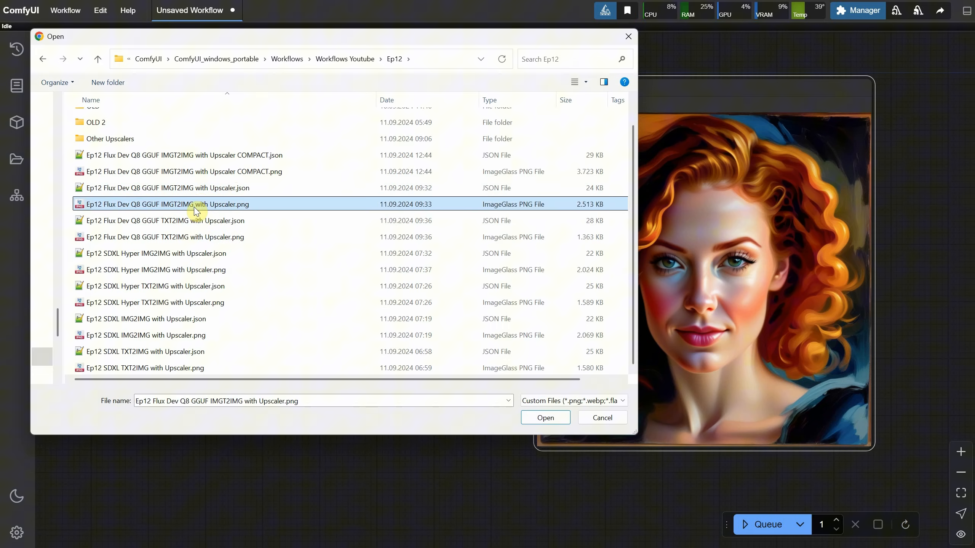
left_click(545, 417)
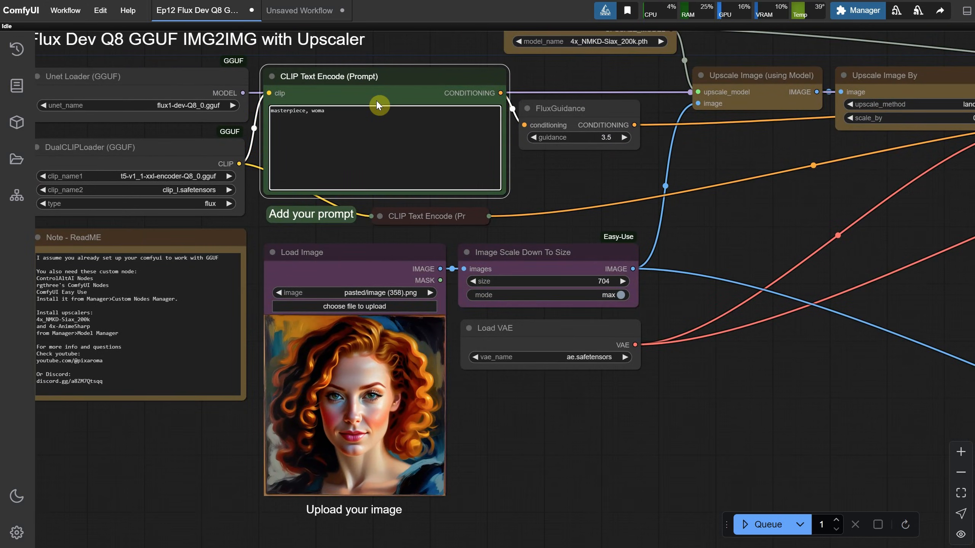
left_click_drag(376, 104, 463, 235)
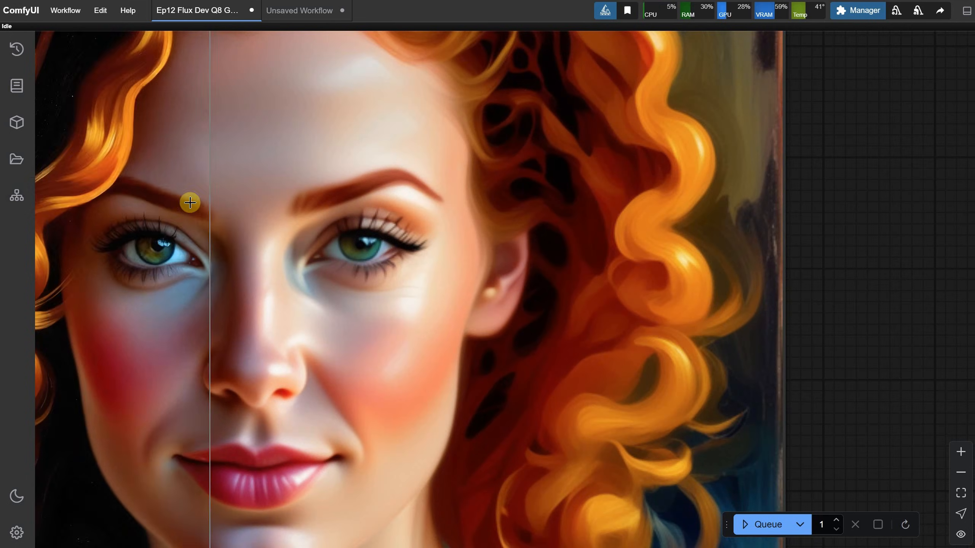
scroll("down", 3)
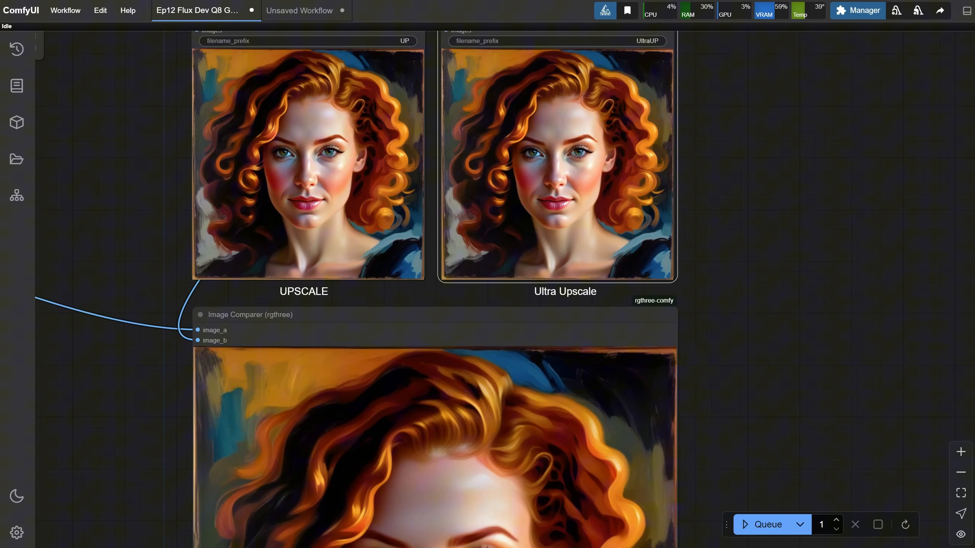
left_click(299, 10)
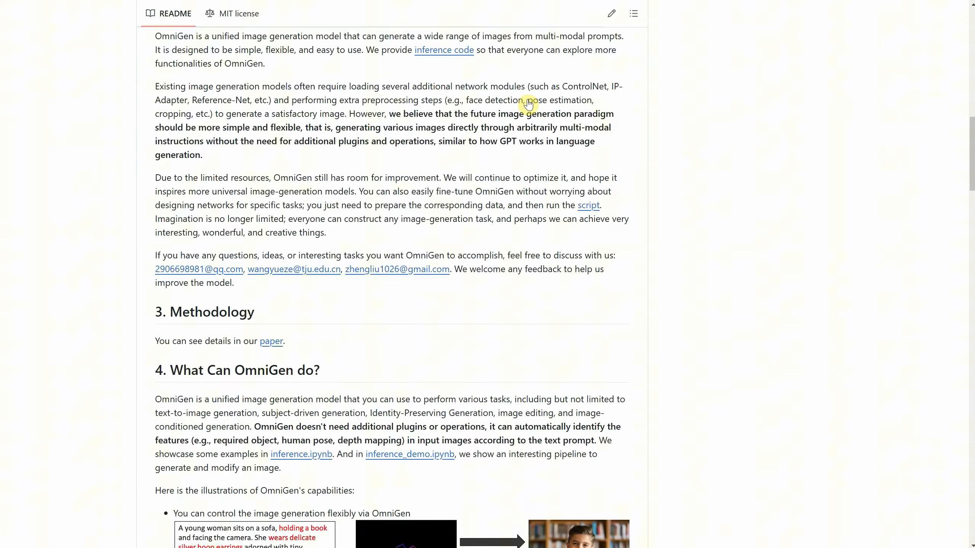
scroll("down", 3)
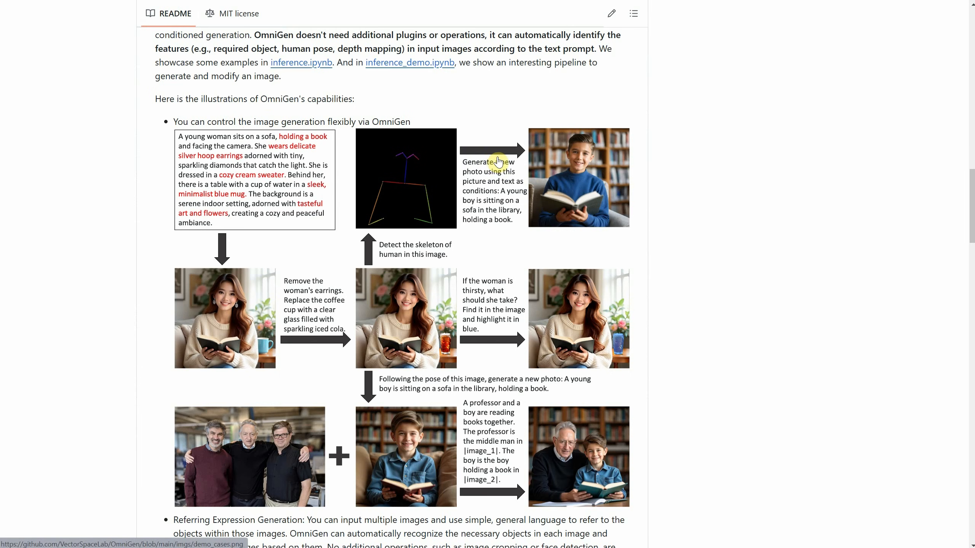
scroll("down", 3)
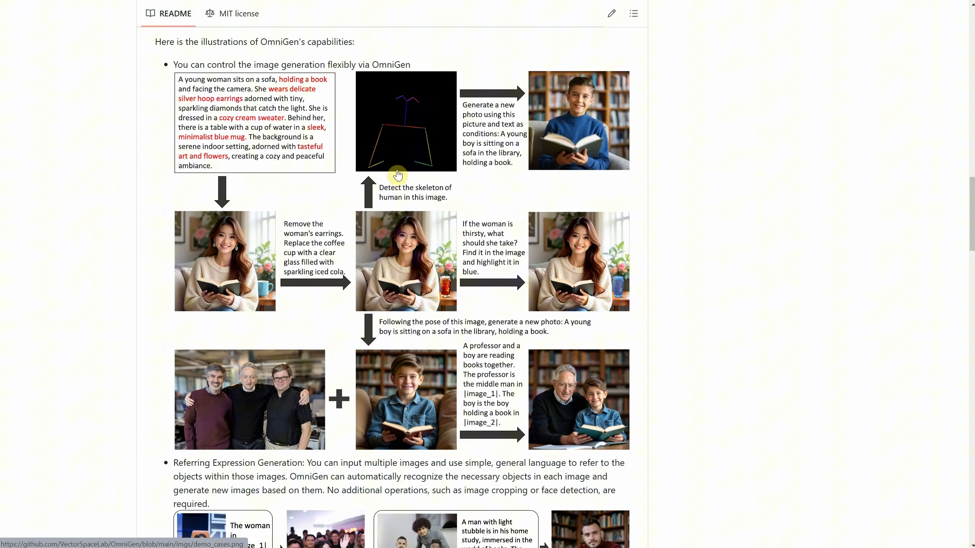
scroll("down", 3)
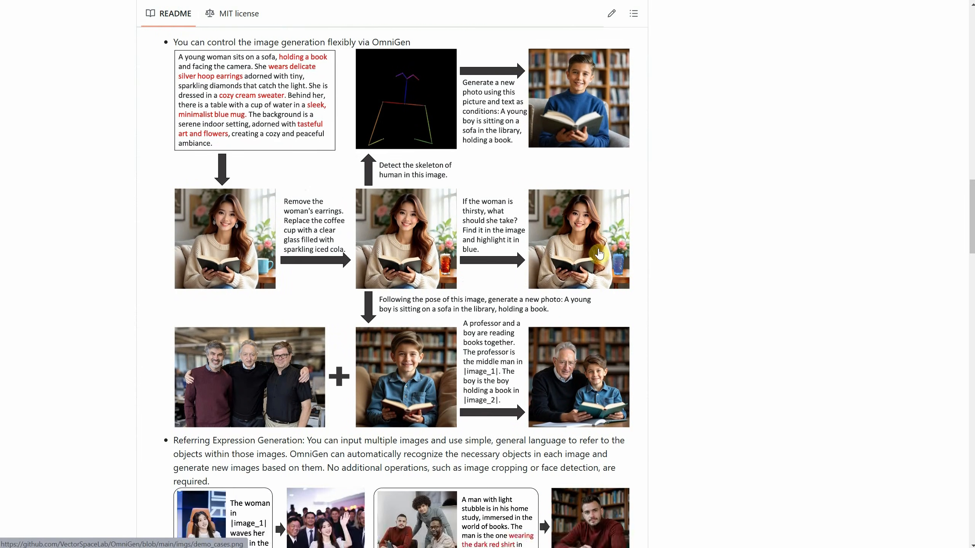
scroll("down", 3)
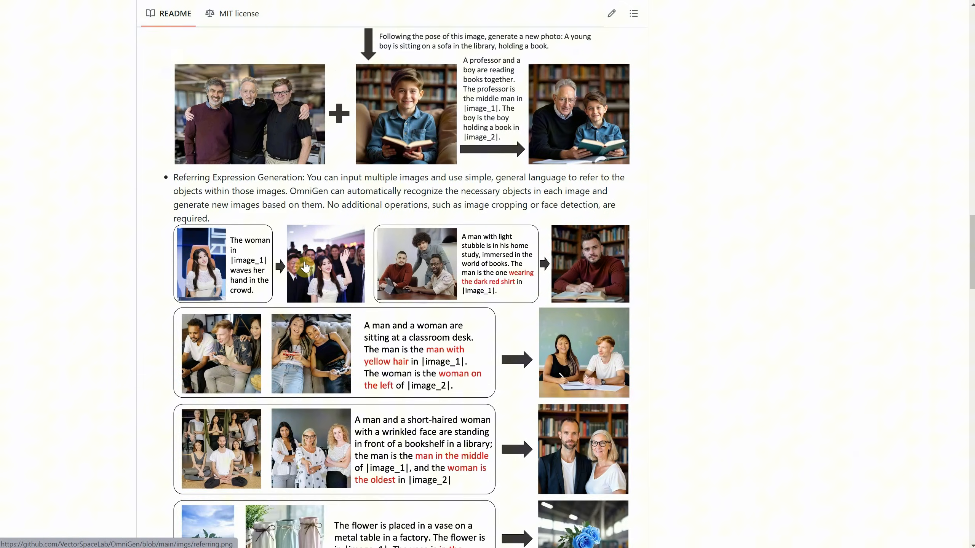
scroll("down", 3)
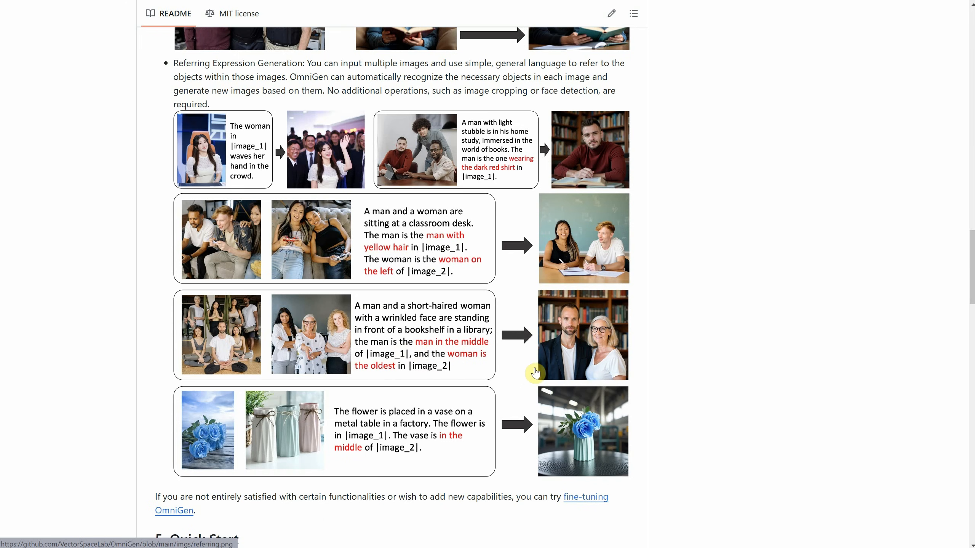
scroll("down", 3)
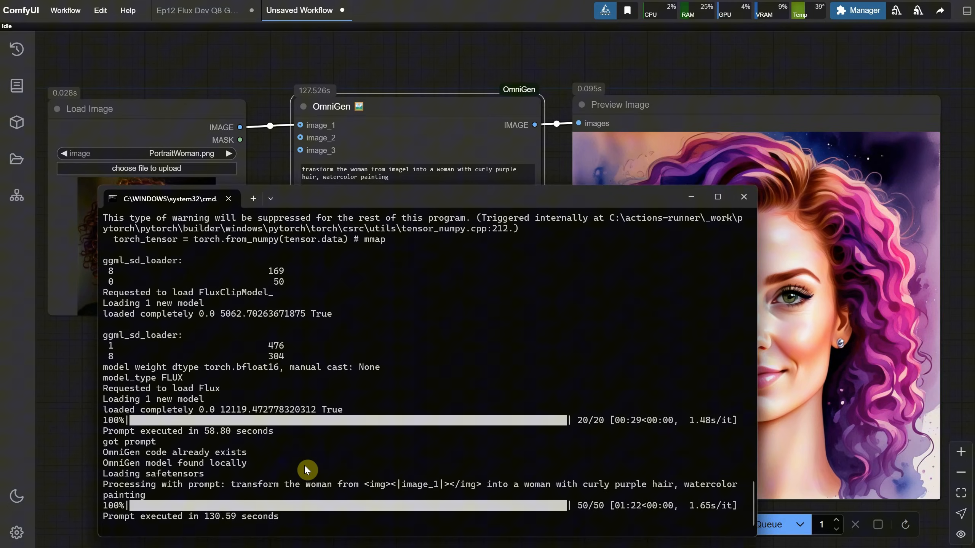
mouse_move(743, 197)
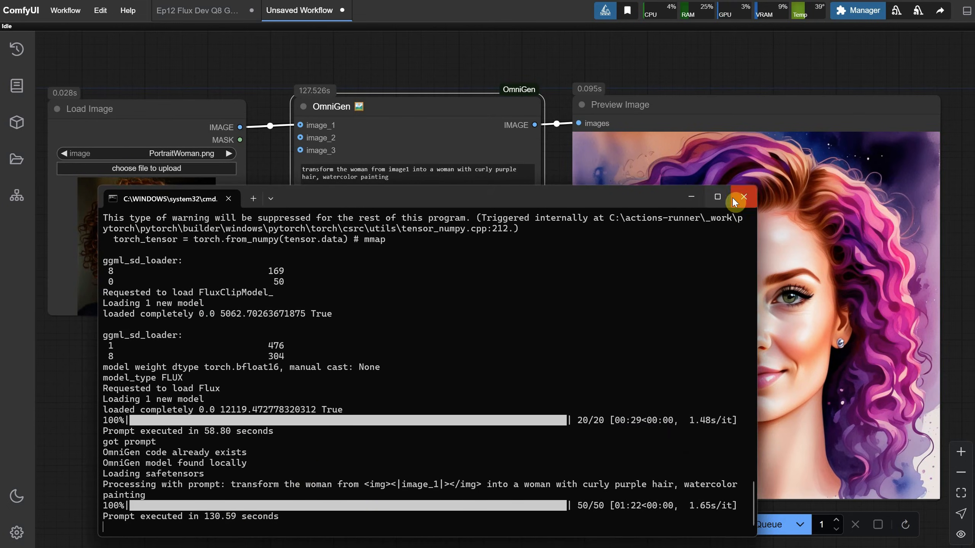
Step: Close the ComfyUI console window after the watercolor generation
left_click(743, 197)
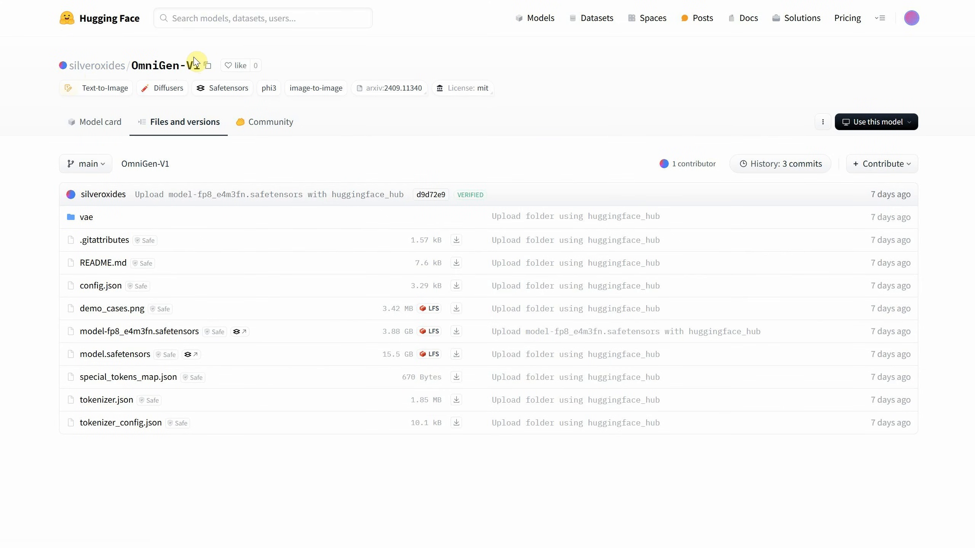
mouse_move(245, 348)
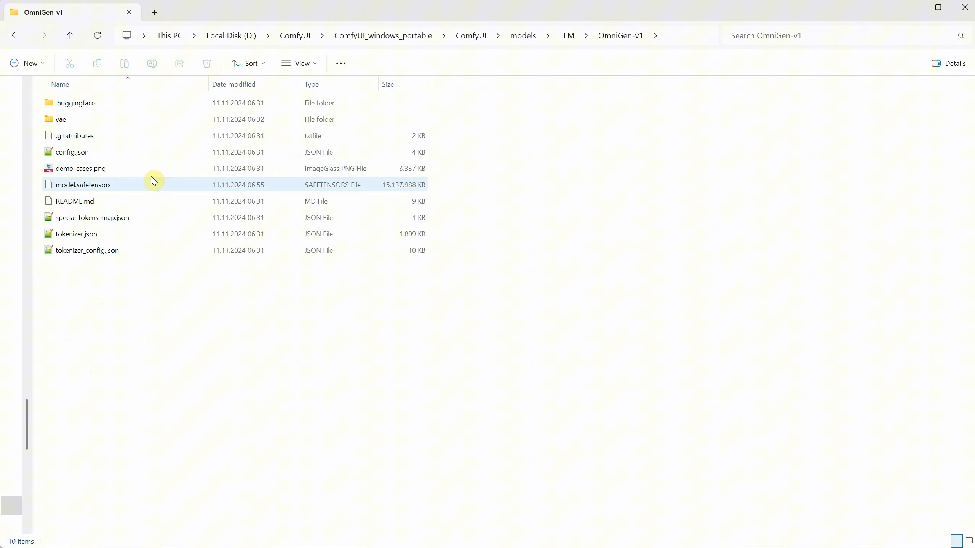
Step: Rename the 15 GB model.safetensors to model2.safetensors
key("F2")
type("2")
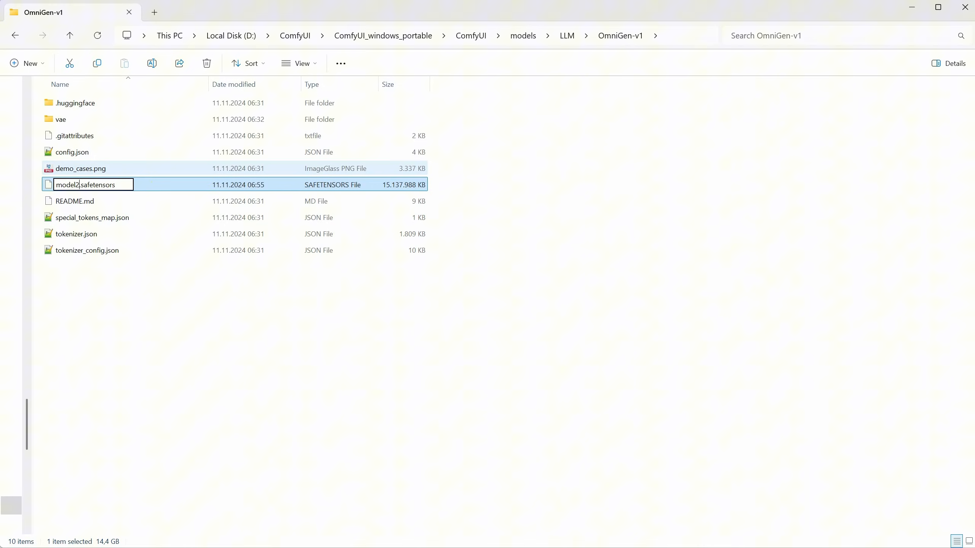
left_click(296, 221)
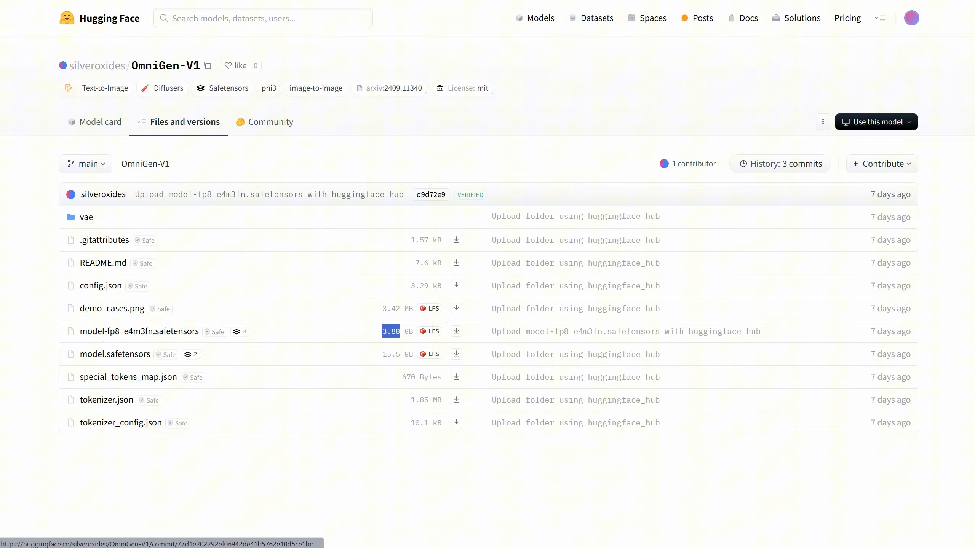
Step: Save the 3.88 GB model-fp8_e4m3fn file into OmniGen-v1 as model.safetensors
left_click(456, 354)
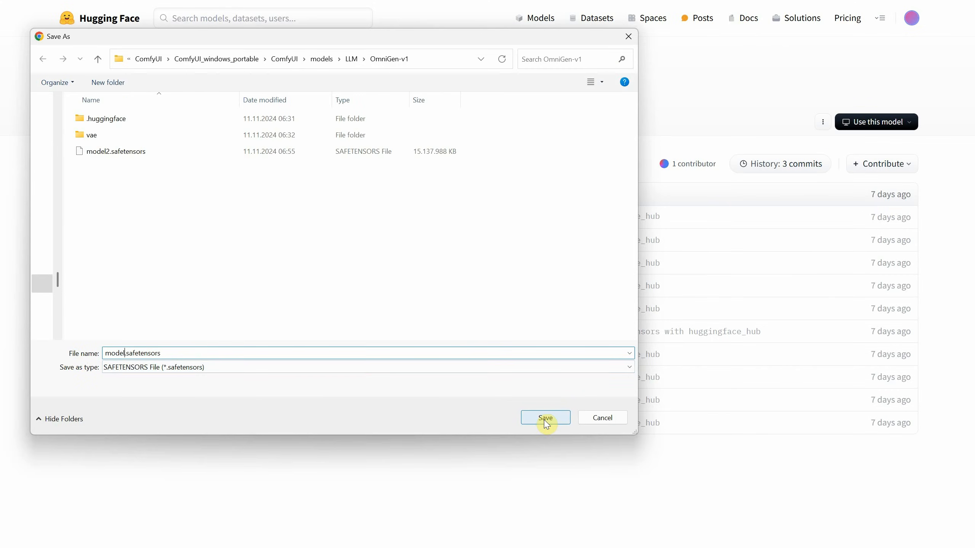
left_click(545, 417)
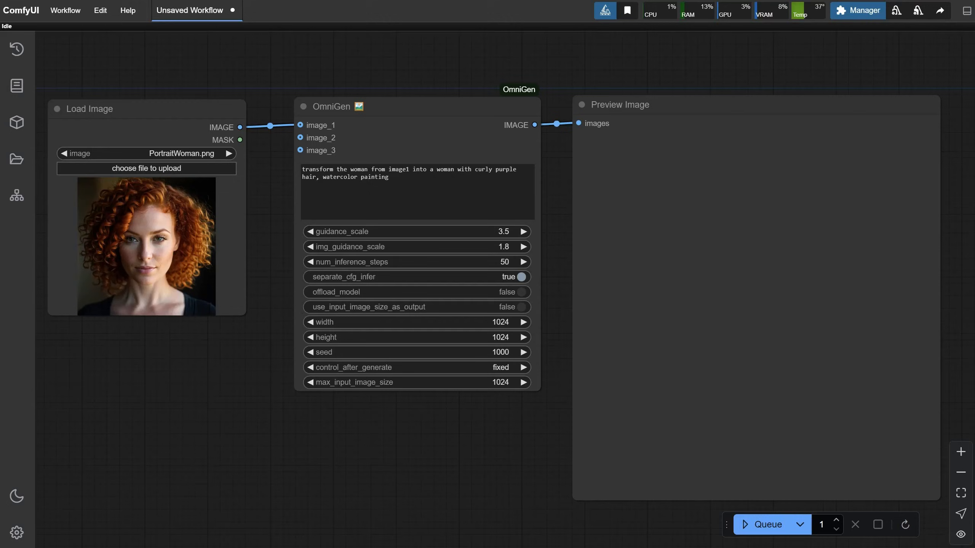
Step: Queue the OmniGen workflow with the fp8 model and bring ComfyUI in front of the console
left_click(769, 523)
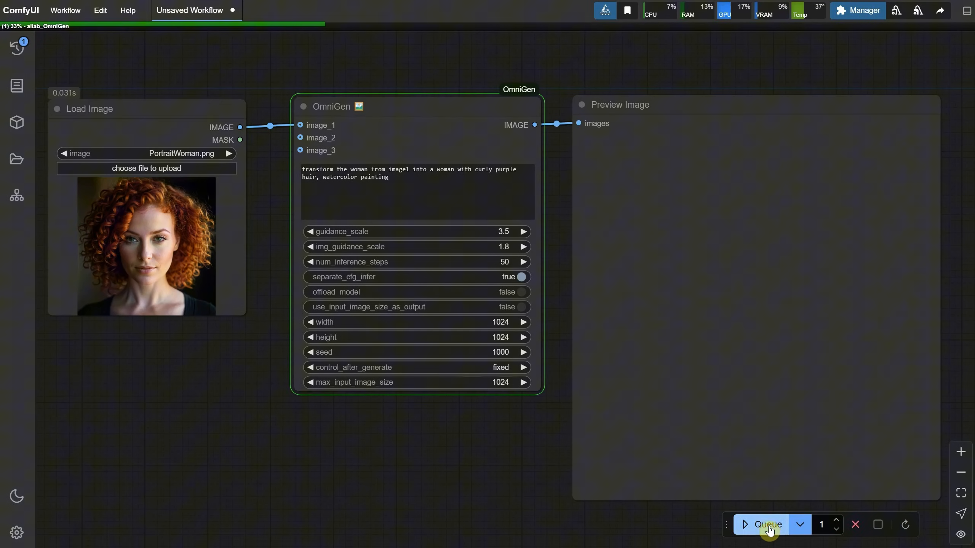
left_click(769, 524)
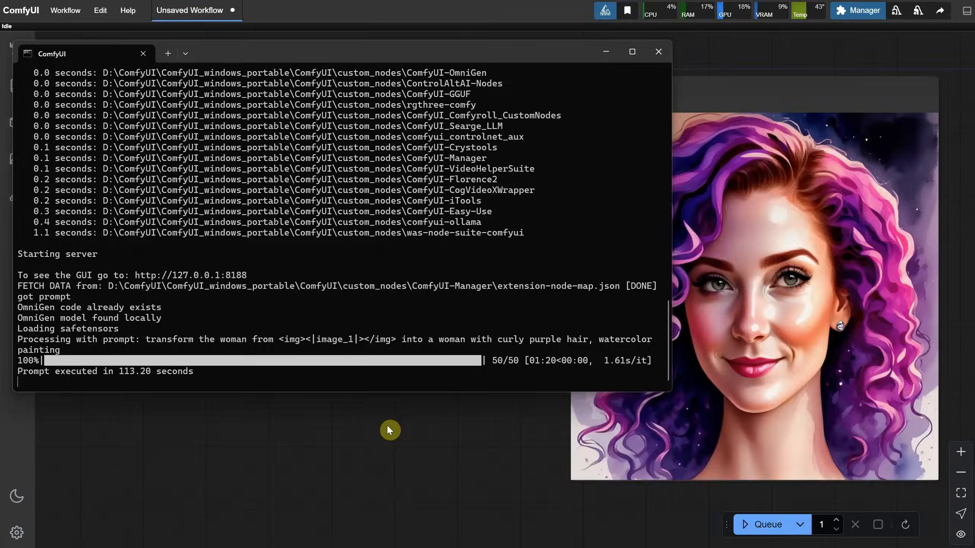
left_click(658, 51)
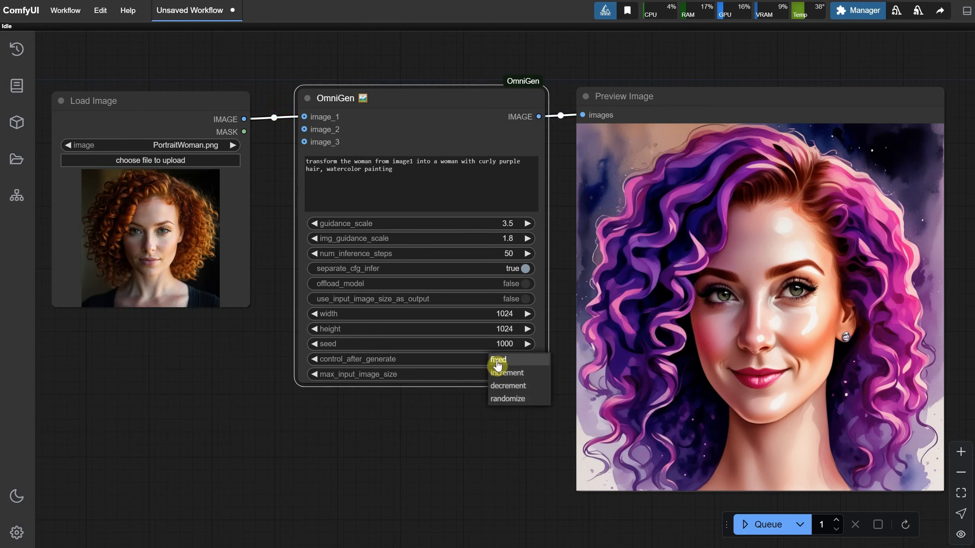
Step: Set control_after_generate to randomize and queue another watercolor portrait
left_click(508, 399)
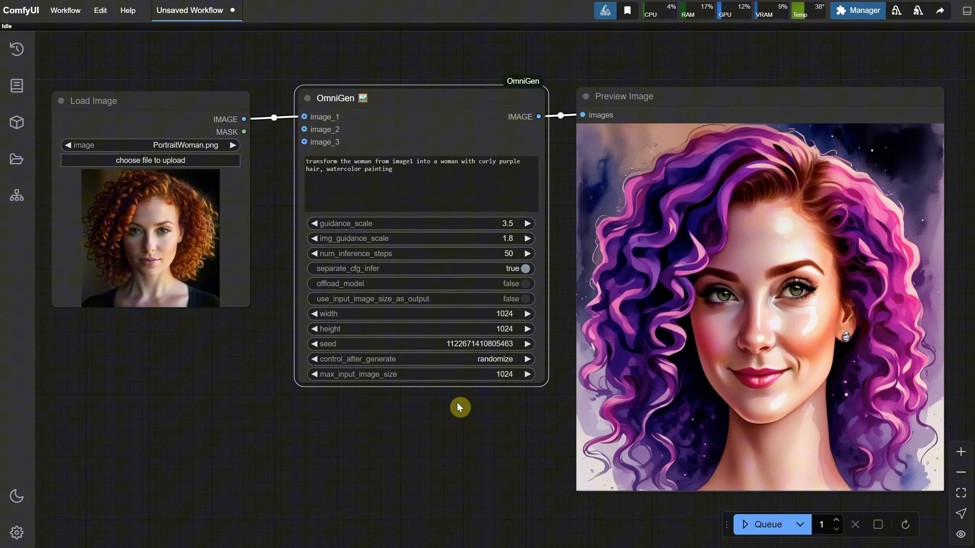
left_click(768, 524)
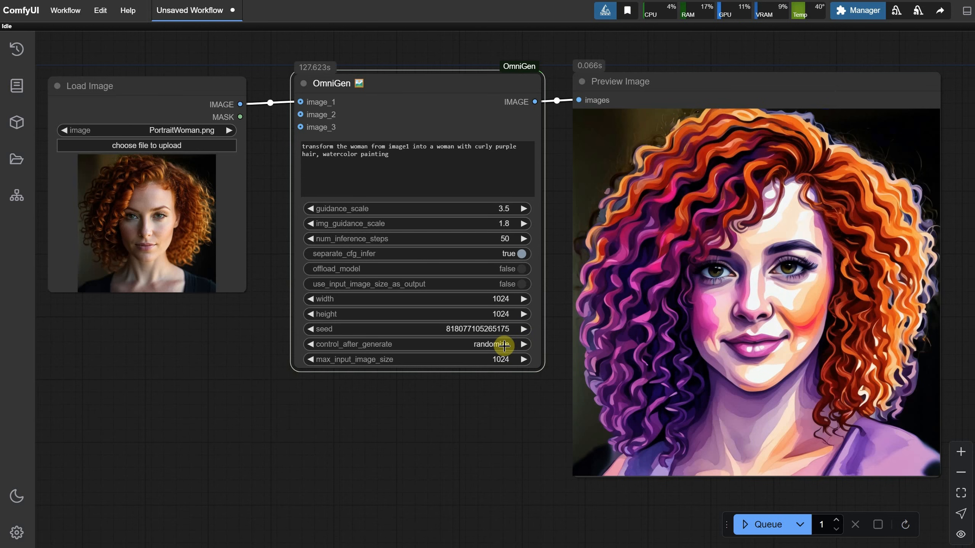